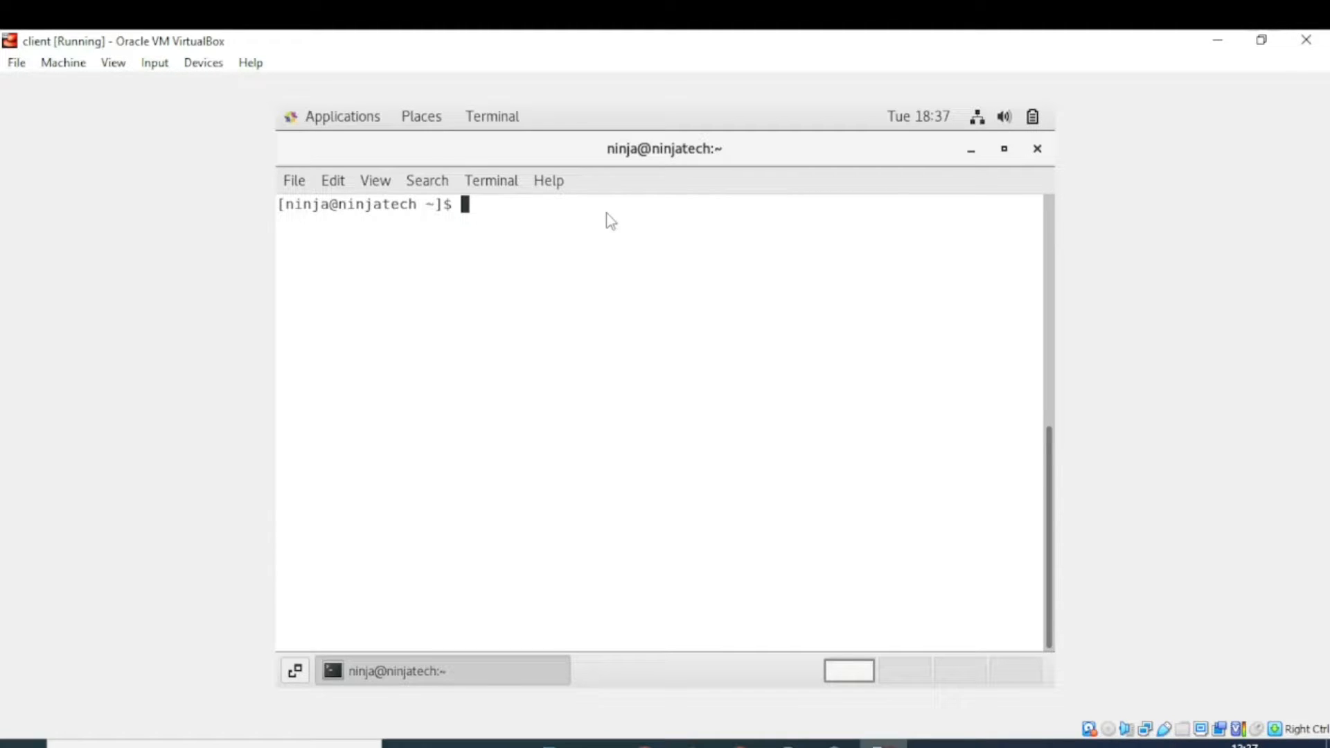
Query rpm for openssh-clients and openssh-server, confirming version 7.4p1 of both is installed
type("rpm -")
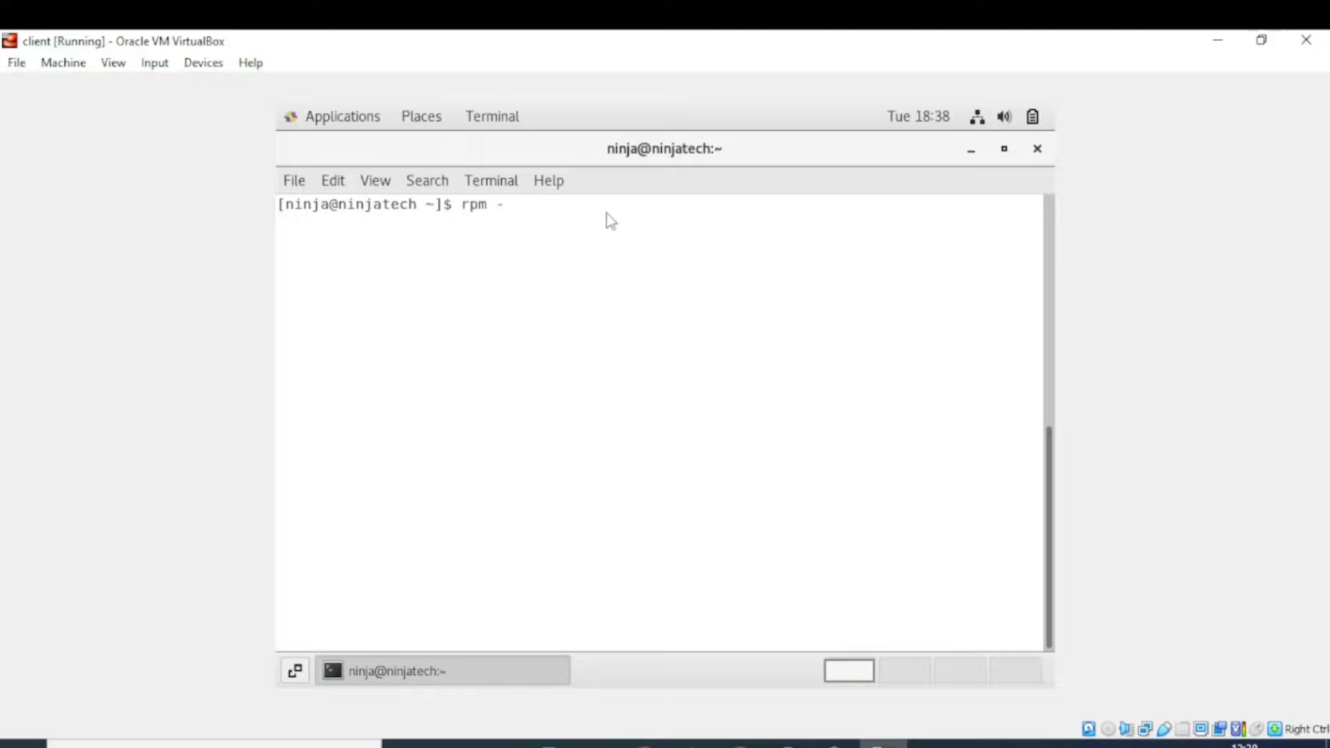
type("q")
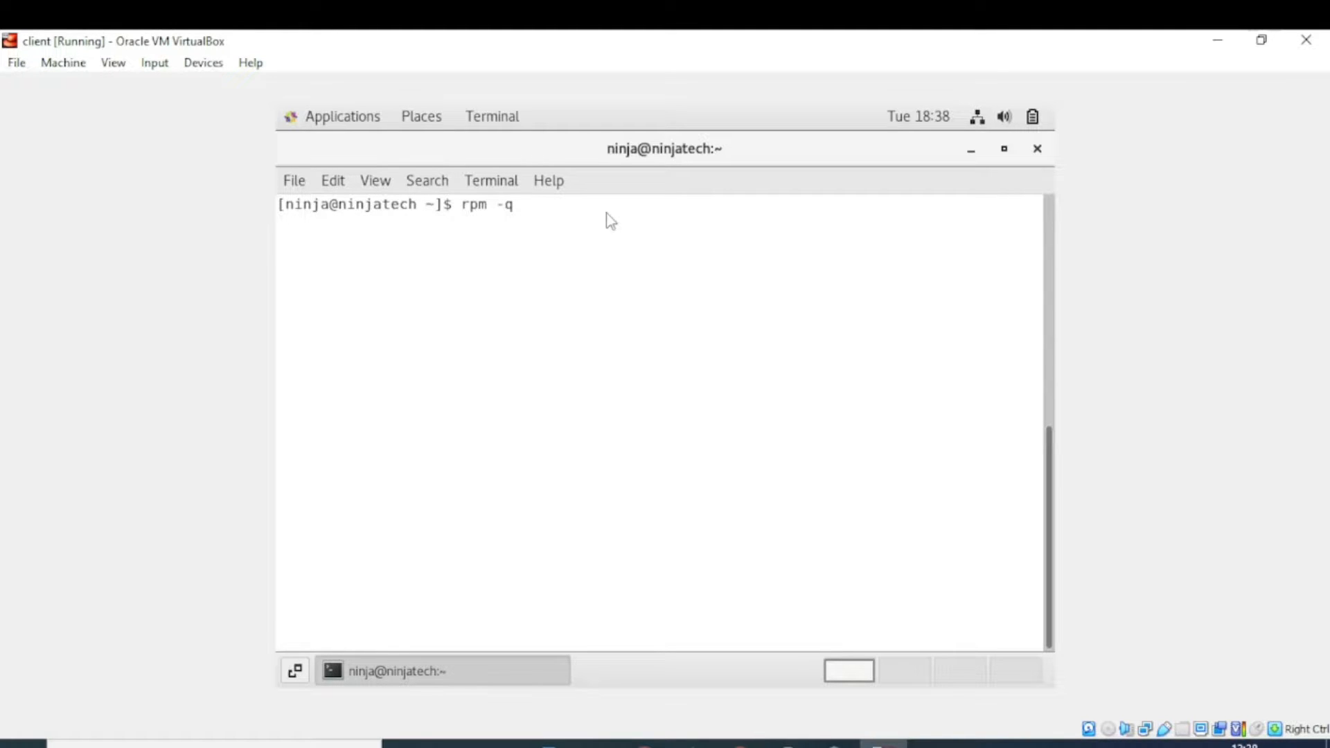
type("op")
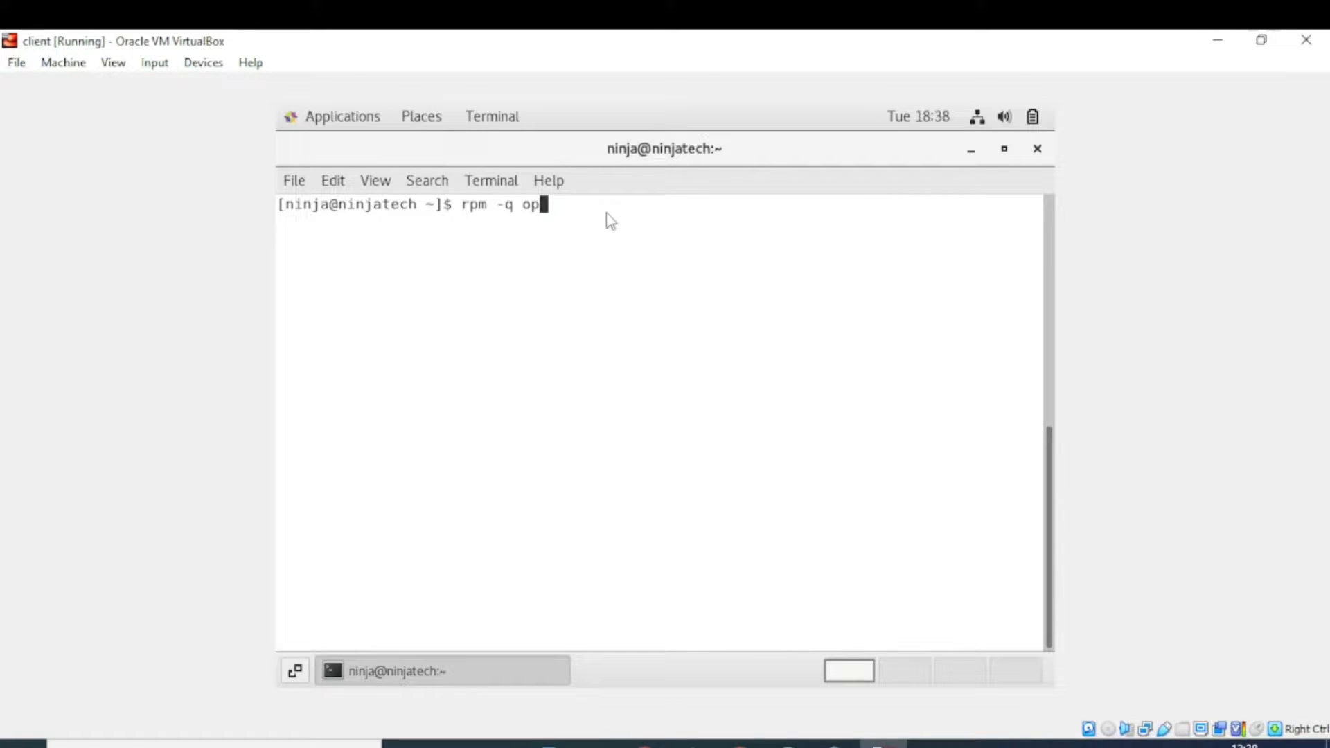
key("Return")
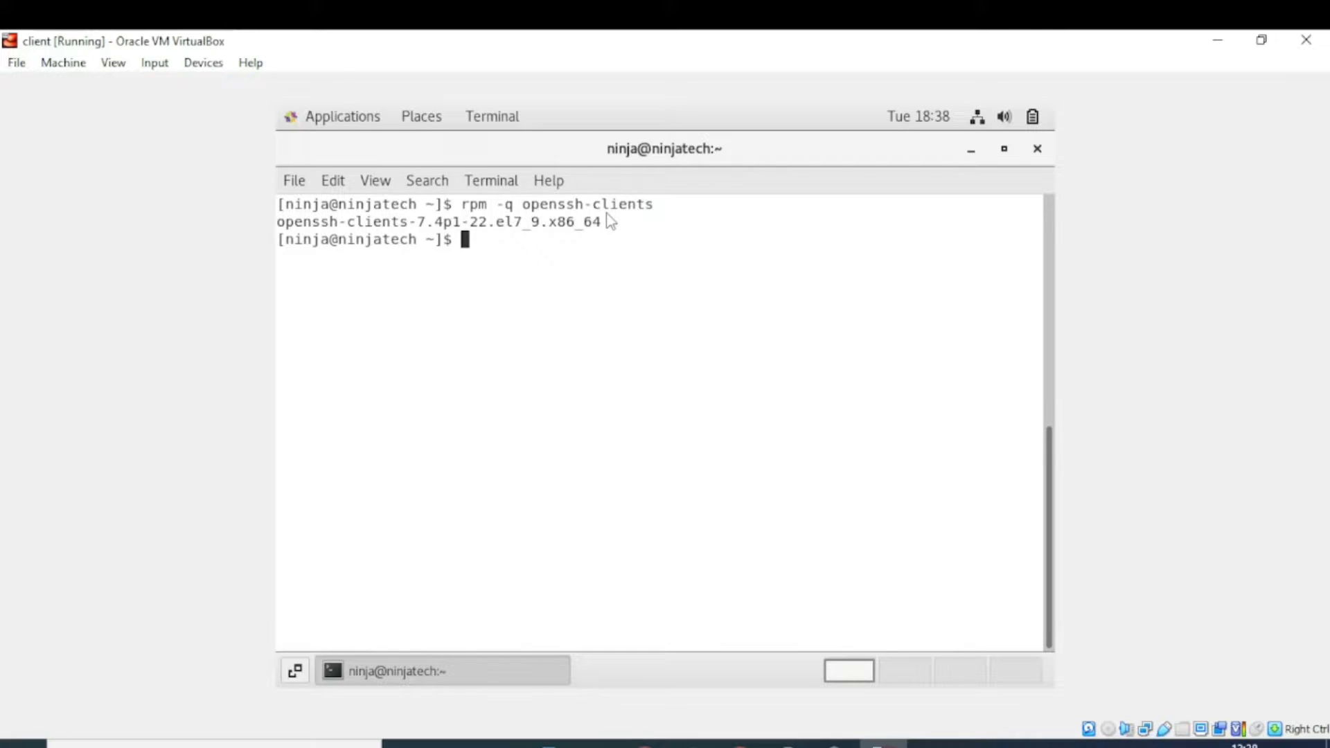
type("rpm -q openssh-")
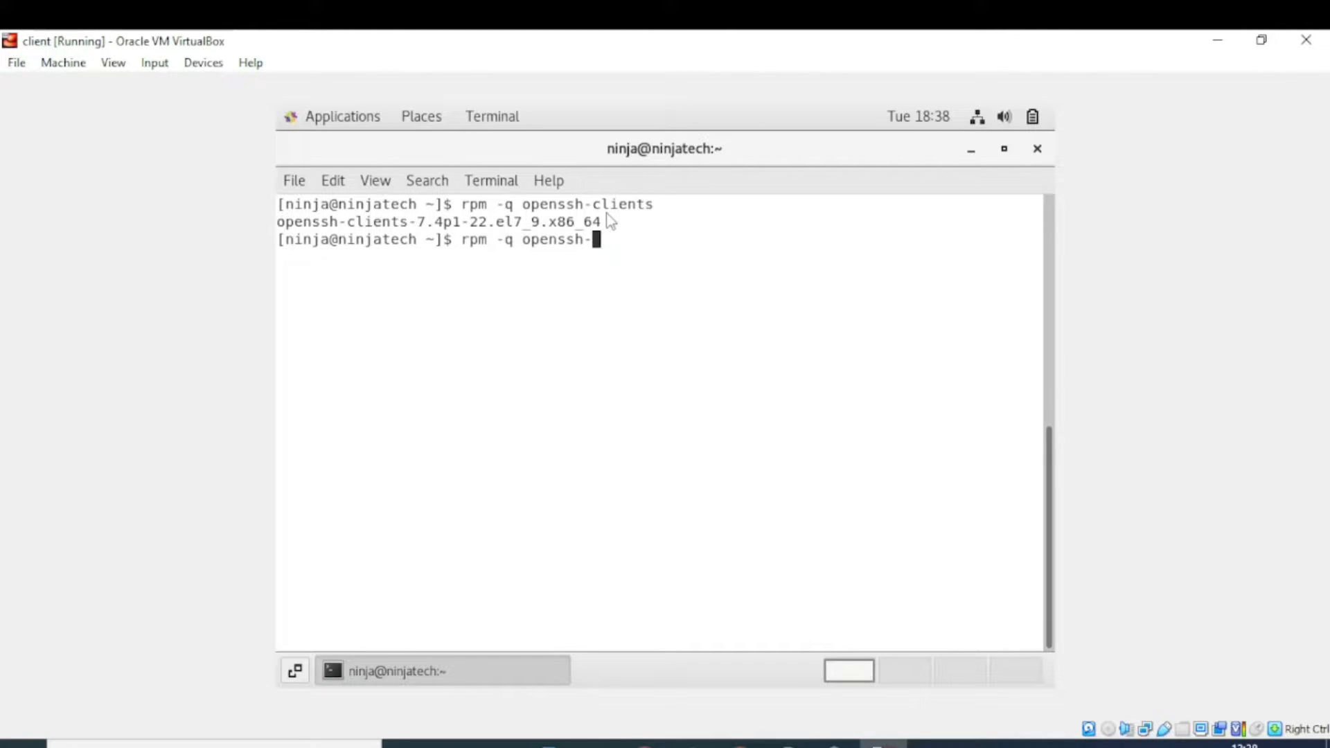
type("server")
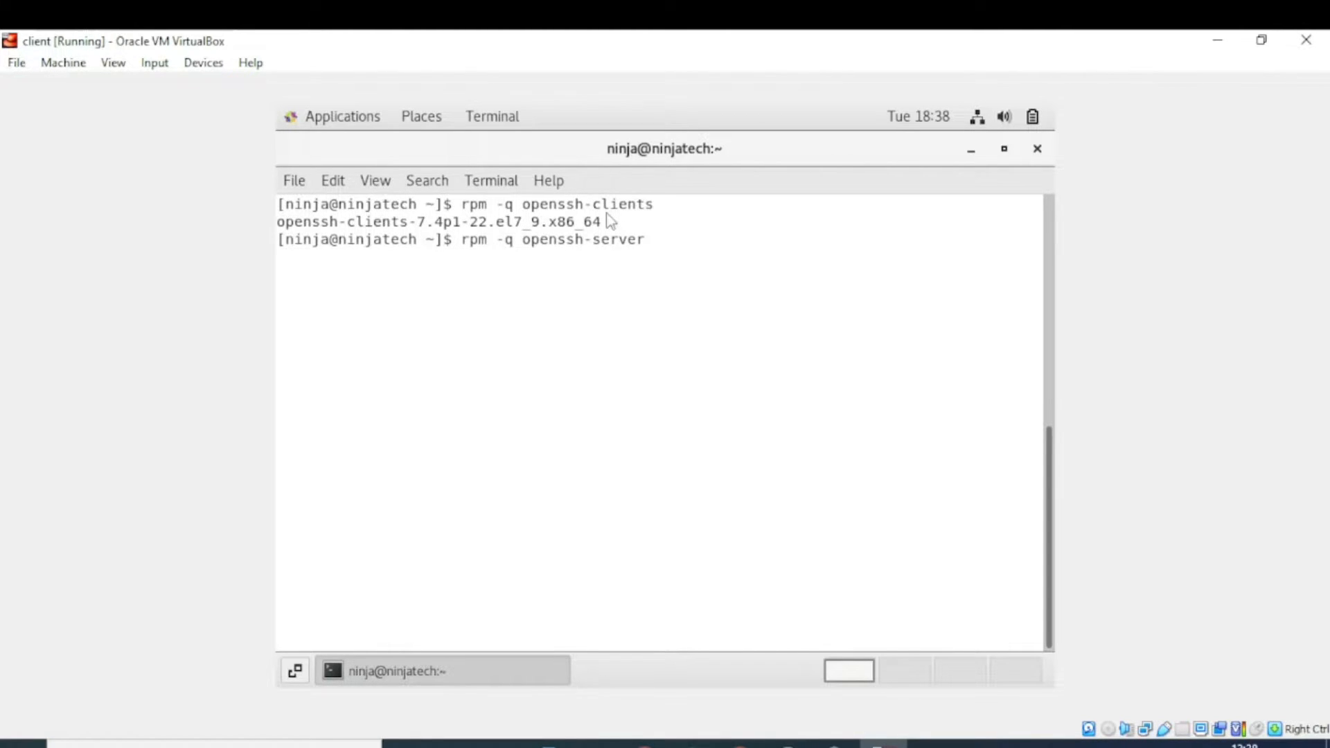
key("Return")
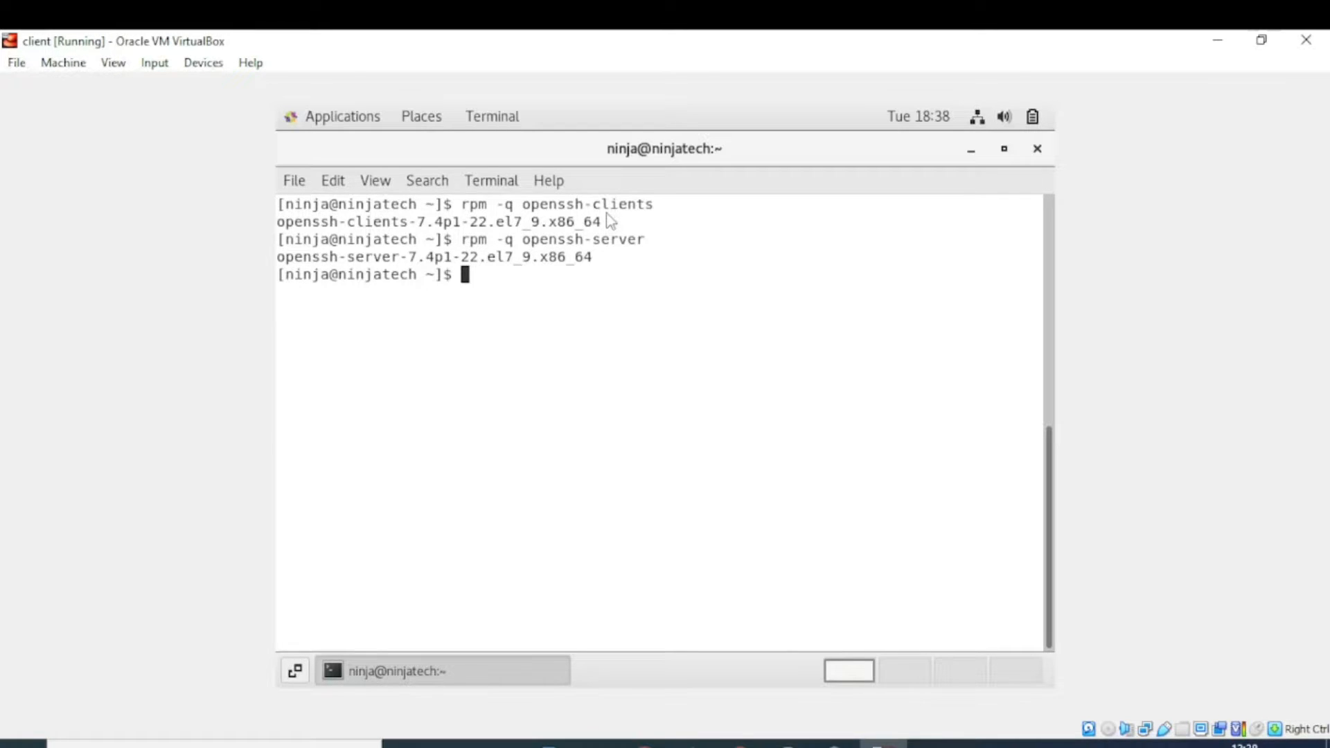
Run yum install openssh-server openssh-clients -y as the normal user, refused for lacking root
type("yu")
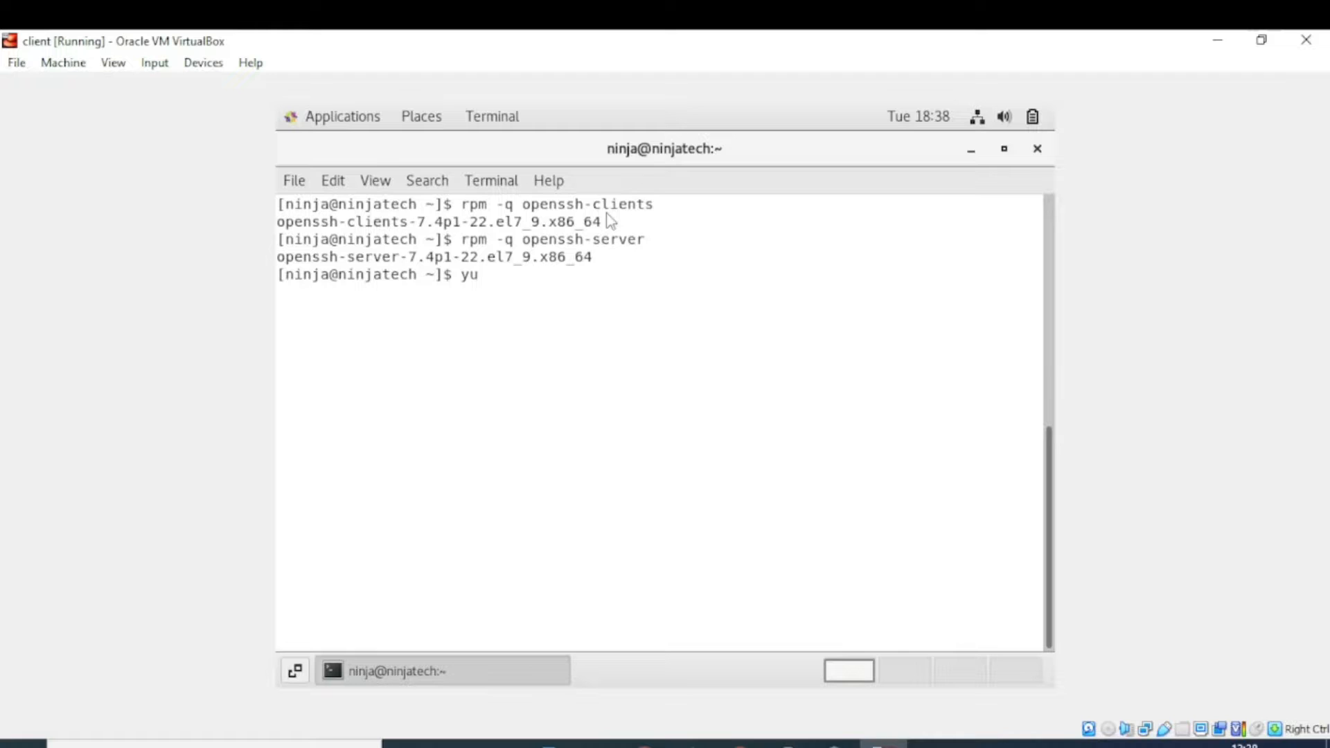
type("m")
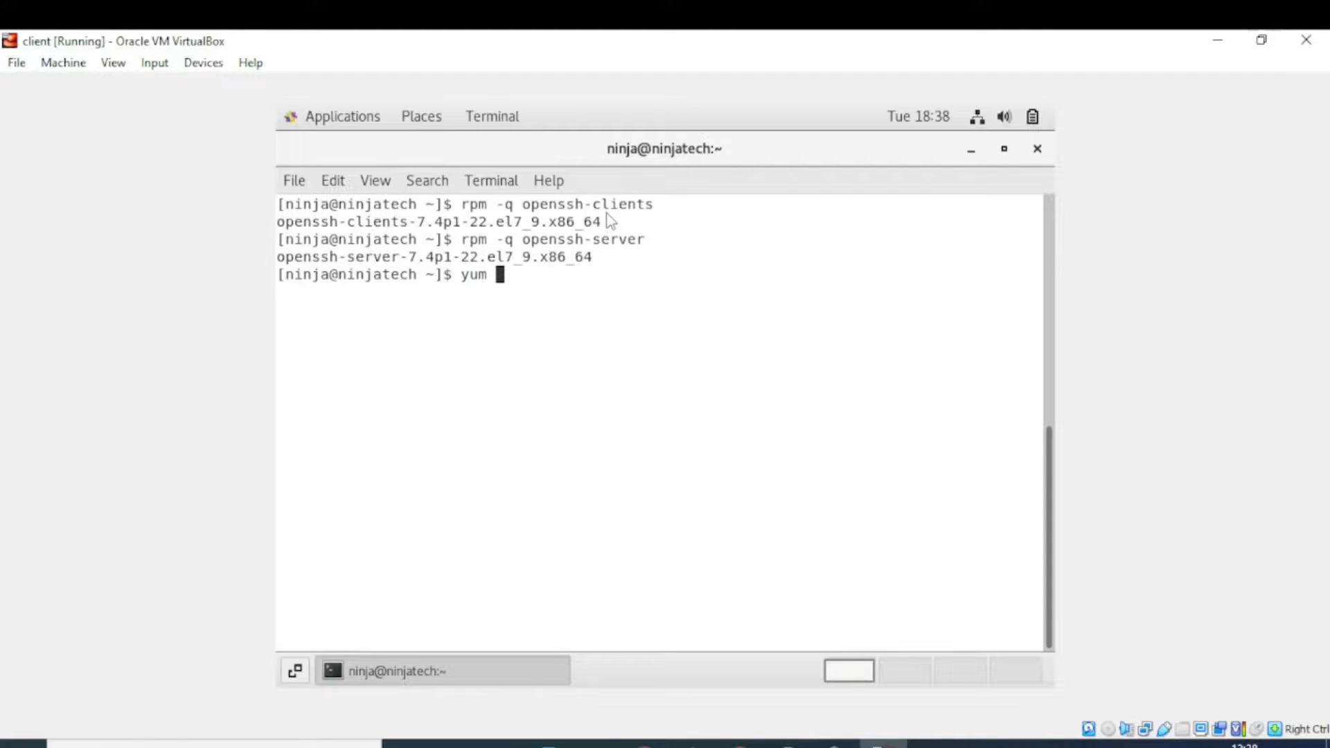
type("i")
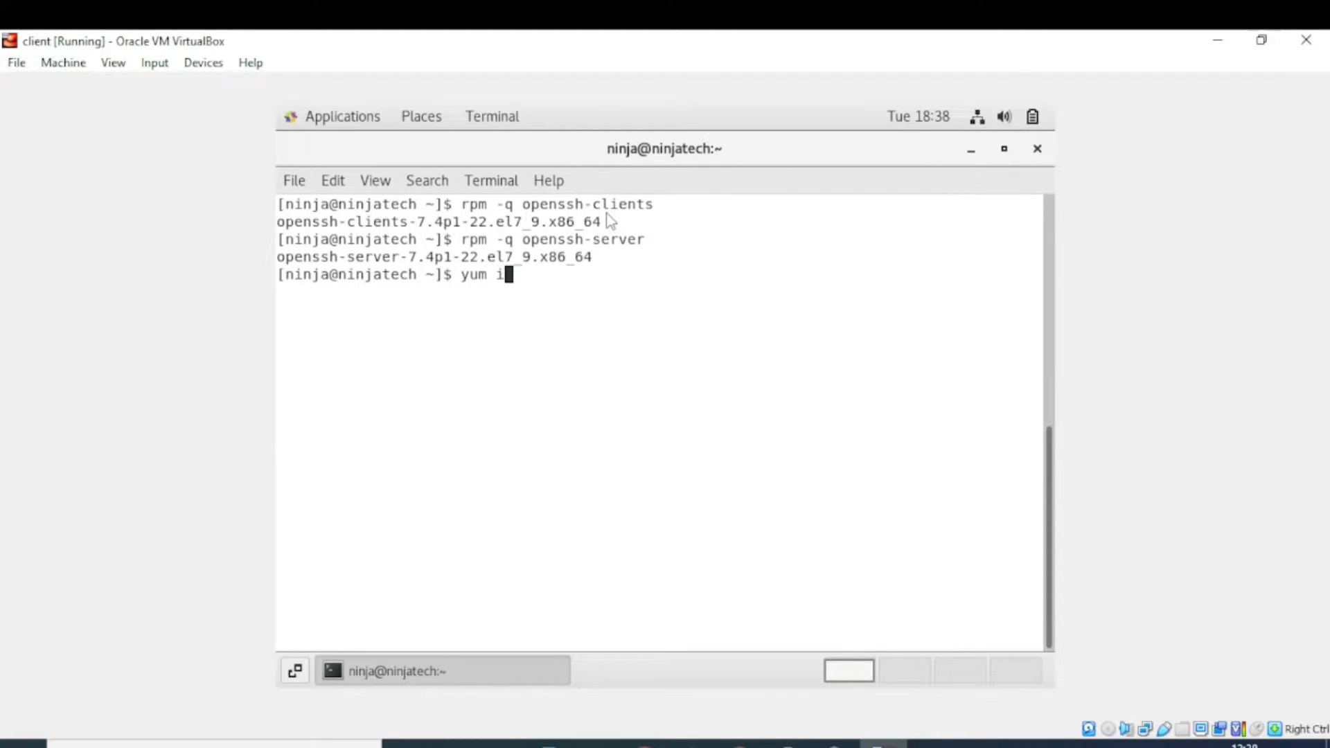
type("nstall")
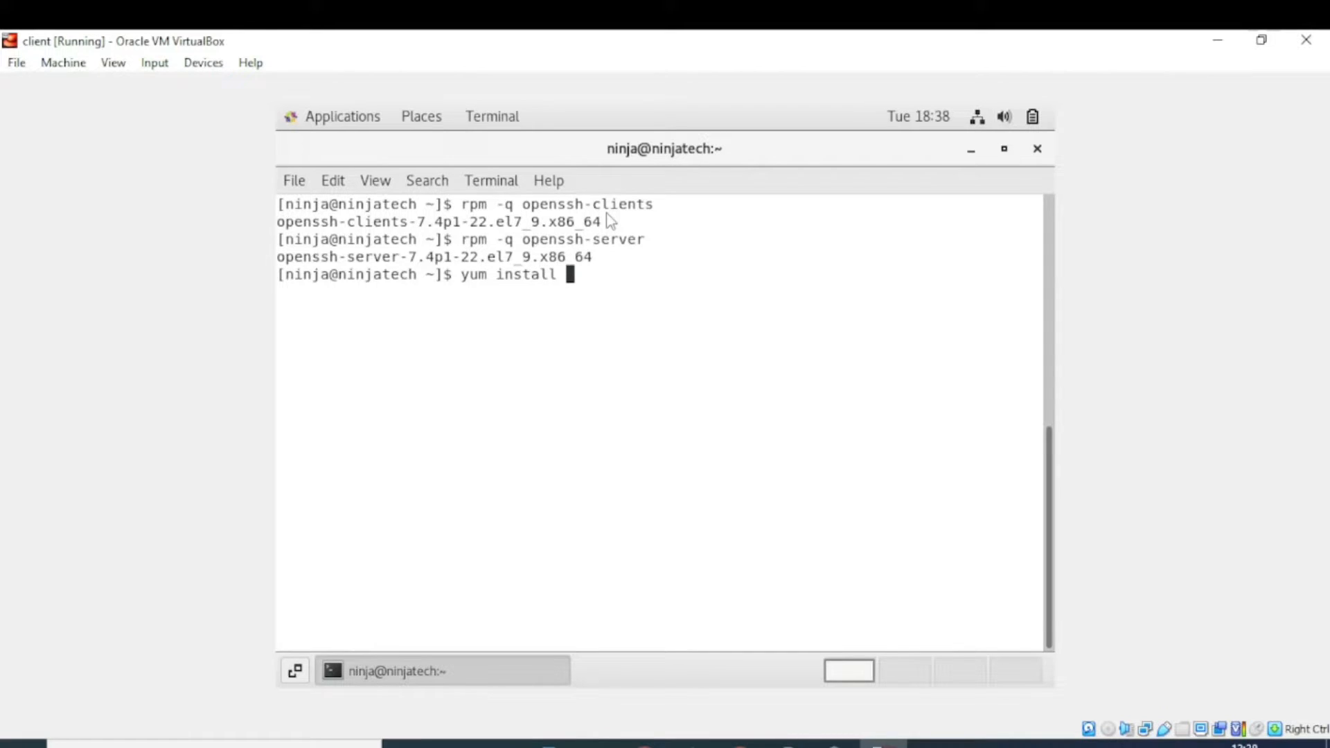
type("openssh-")
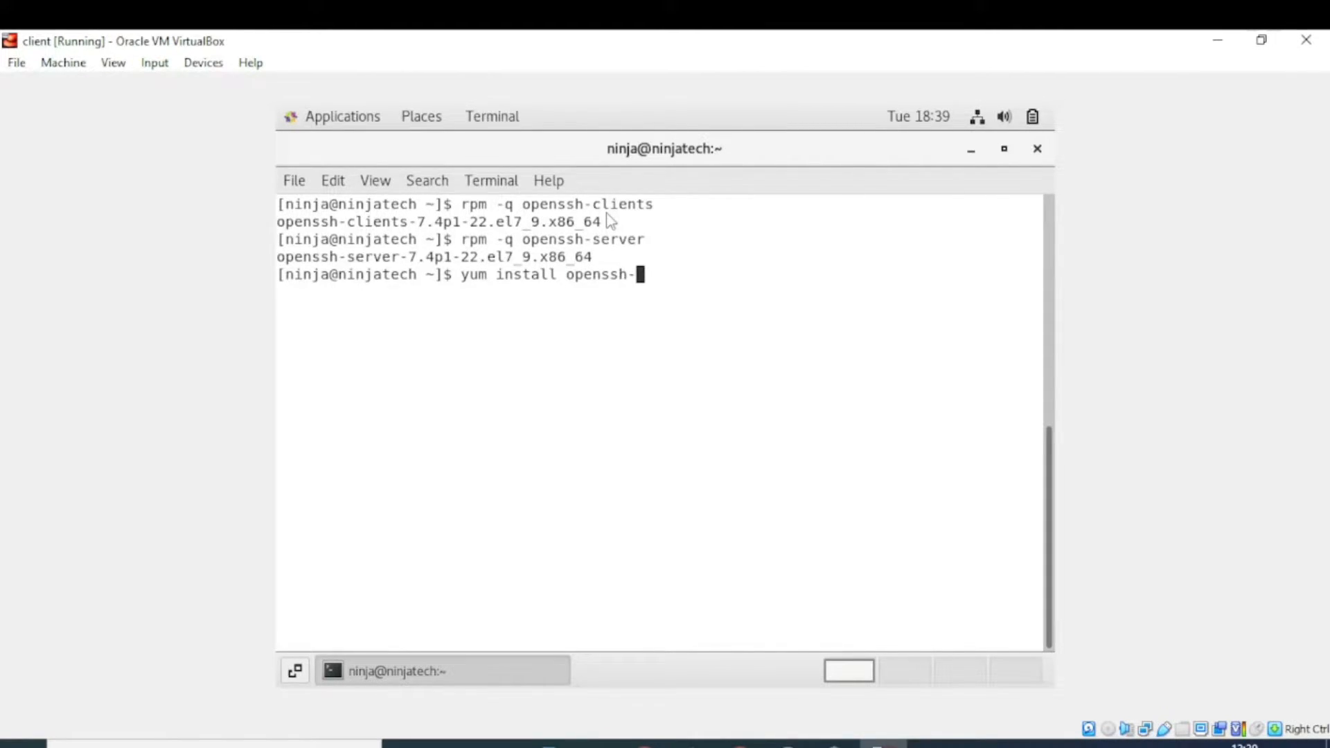
type("server")
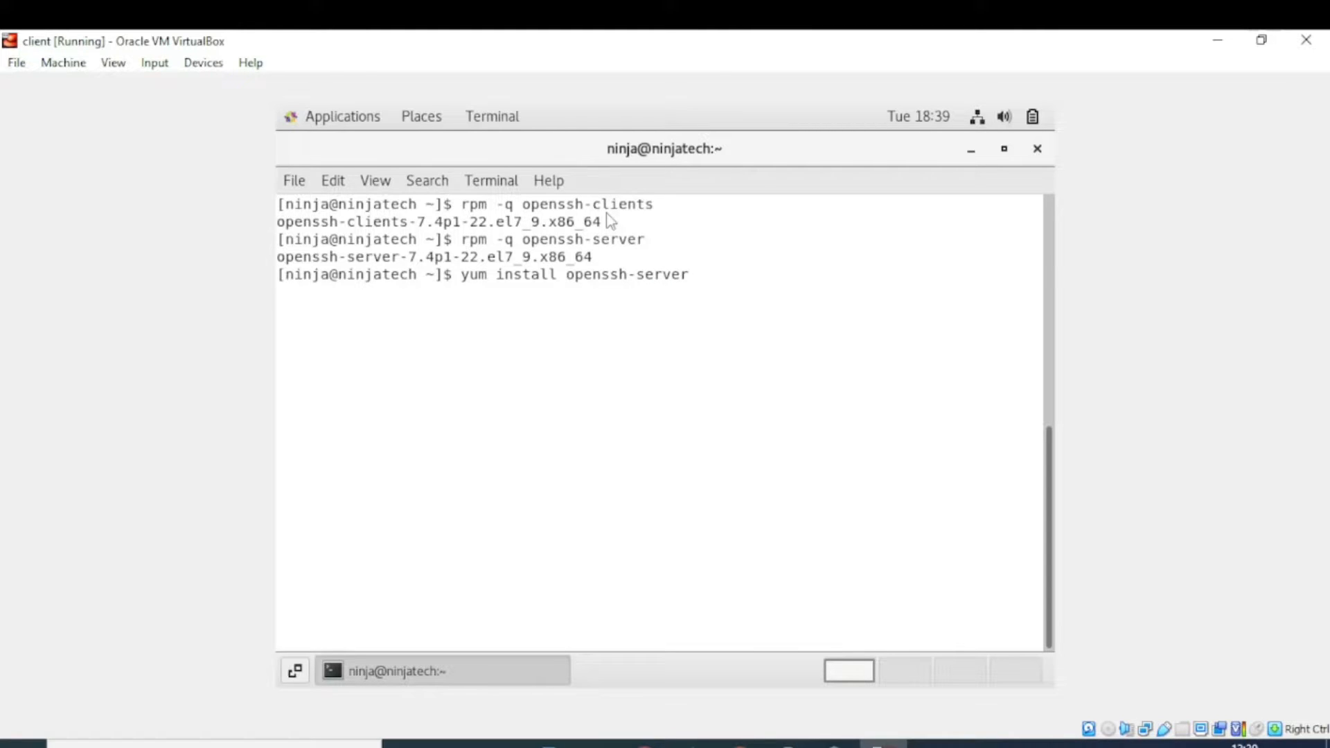
type("ope")
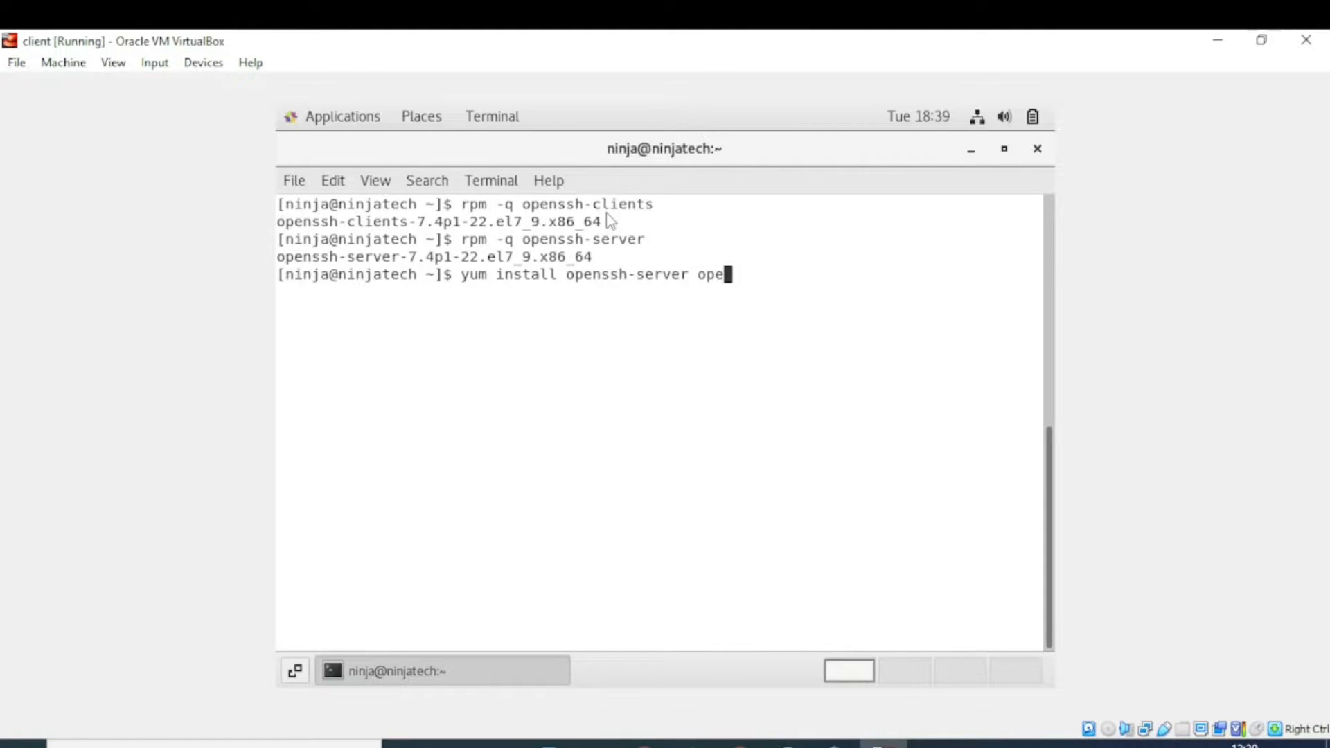
type("ssh")
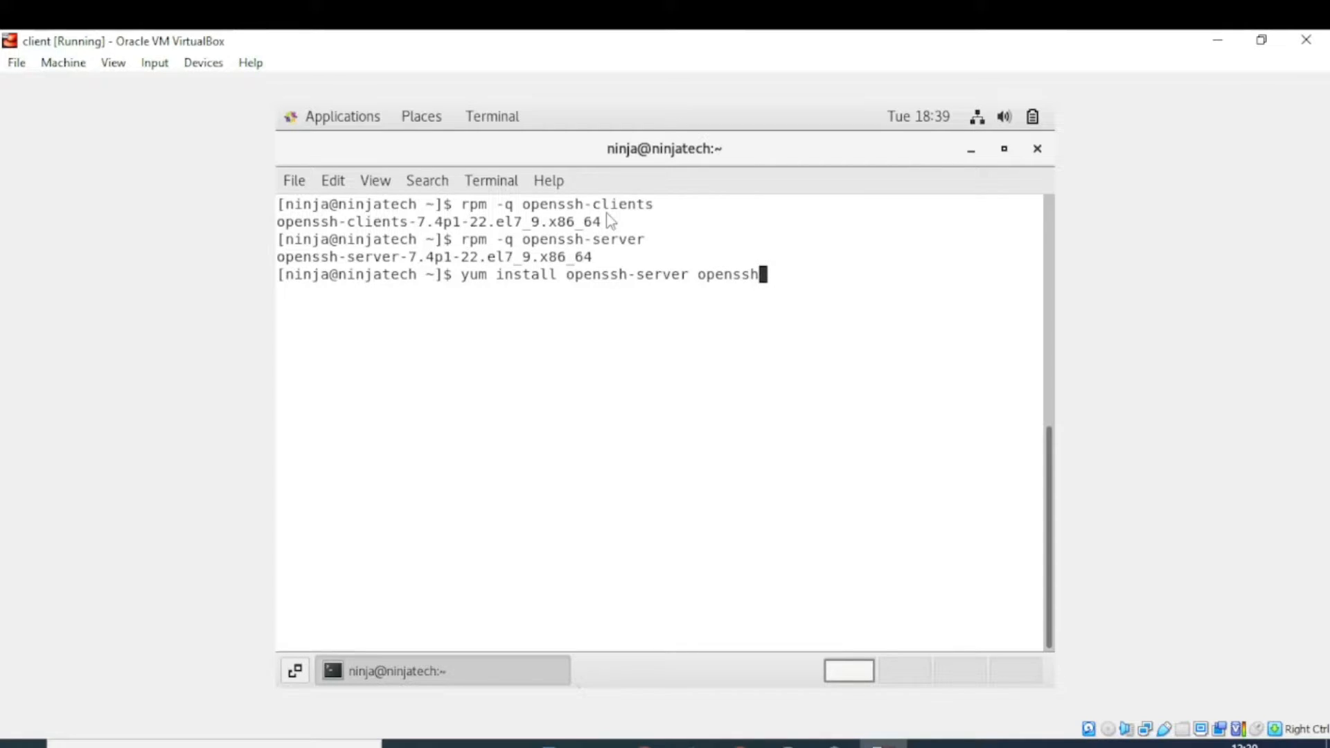
key("Backspace")
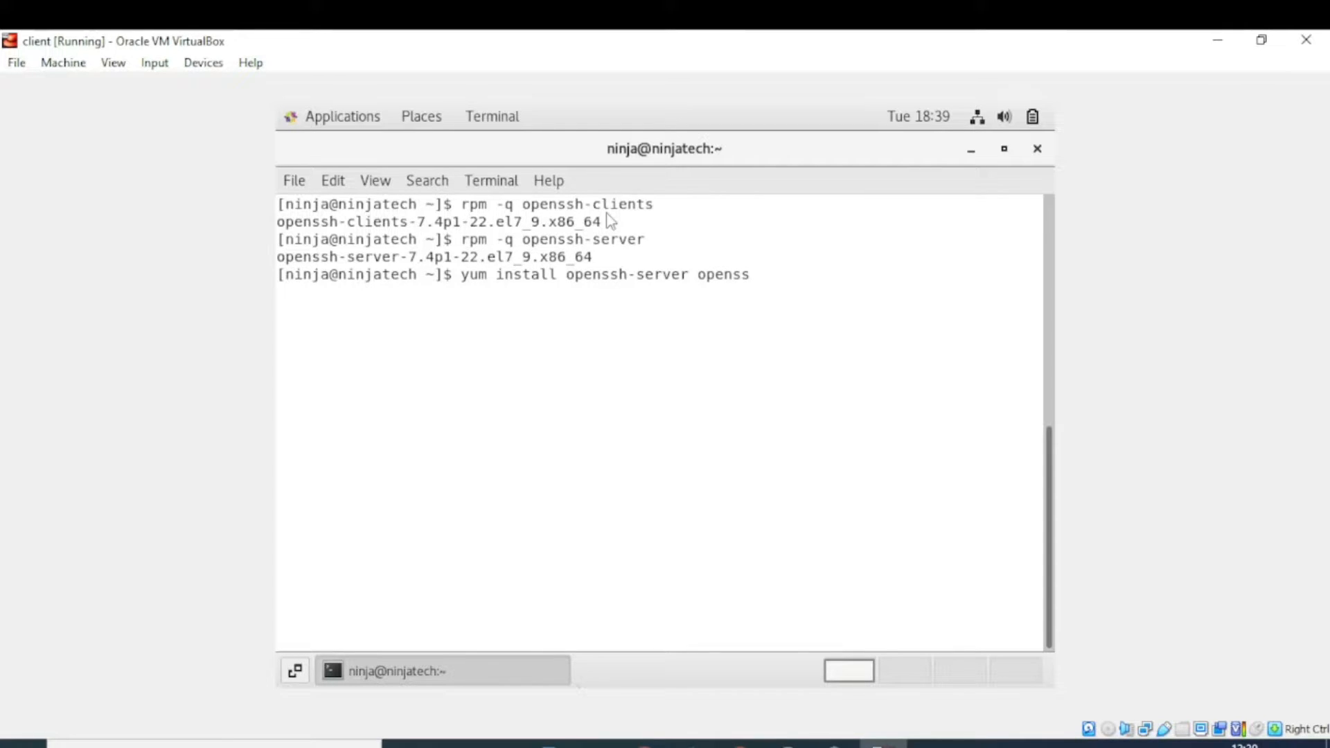
type("h-clients -y")
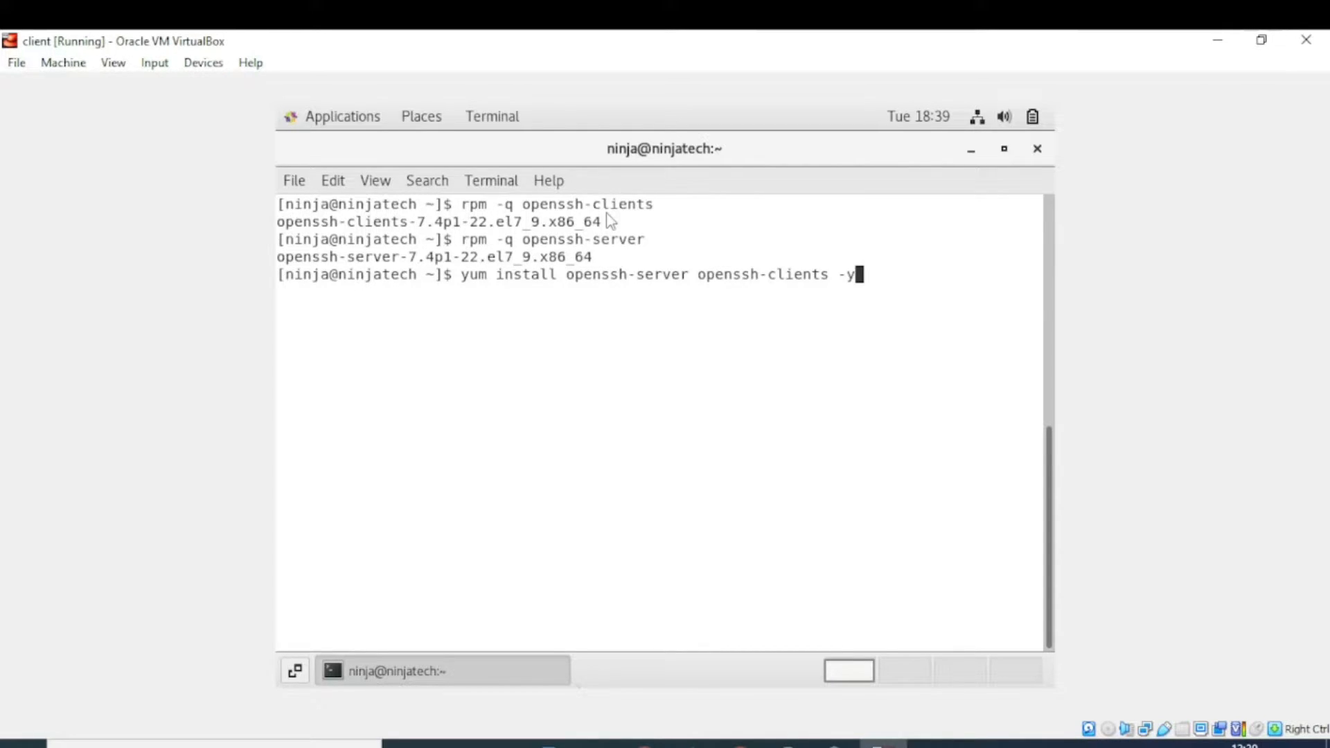
key("Return")
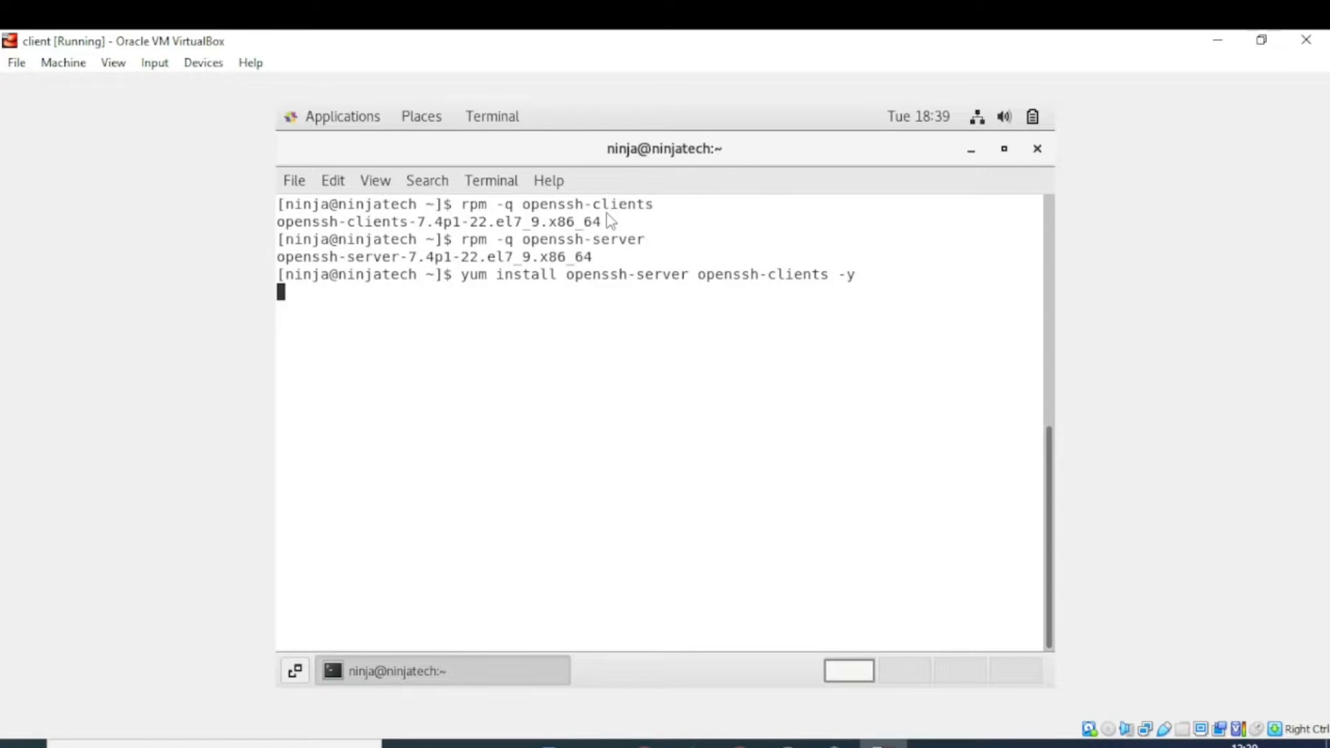
key("Return")
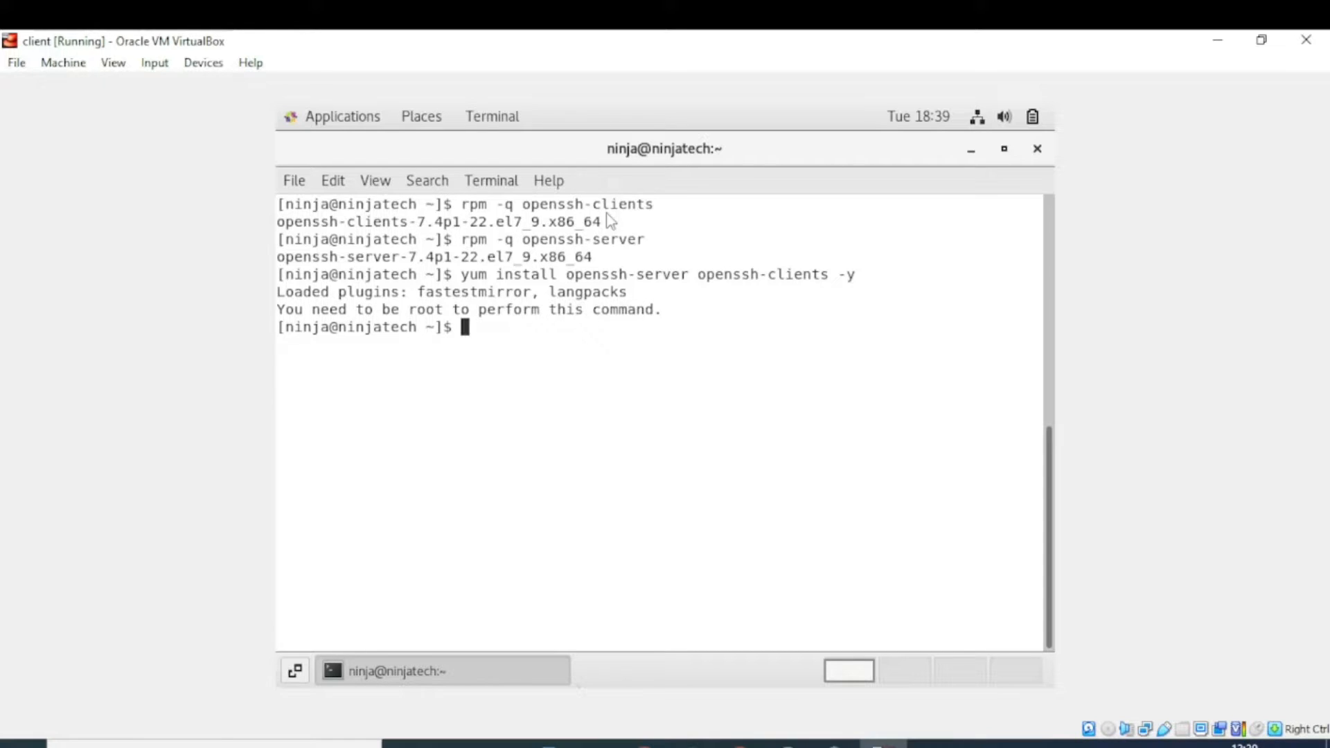
Switch to root with su and rerun the yum install, reporting both packages already latest
type("su")
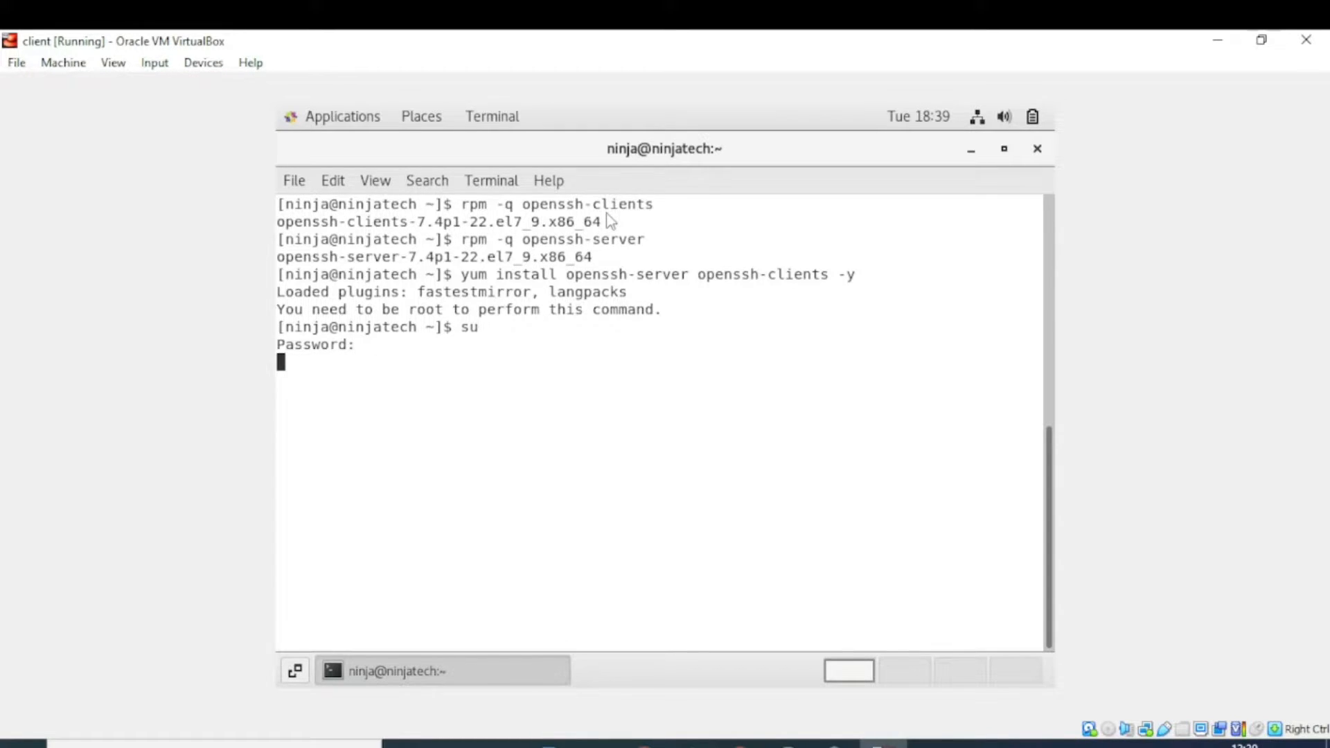
type("y")
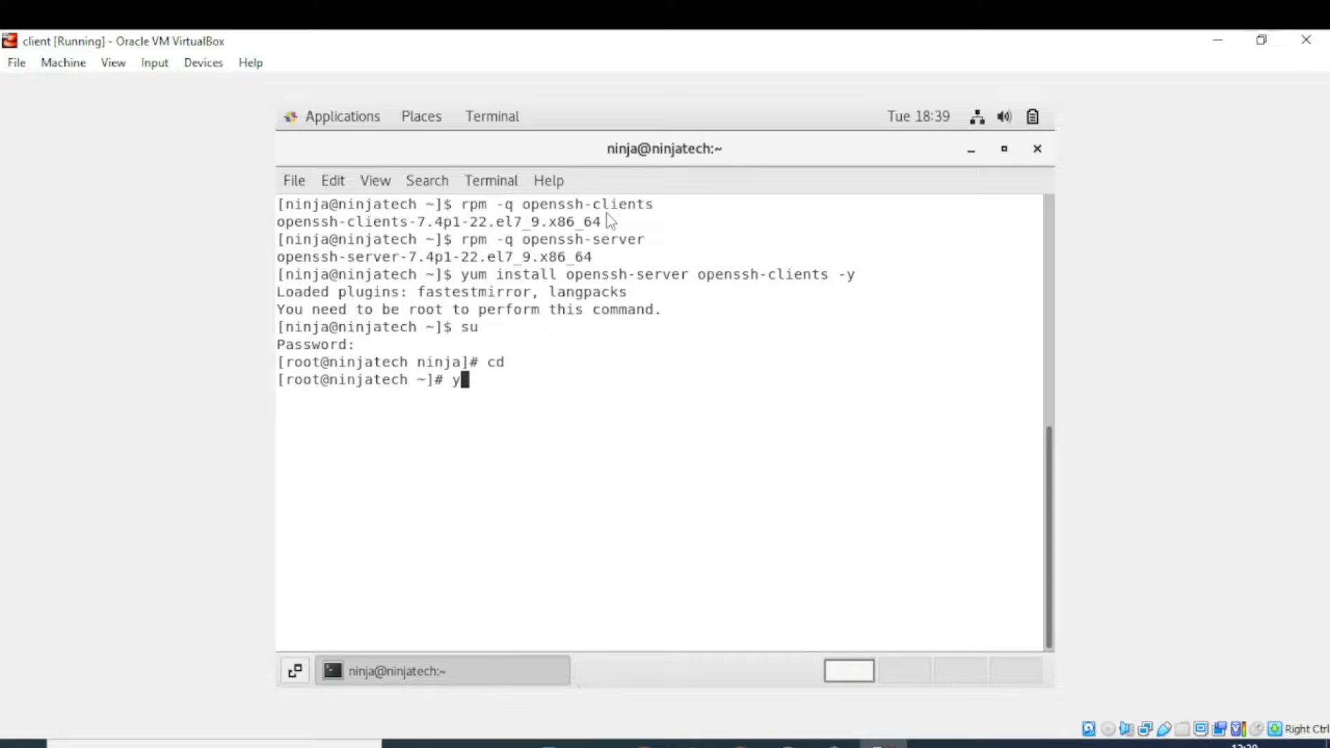
type("um inst")
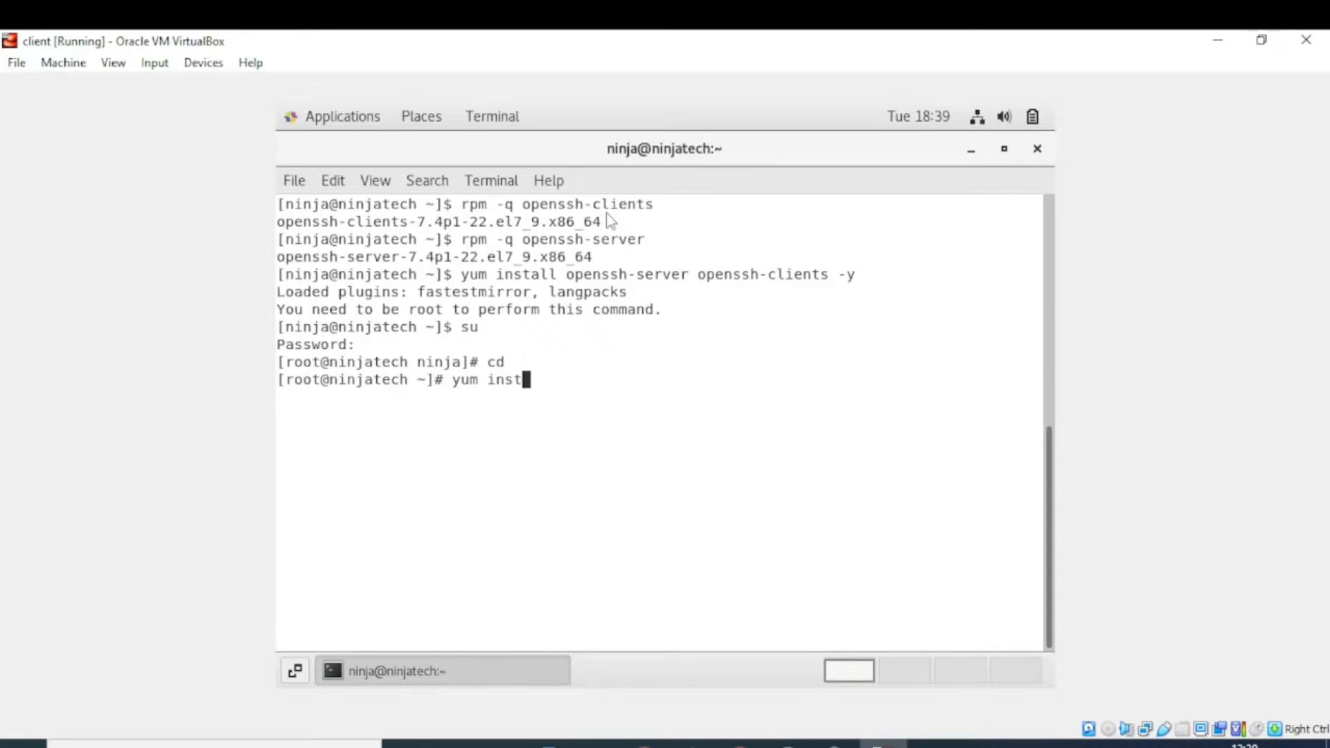
key("Return")
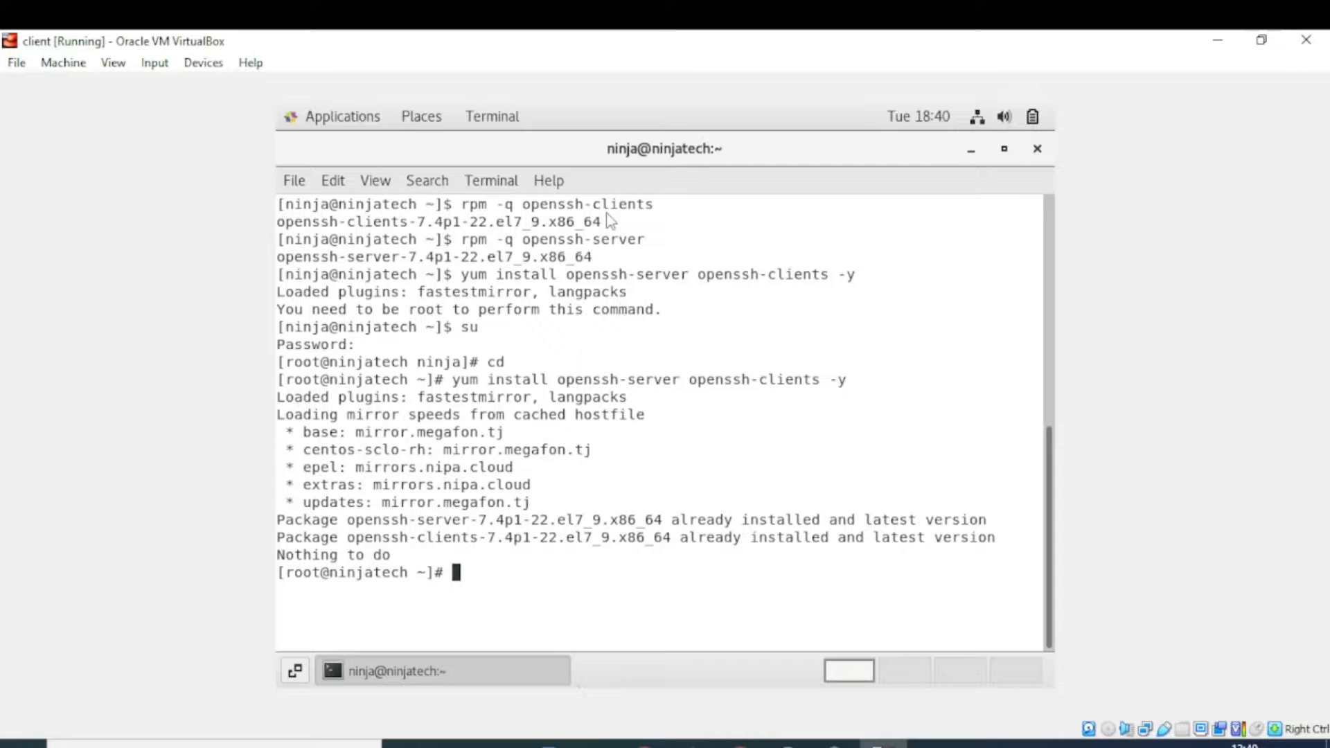
mouse_move(372, 508)
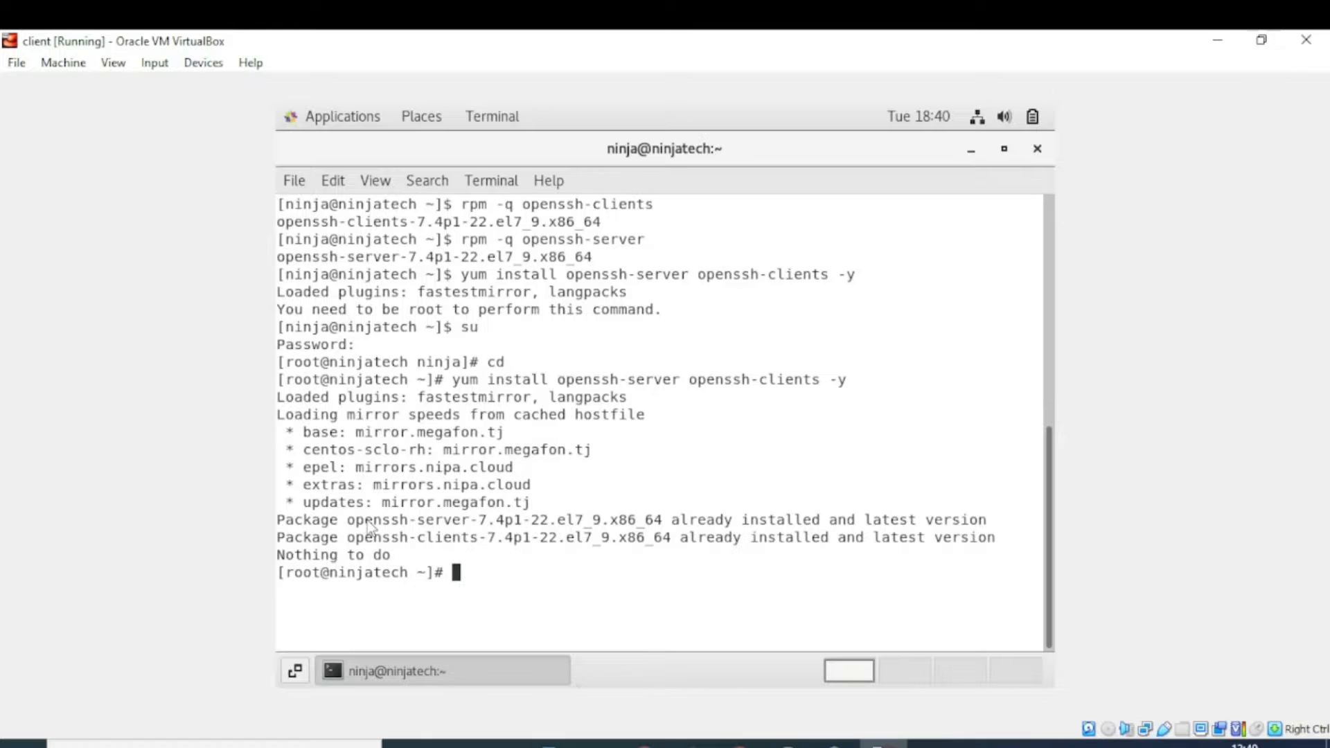
Enable sshd.service at boot with systemctl enable
type("syste")
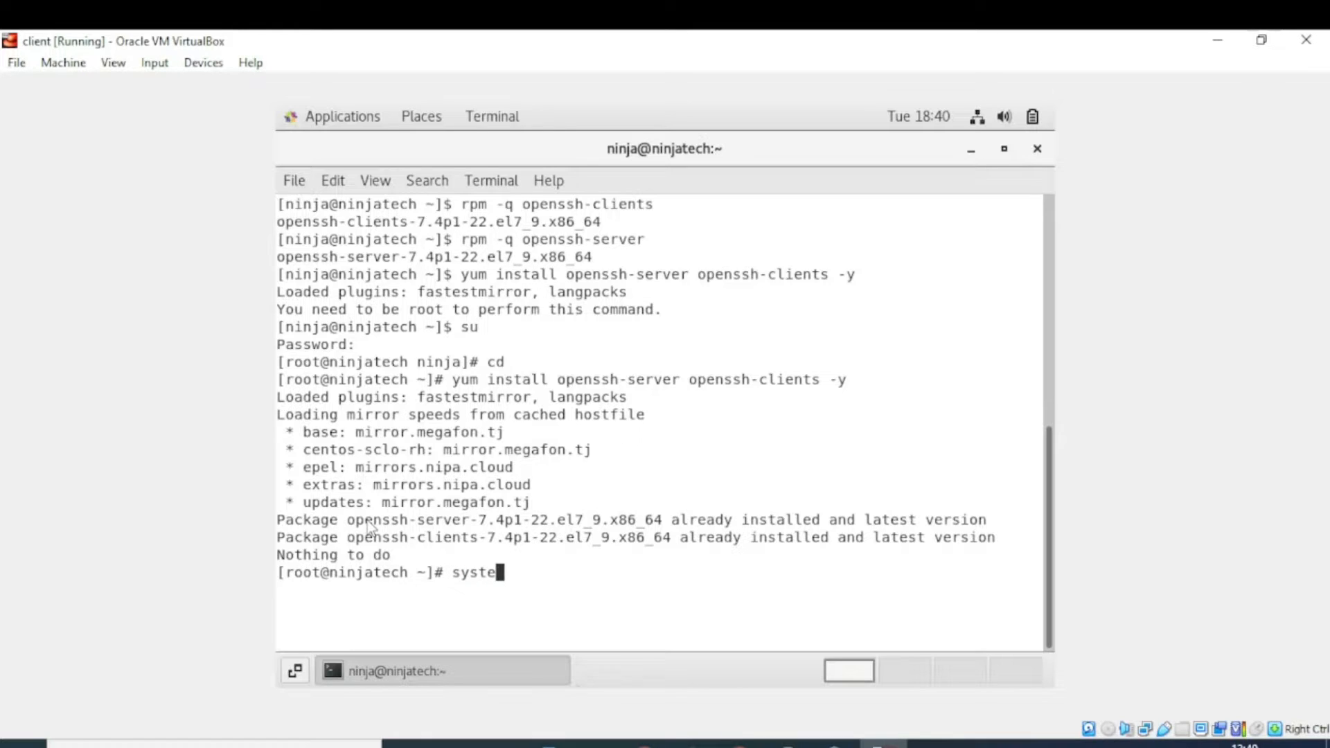
type("mctl enabl")
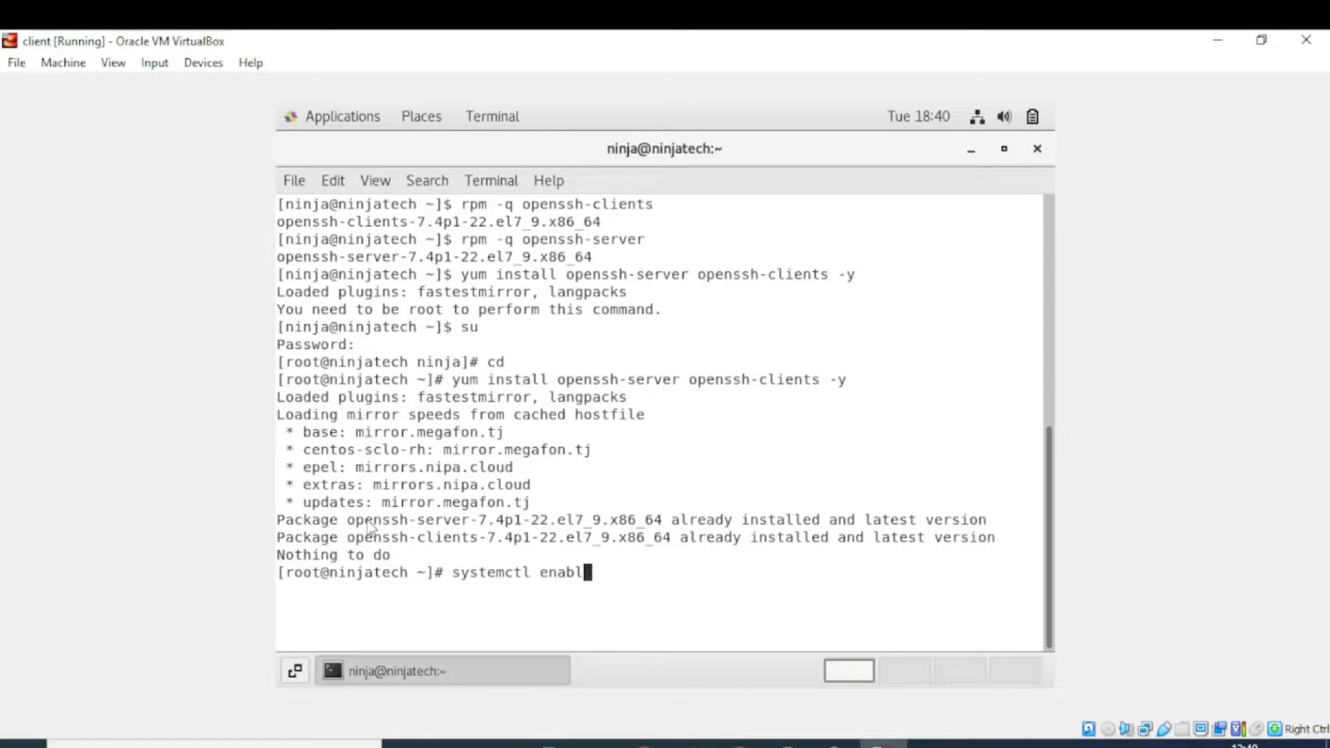
type("e s")
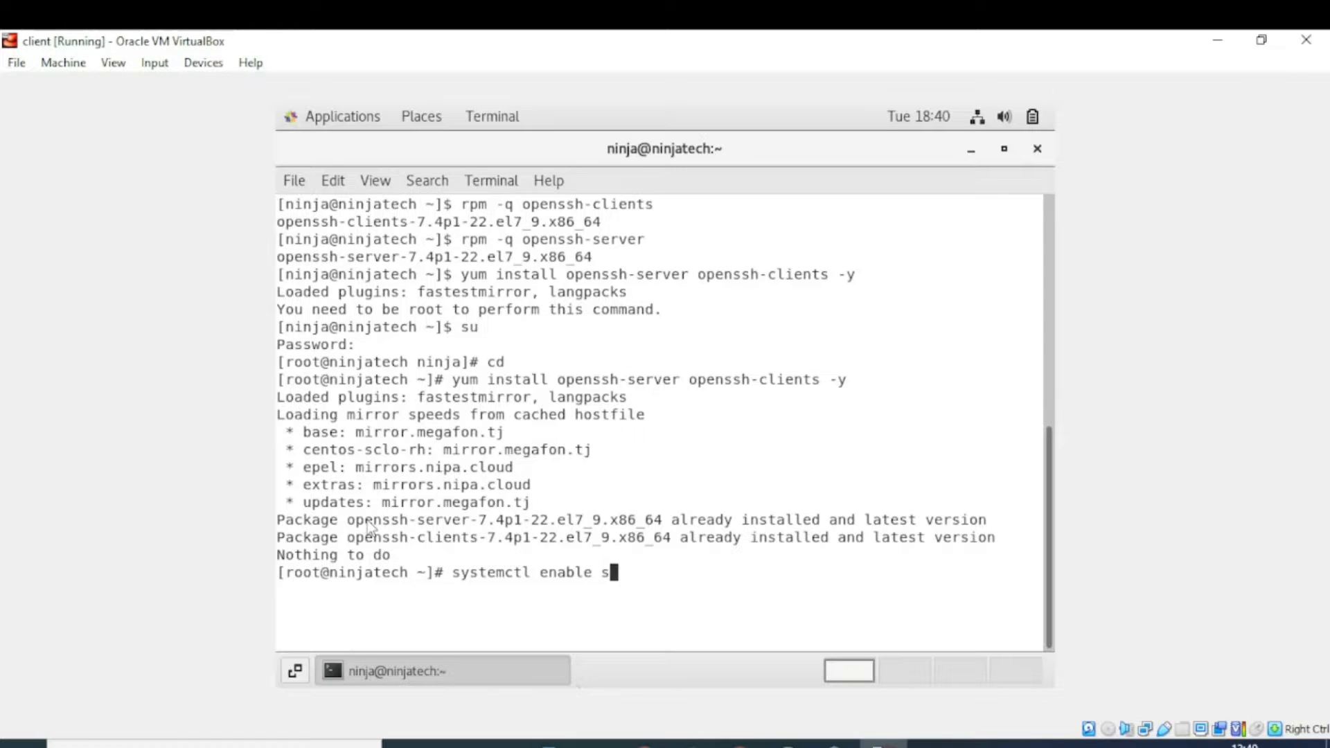
type("hd")
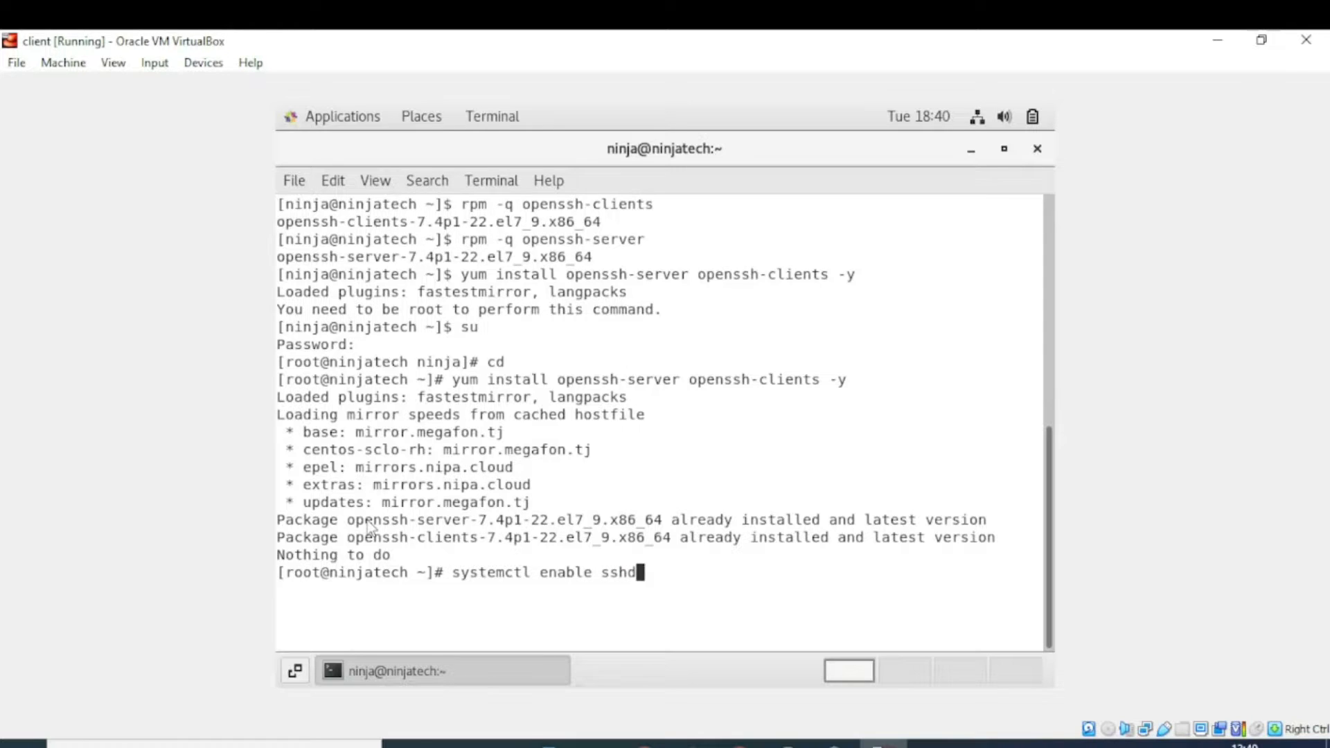
type(".service")
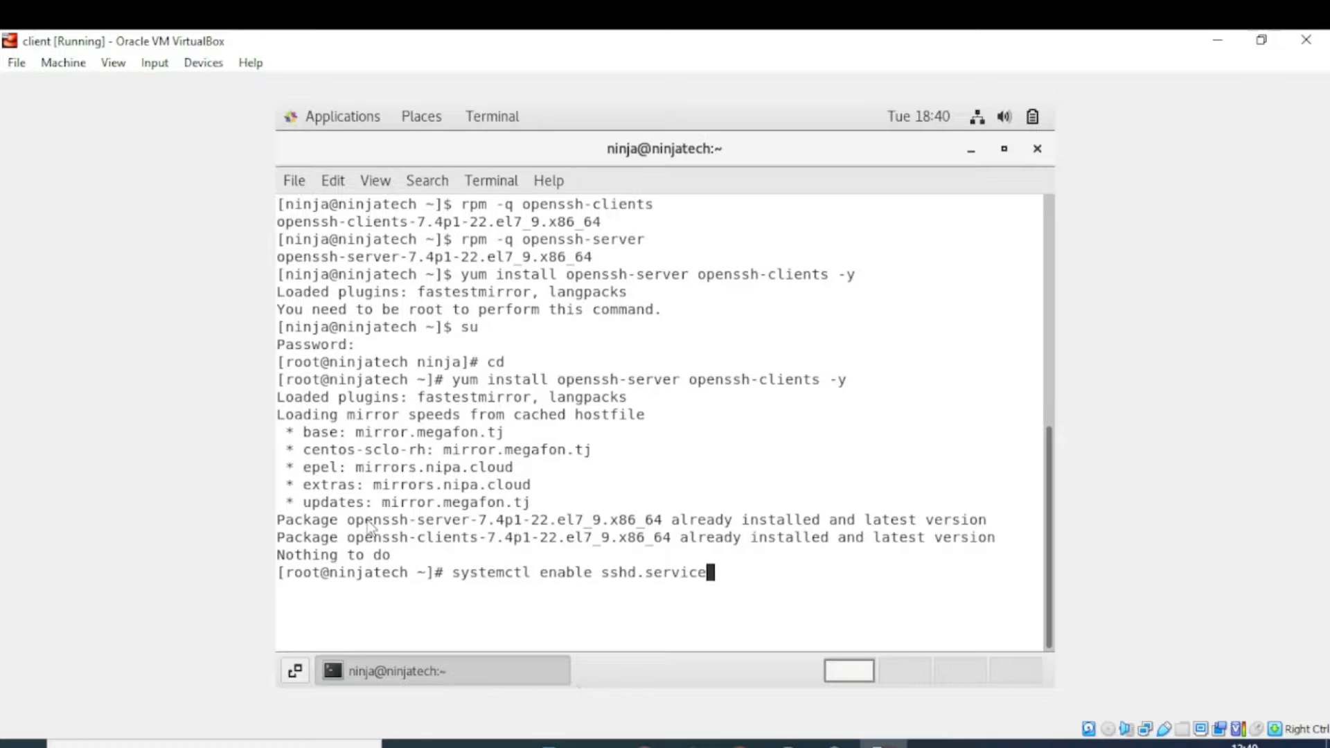
key("Return")
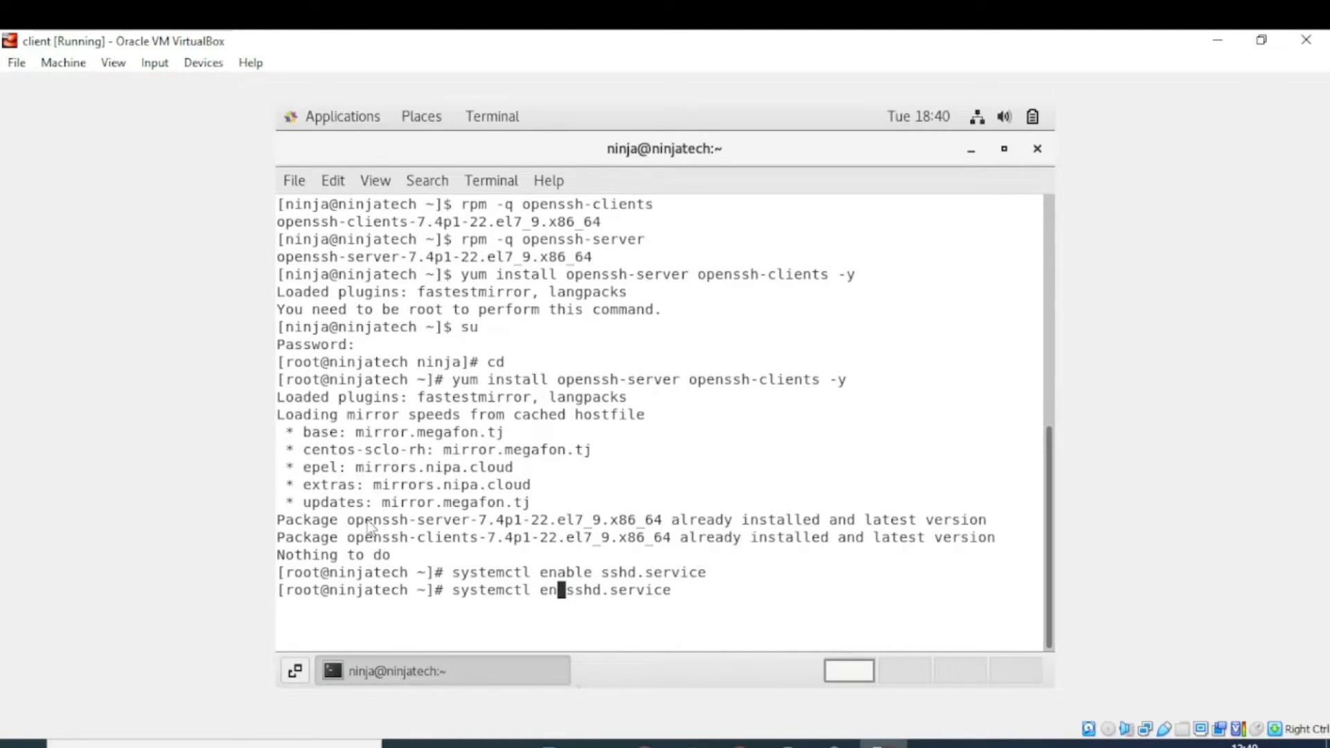
Start sshd.service now with systemctl start
type("start")
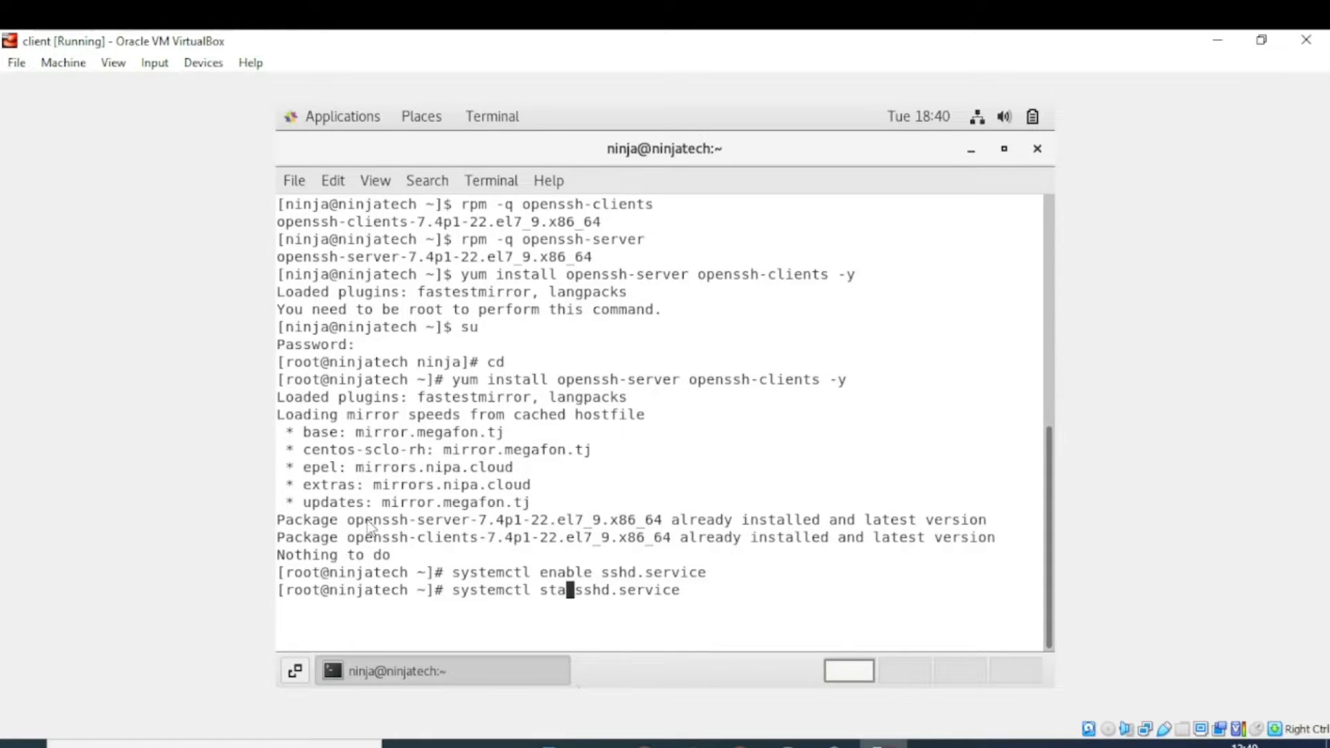
type("rt")
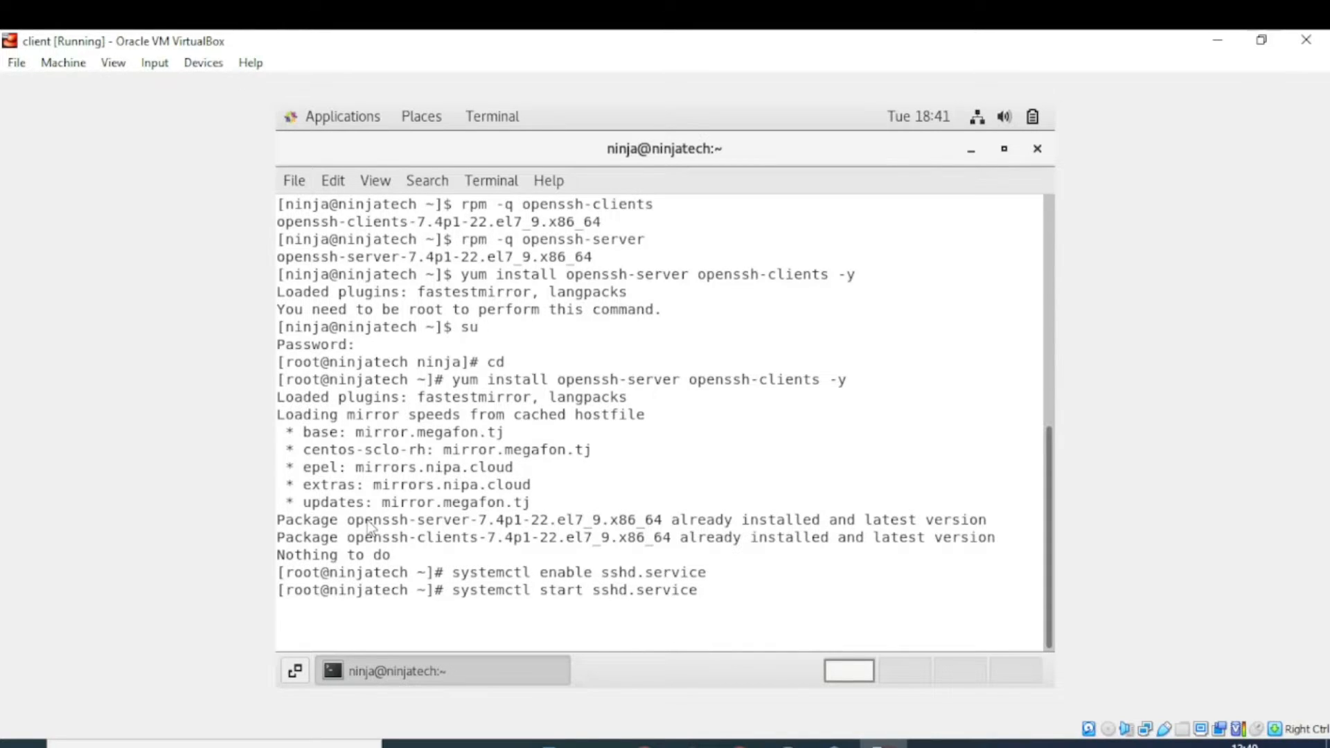
key("Return")
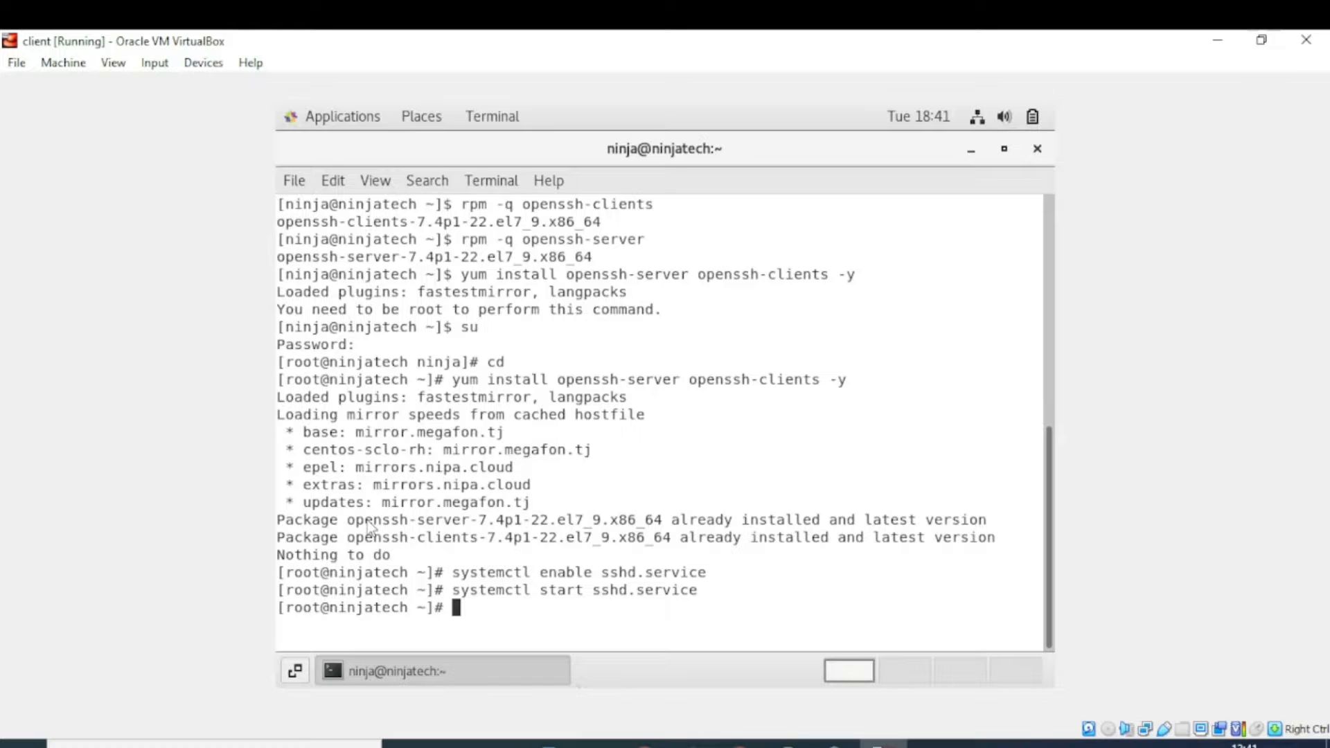
Run ss -tulpn | grep ':22' showing sshd listening on port 22 for IPv4 and IPv6
type("ss")
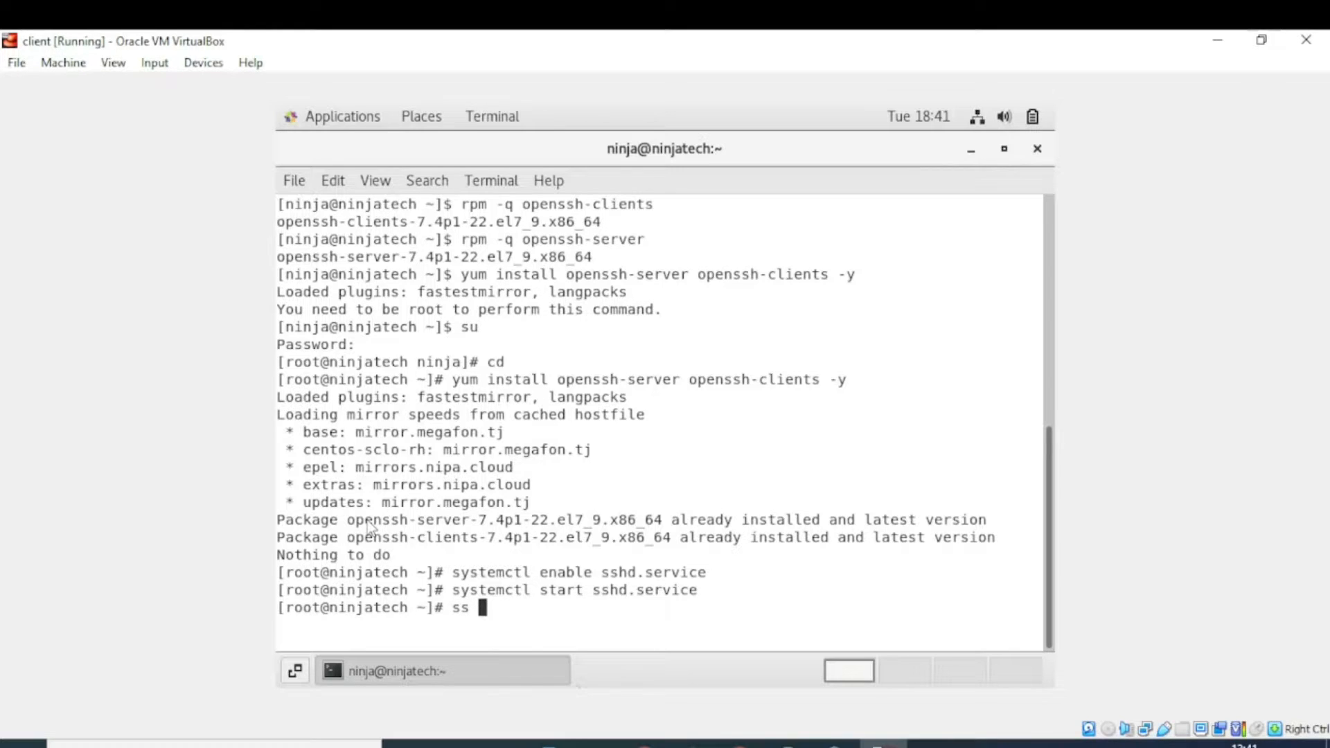
type("-tulpn |")
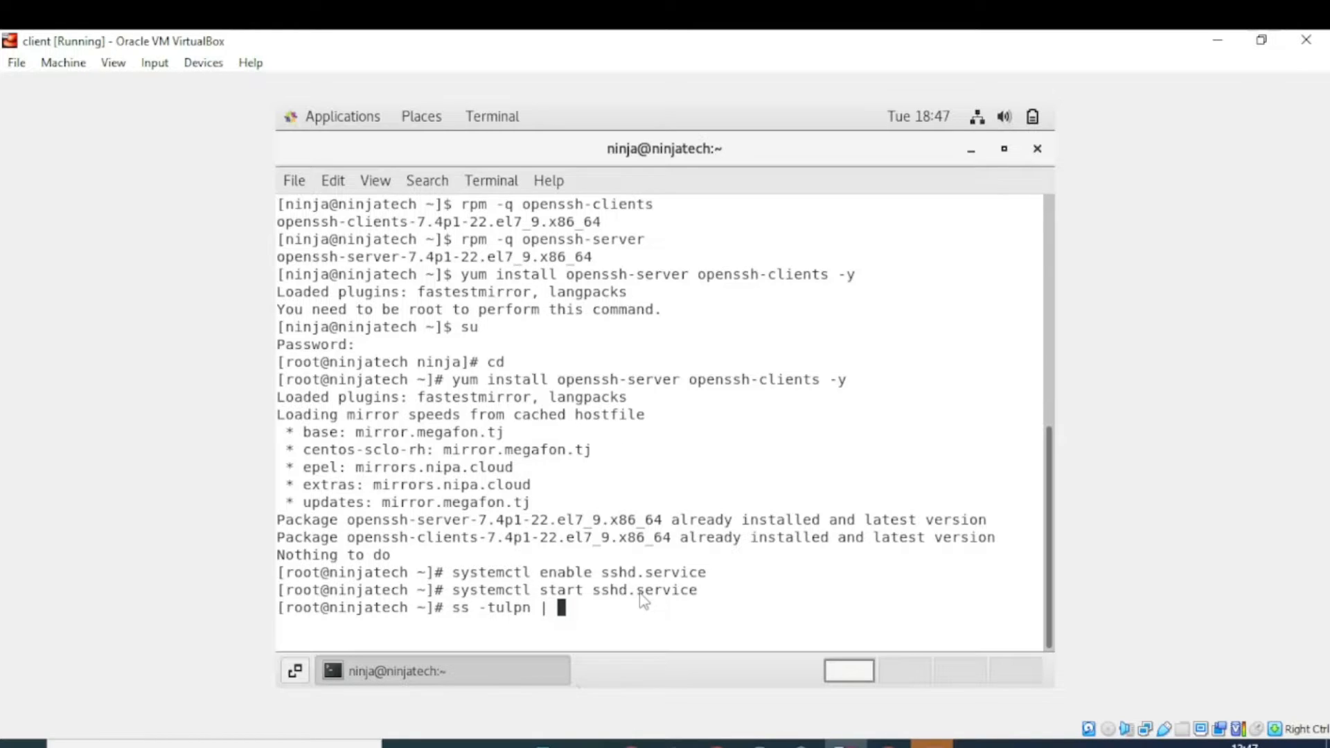
type("grep ':")
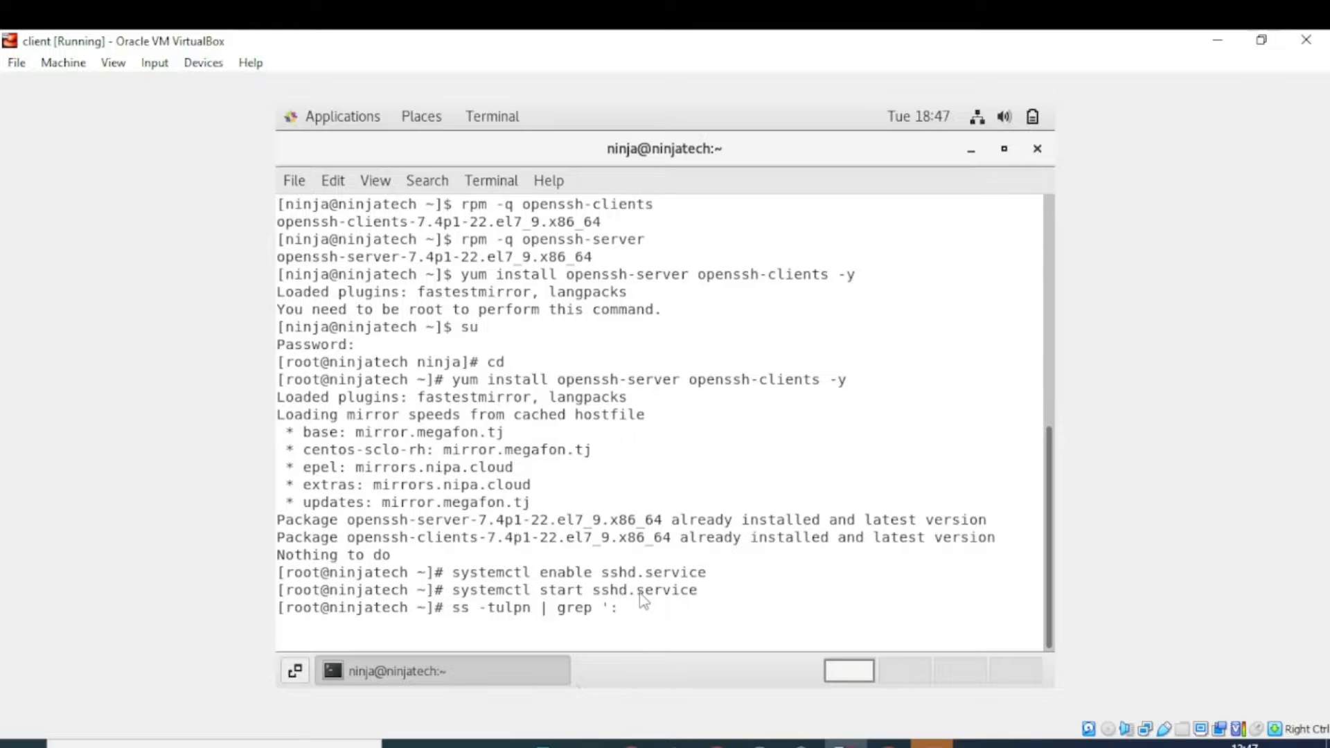
type("22")
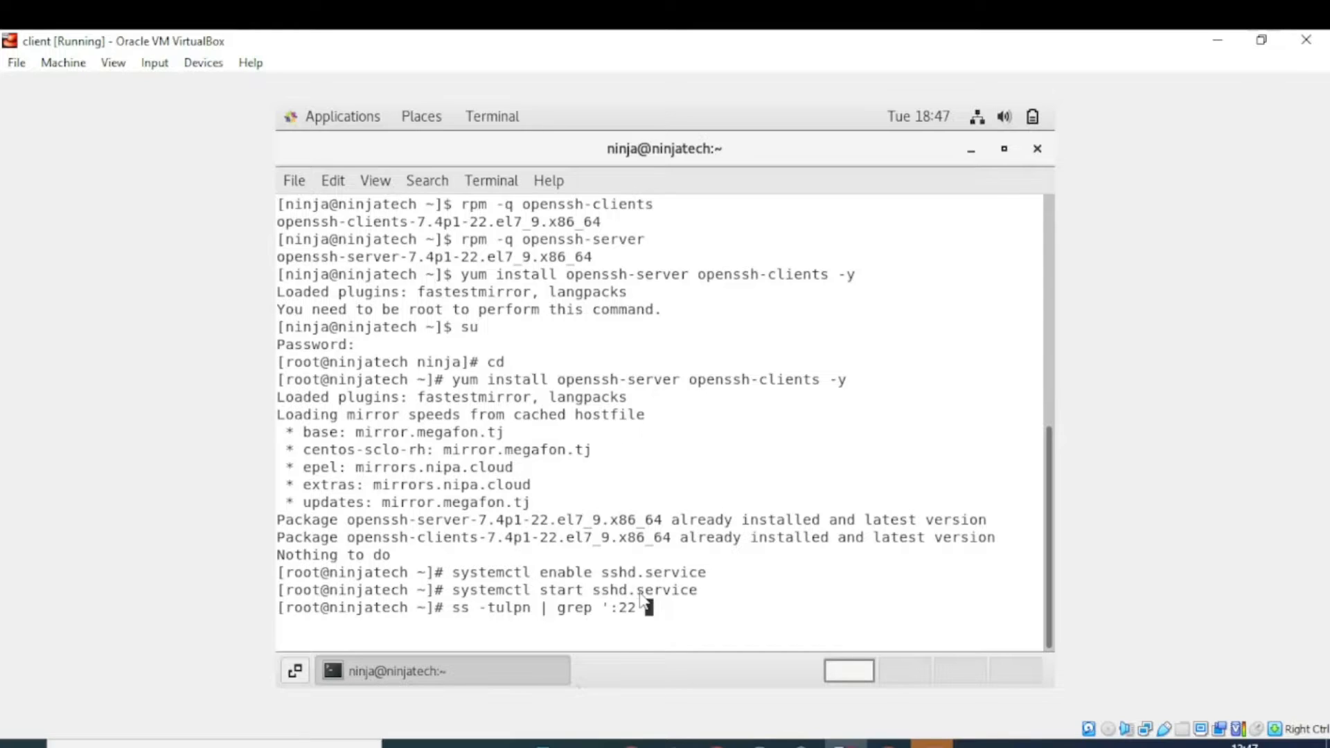
key("Return")
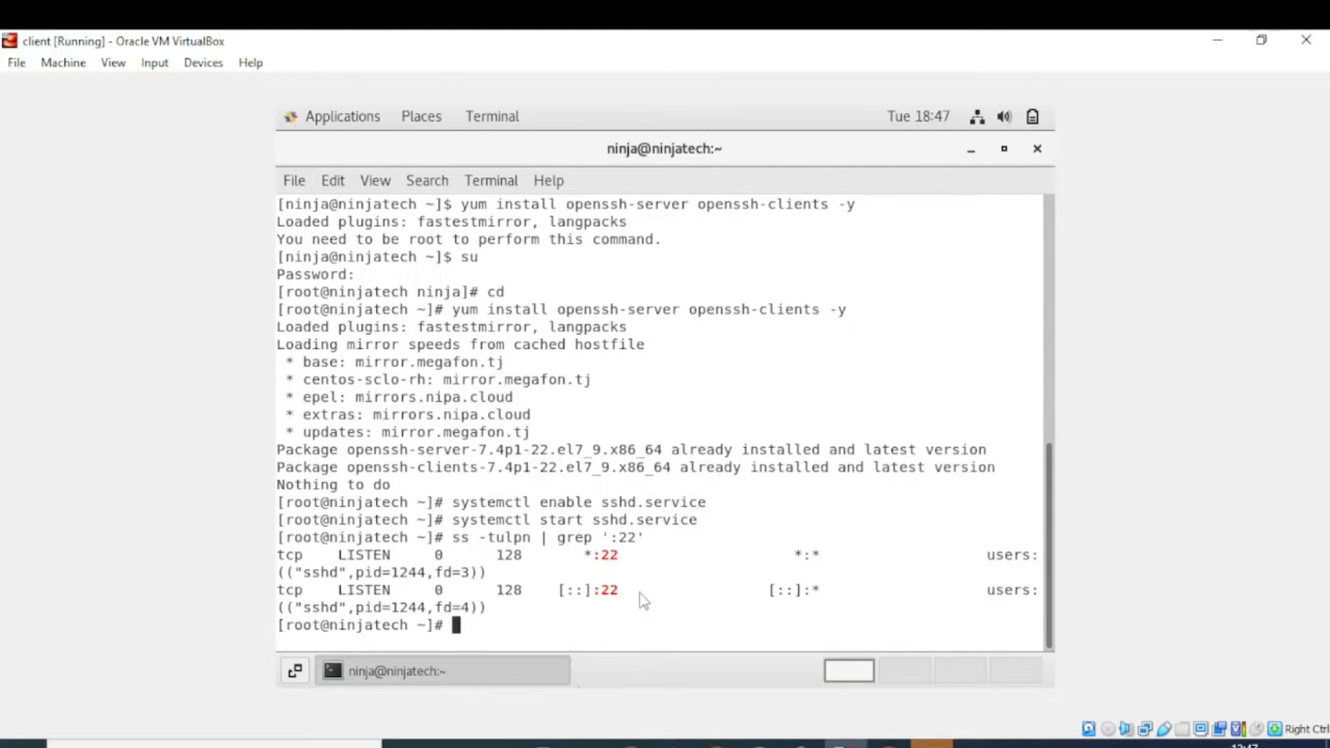
Add the ssh service permanently to the public firewall zone with firewall-cmd (already enabled)
type("fire")
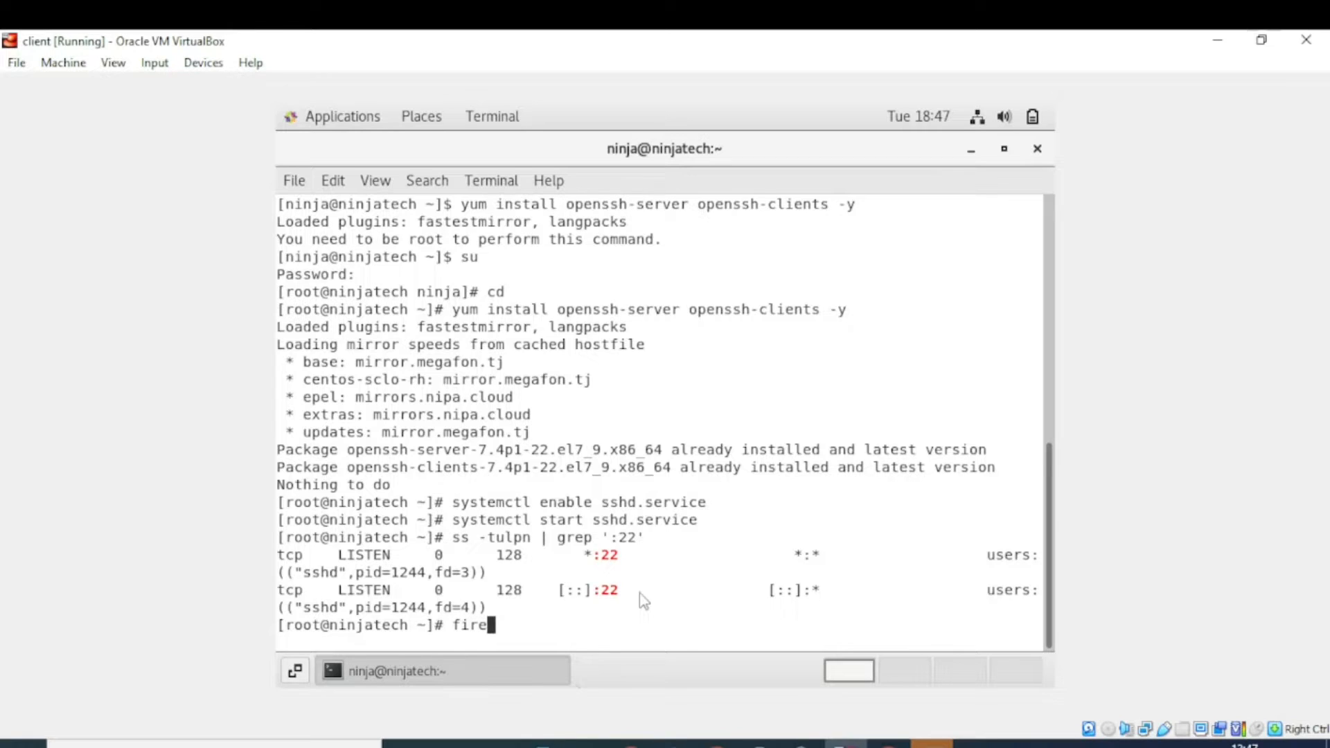
type("wa")
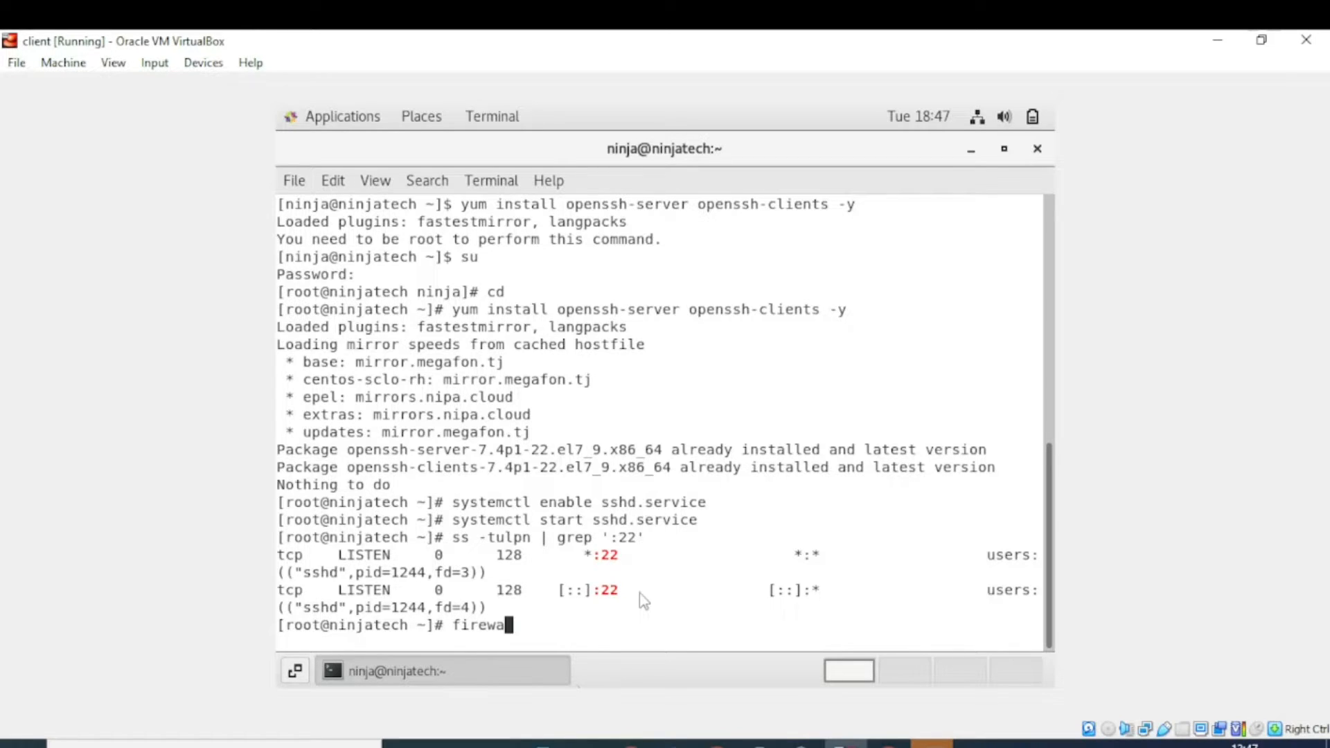
type("ll-cmd")
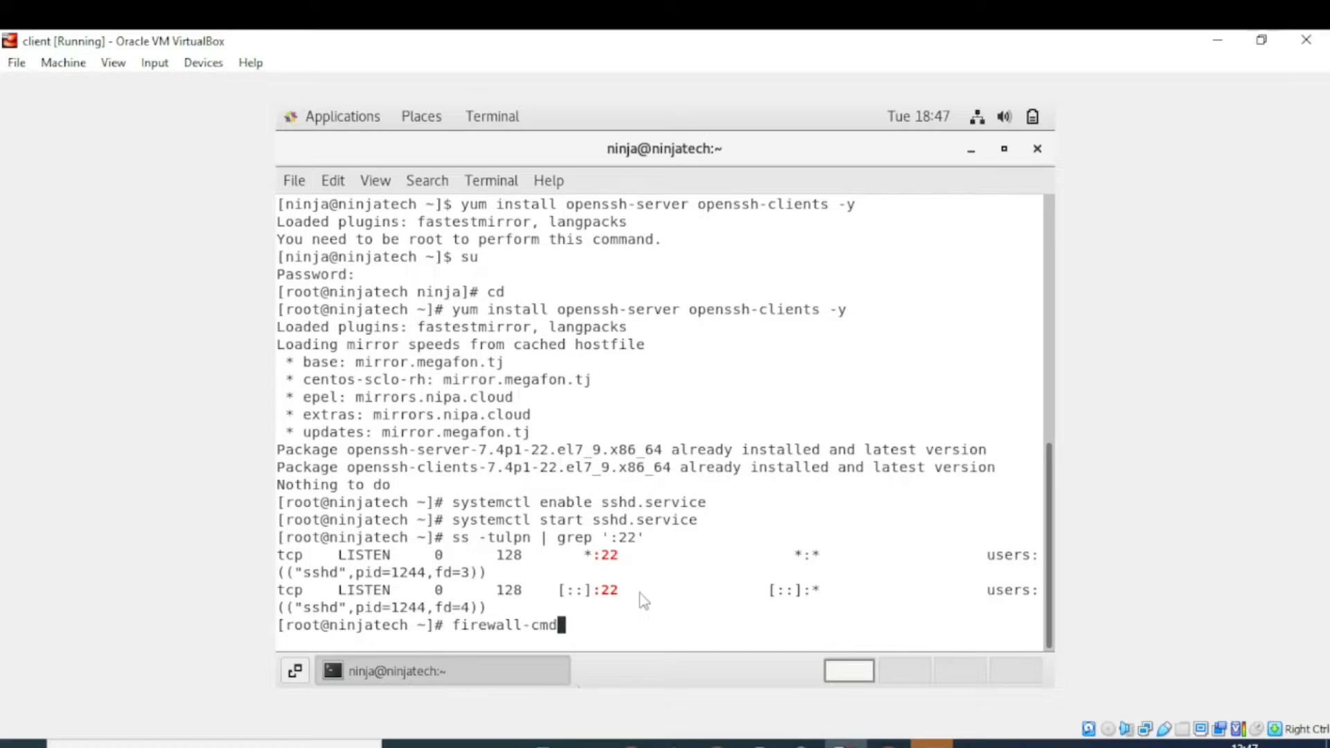
type("--zone")
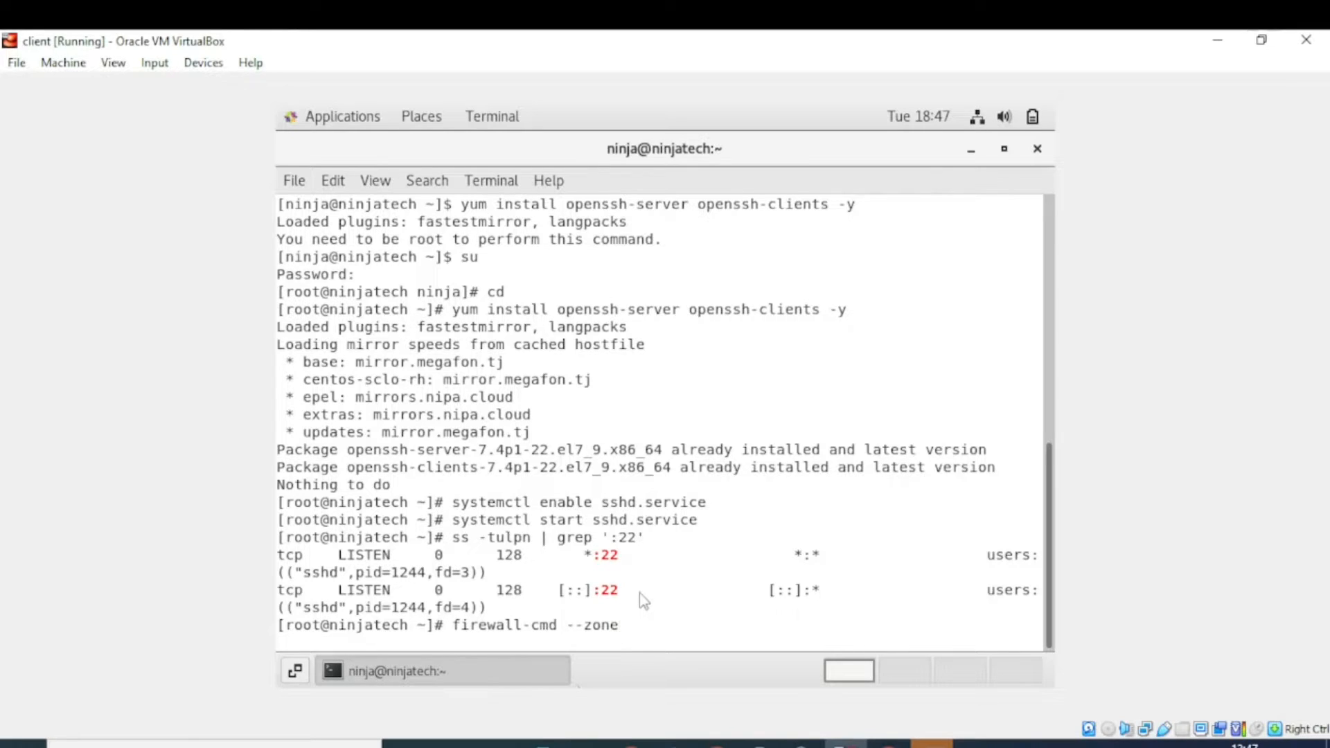
type("pub")
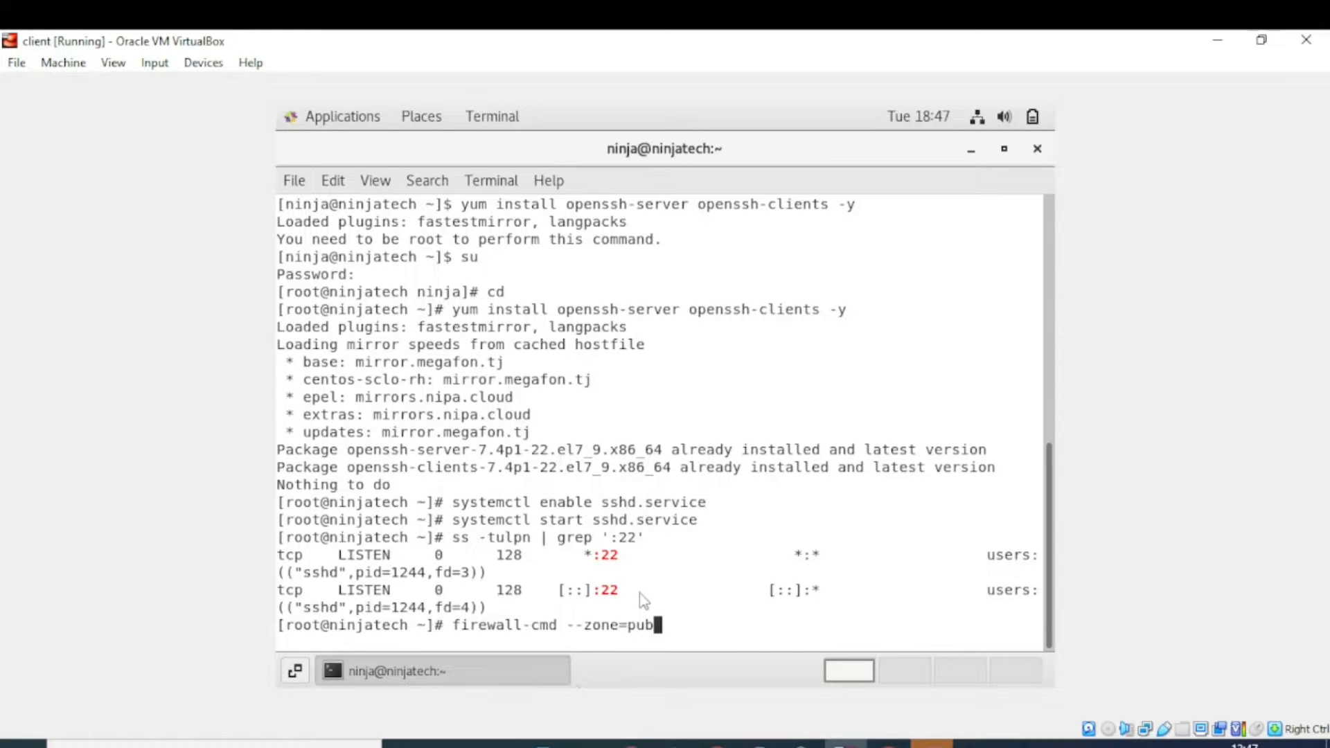
type("lic")
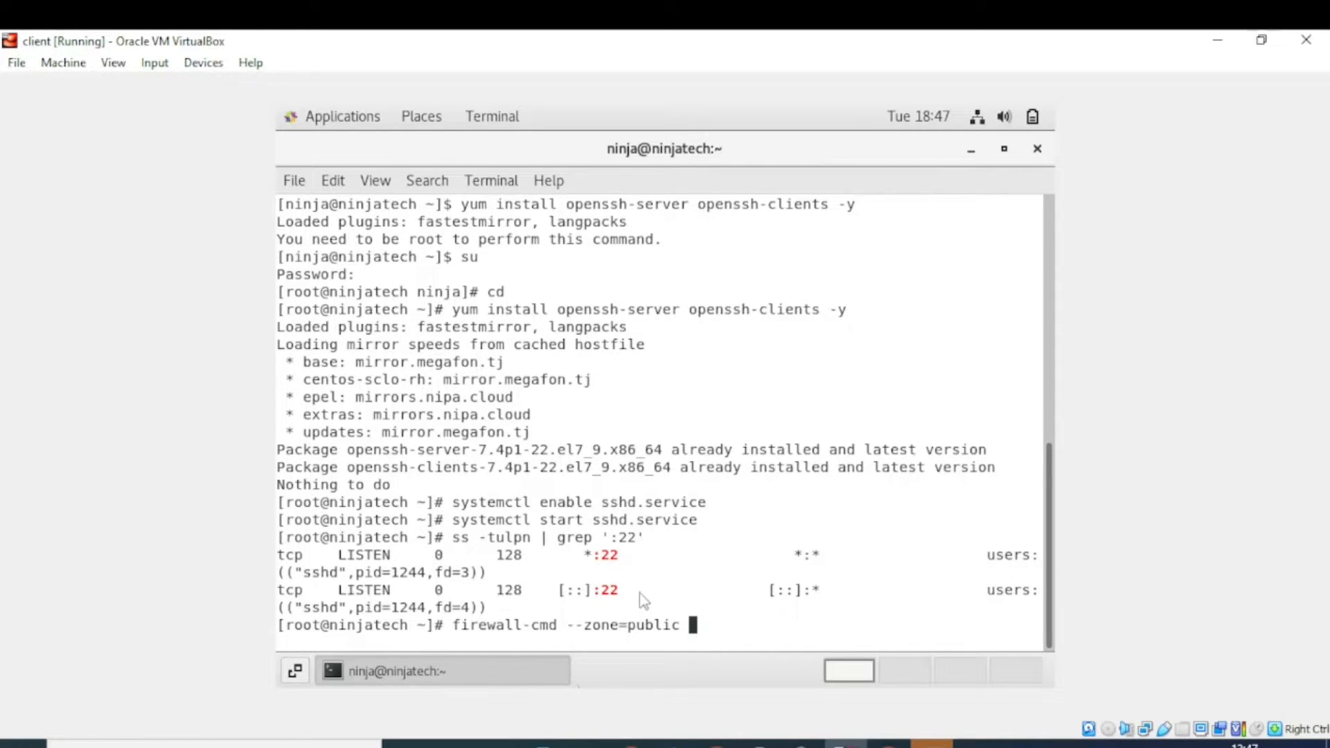
type("--ad")
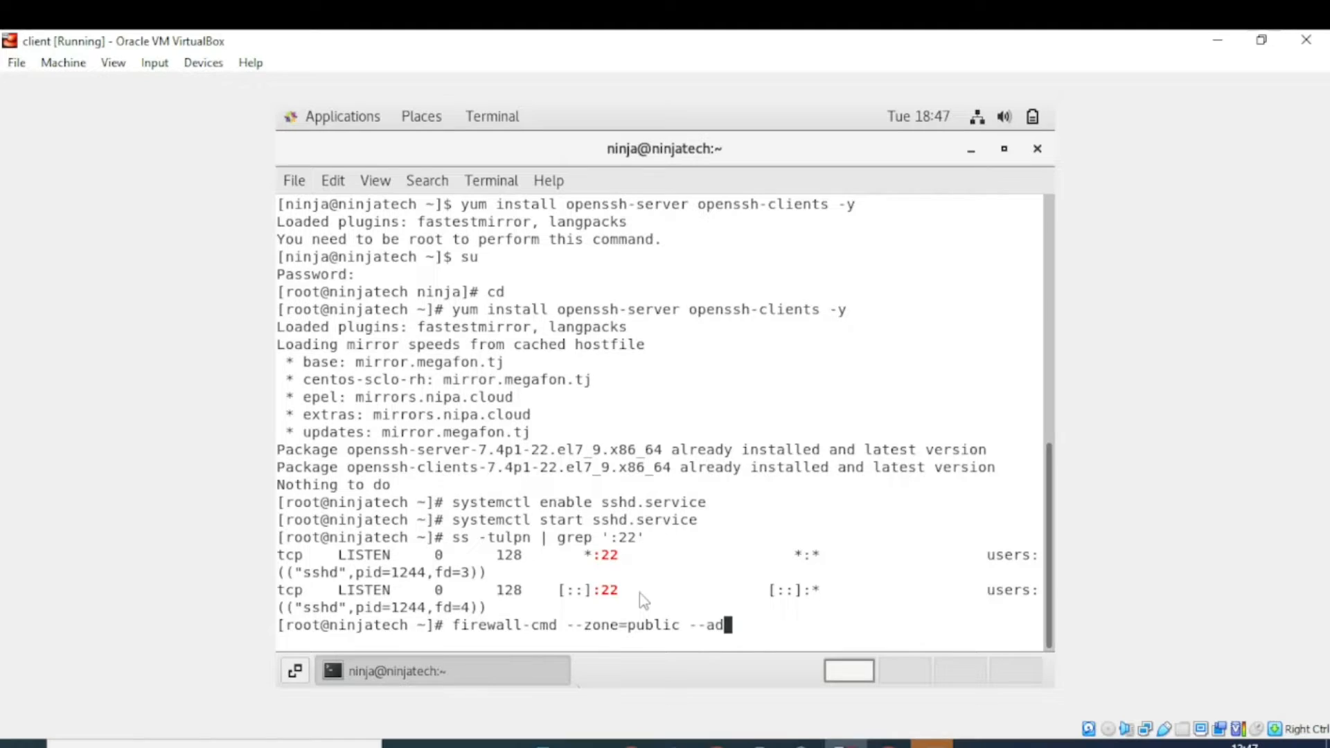
type("d")
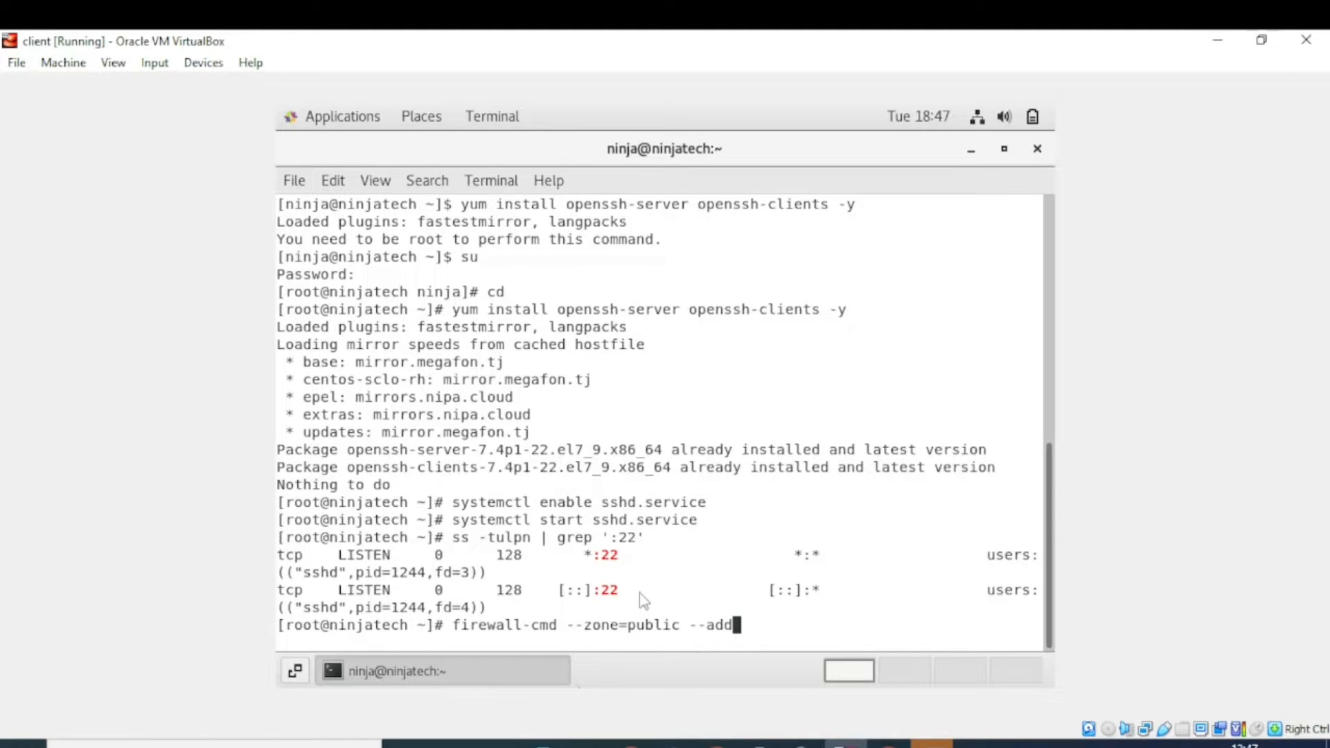
type("service")
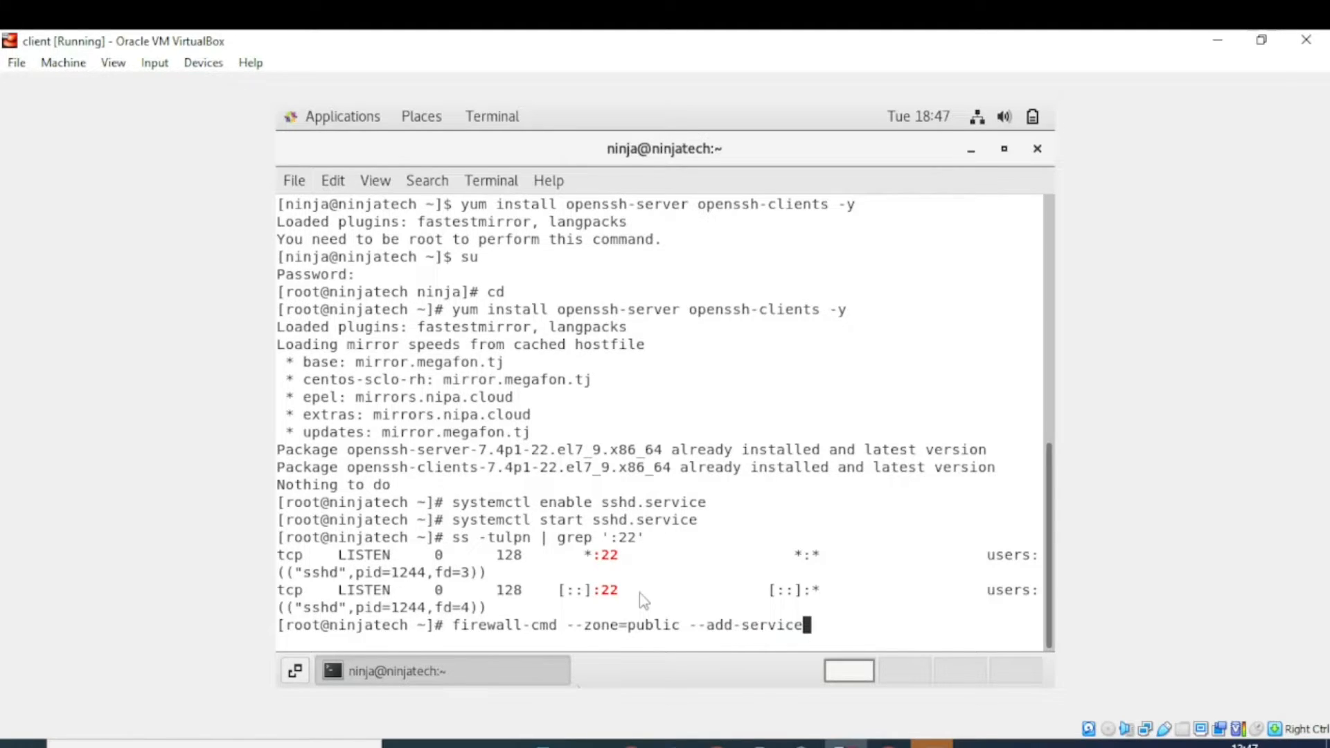
type("=")
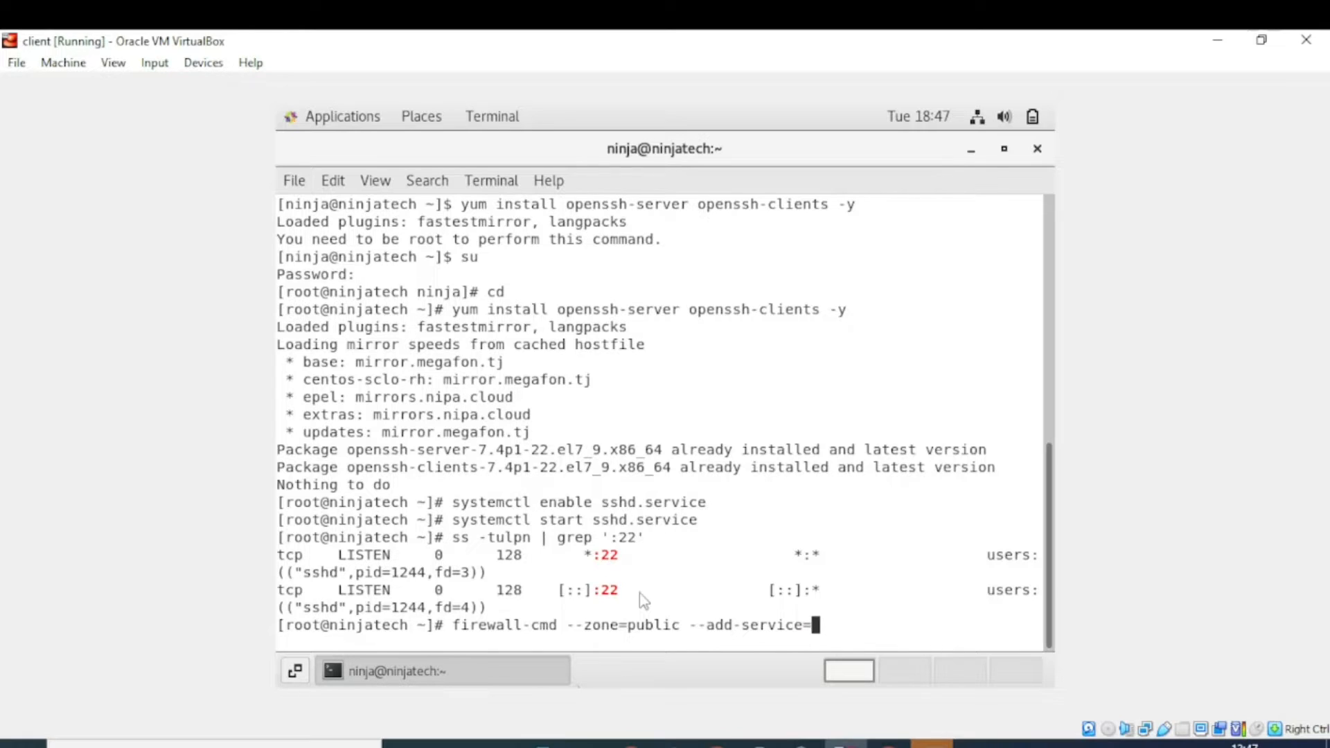
type("ssh")
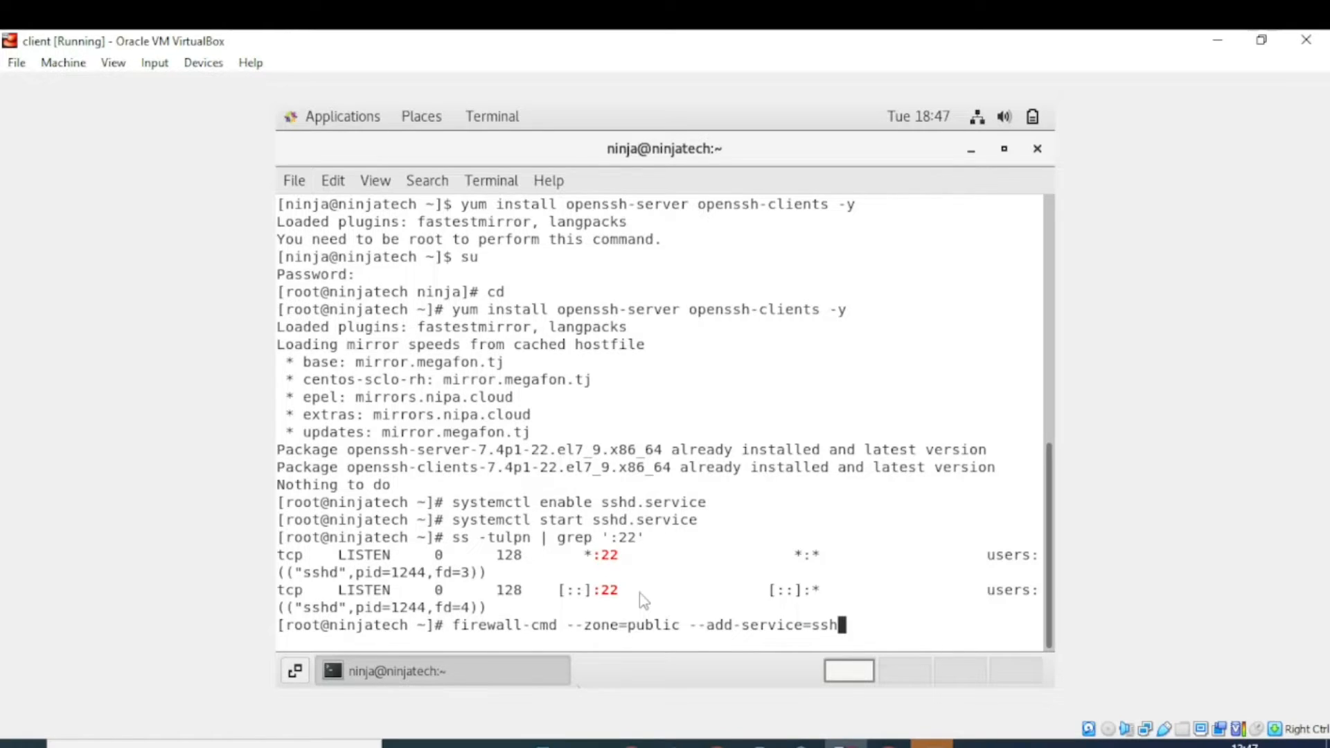
type("--permanent")
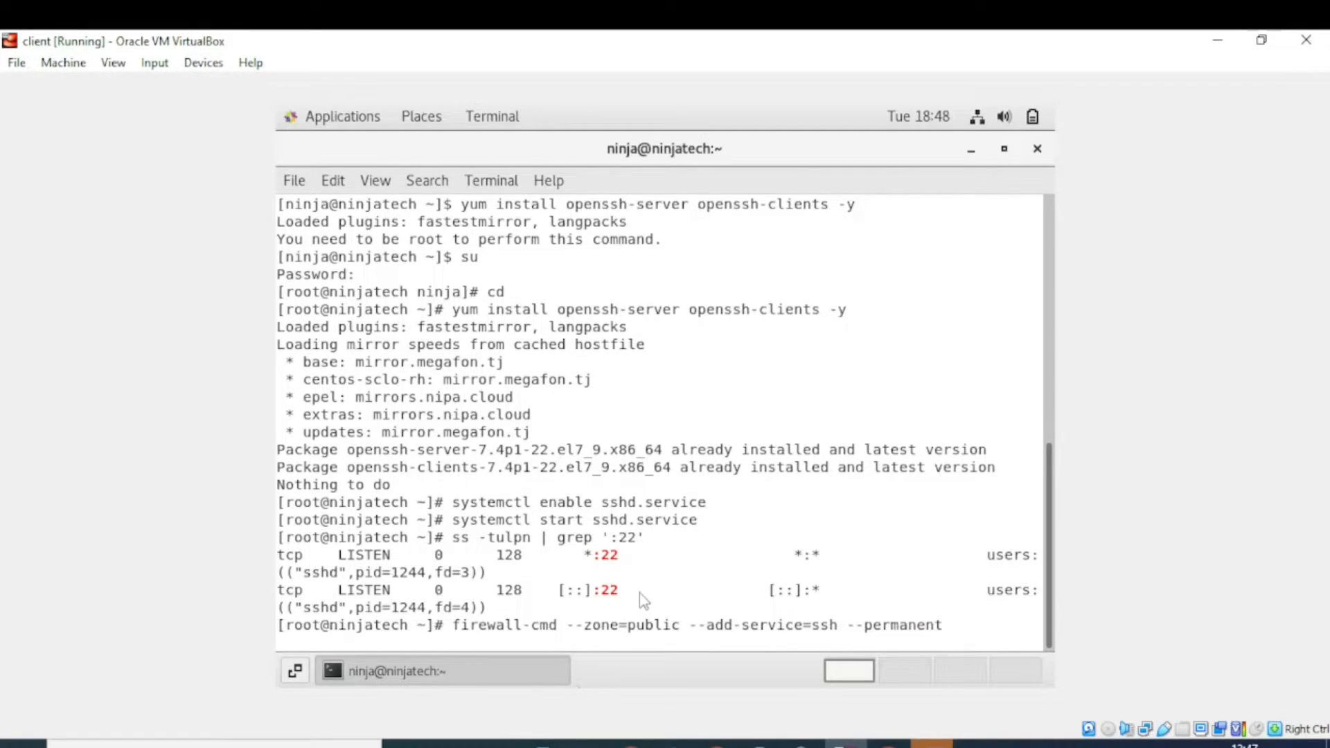
key("Return")
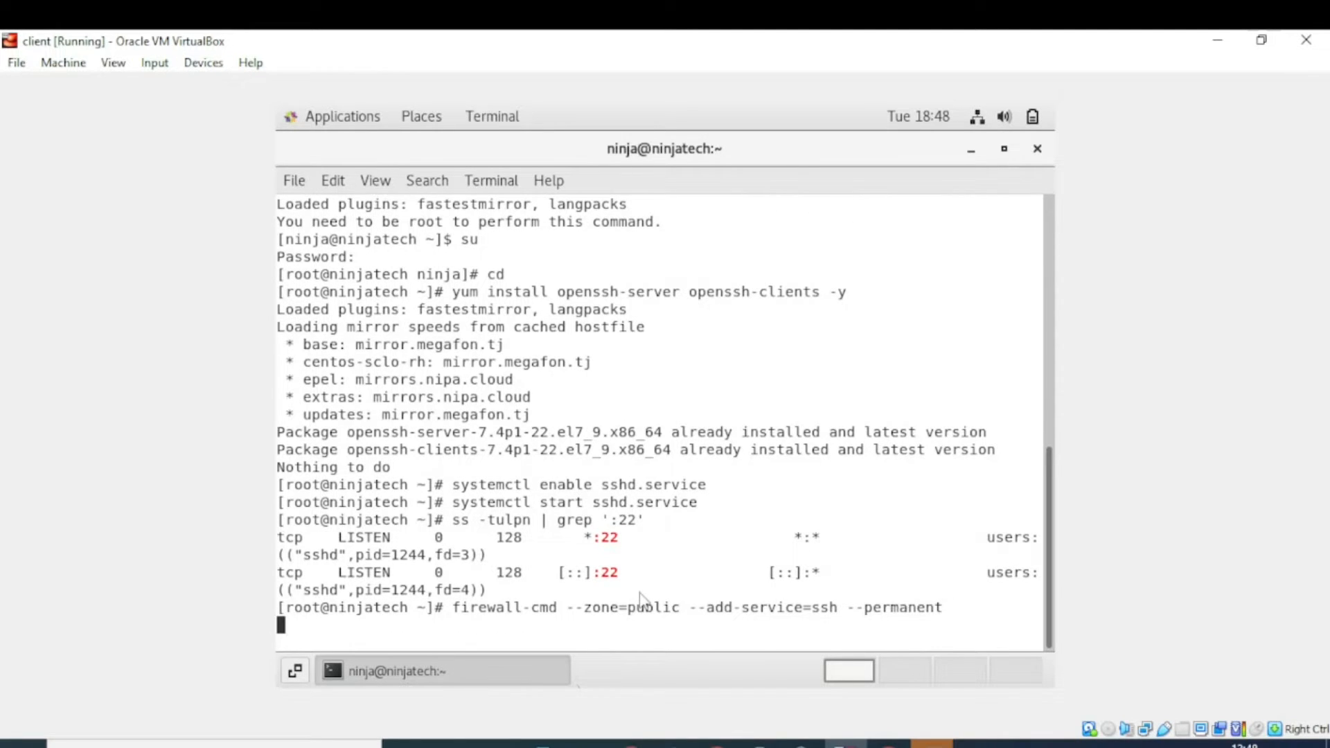
key("Return")
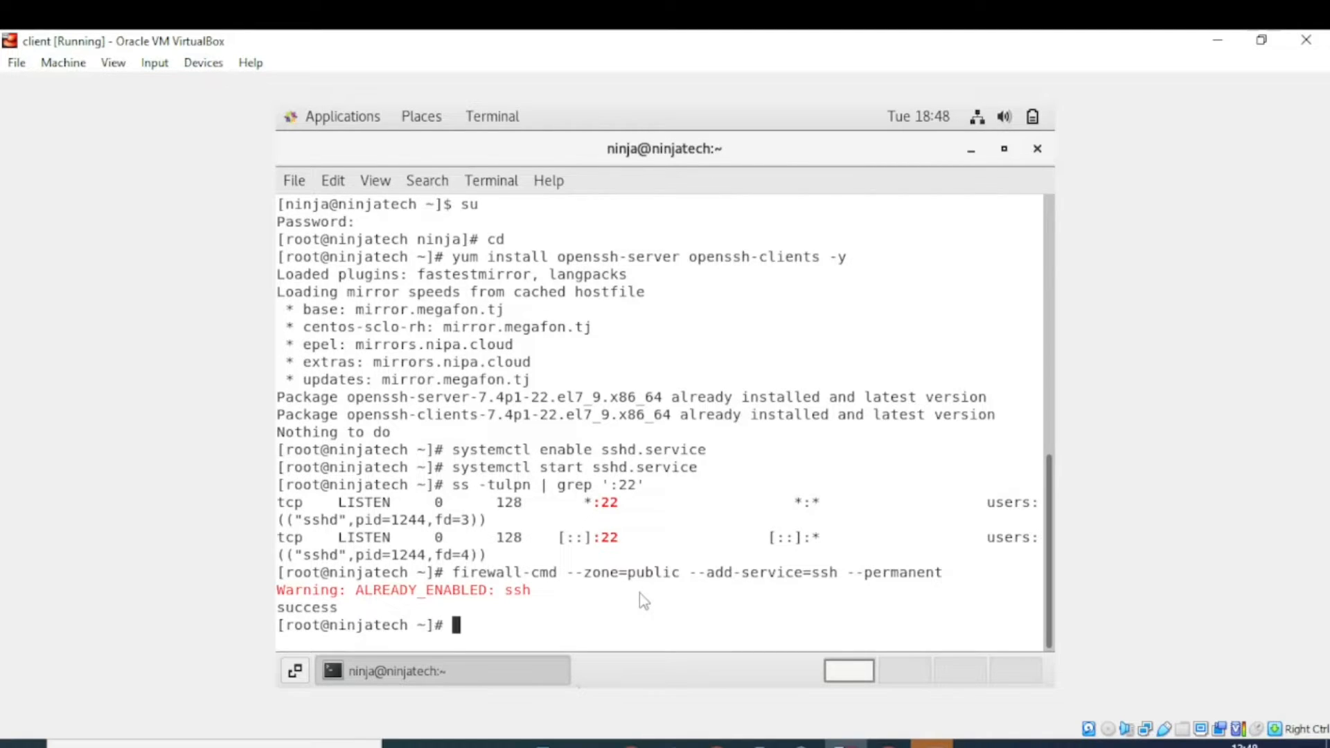
Reload firewalld with firewall-cmd --reload, reporting success
type("firewall-cmd --zone=public --add-service=ssh --permanen")
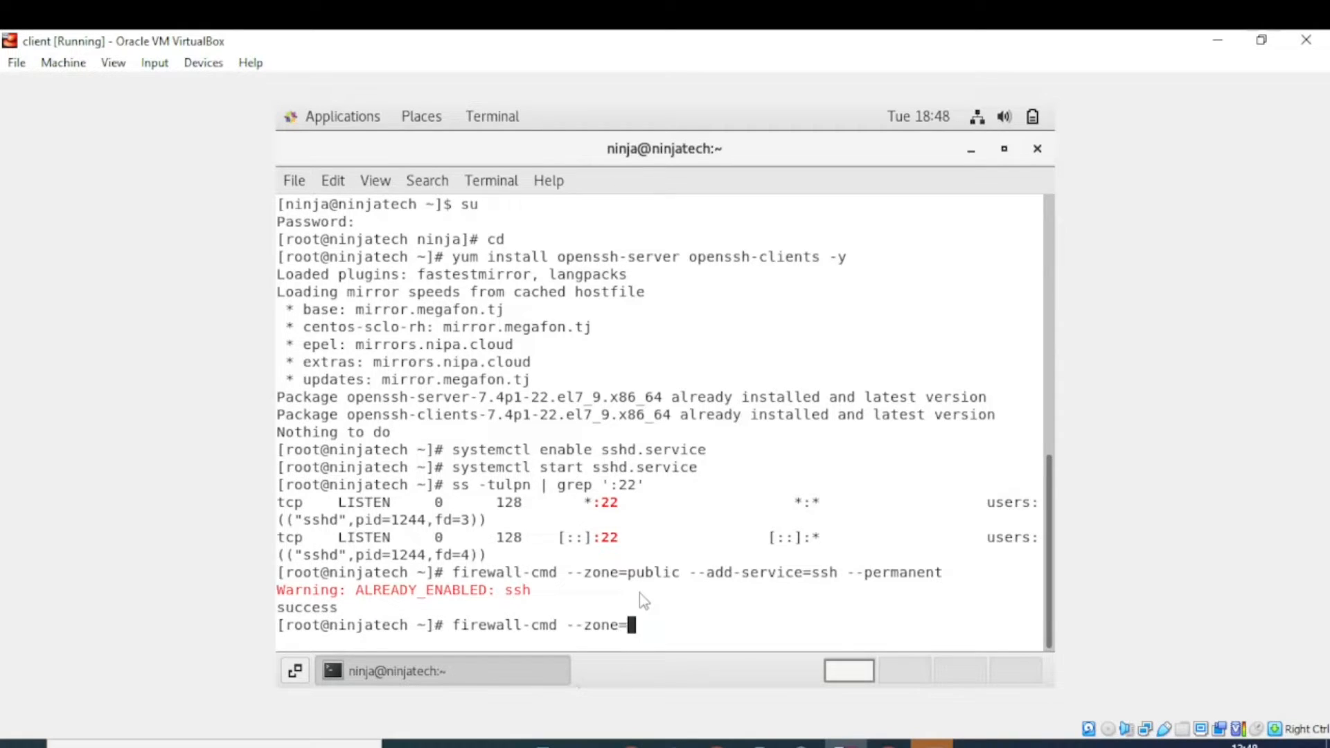
type("--re")
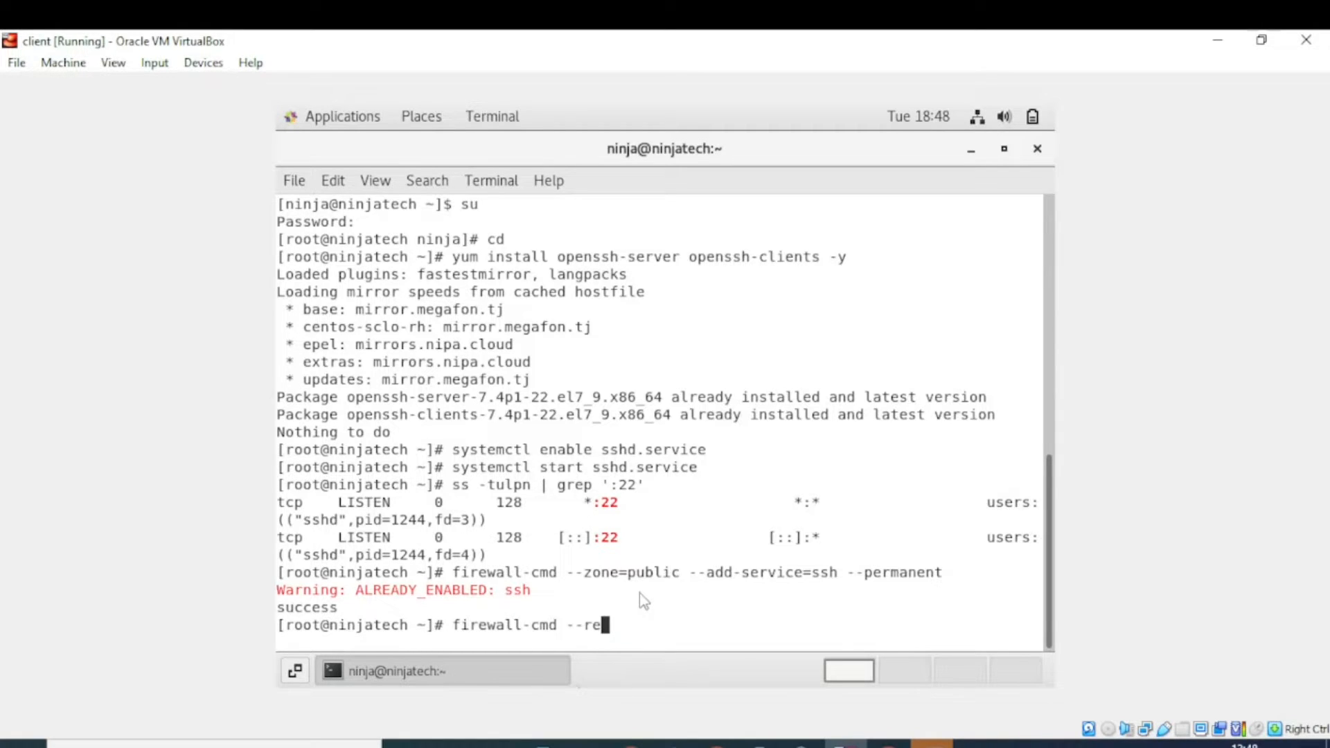
key("Return")
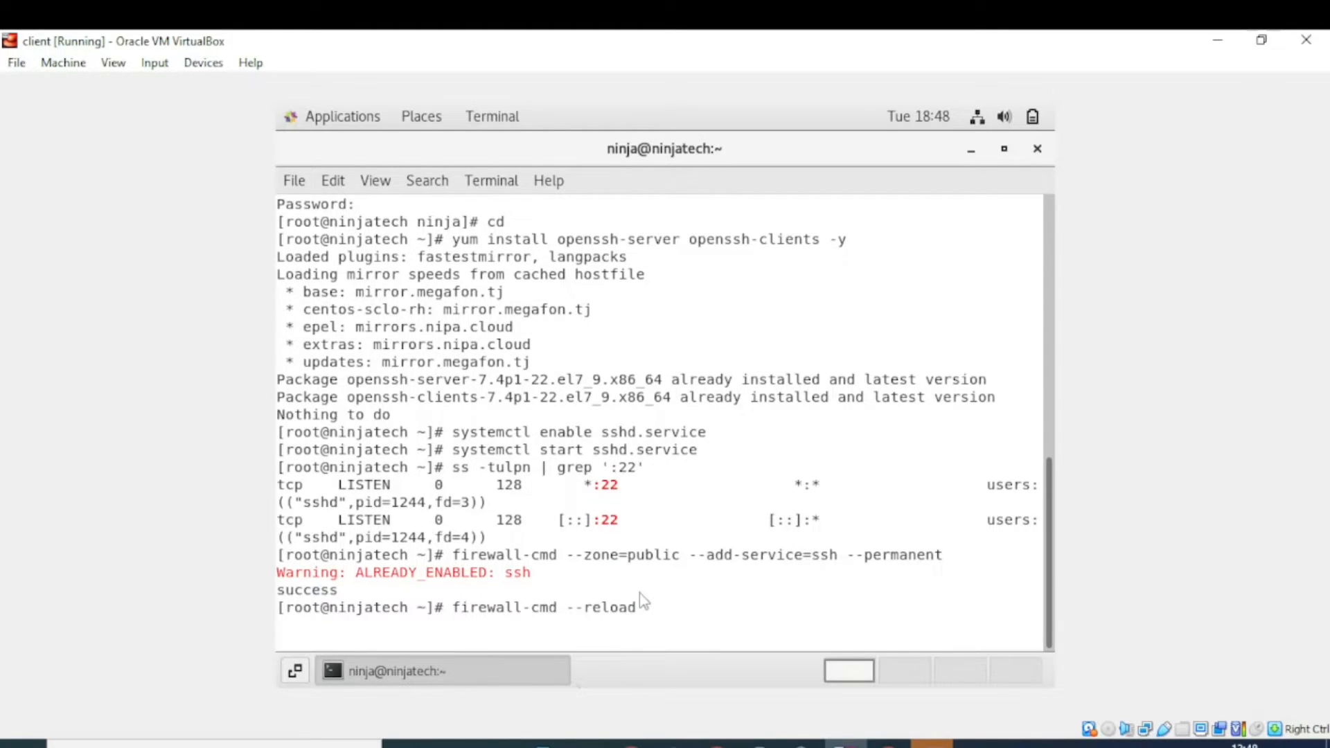
key("Return")
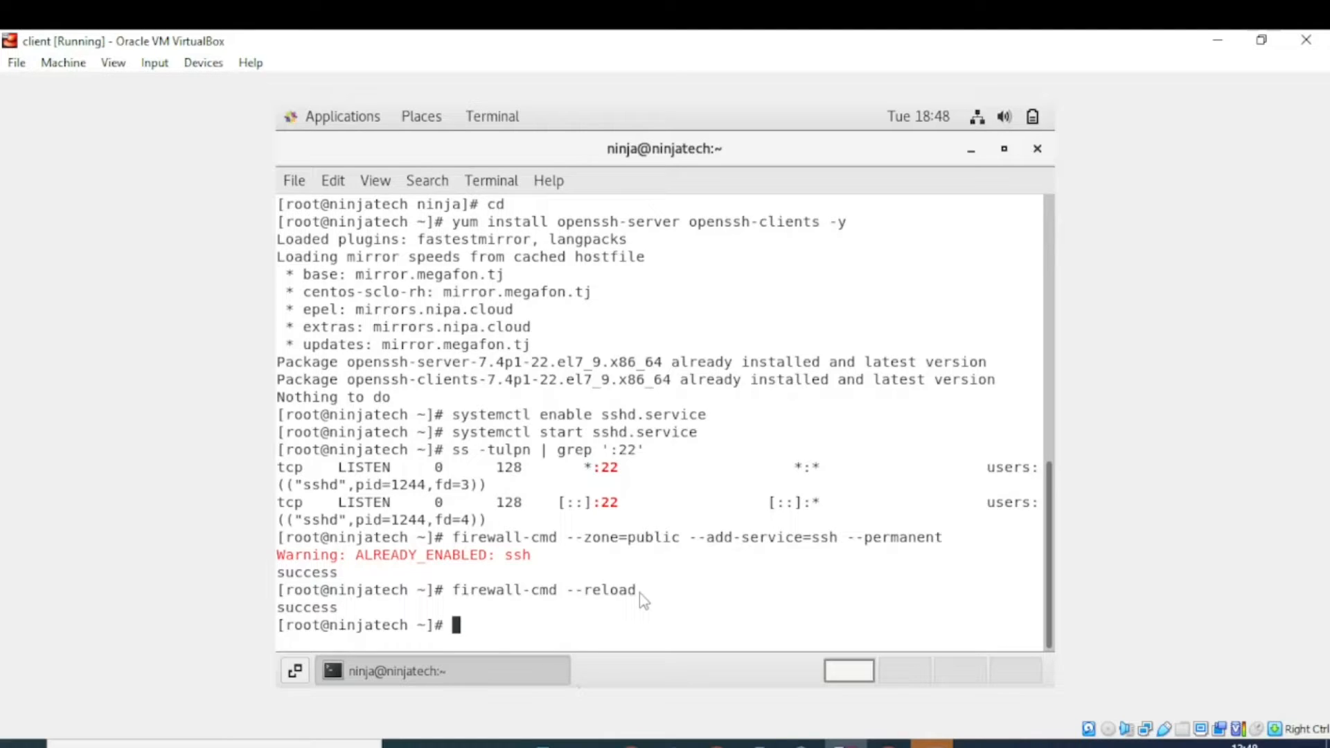
Attempt gedit /etc/ssh/sshd_config, which fails with a display error
type("gedit /")
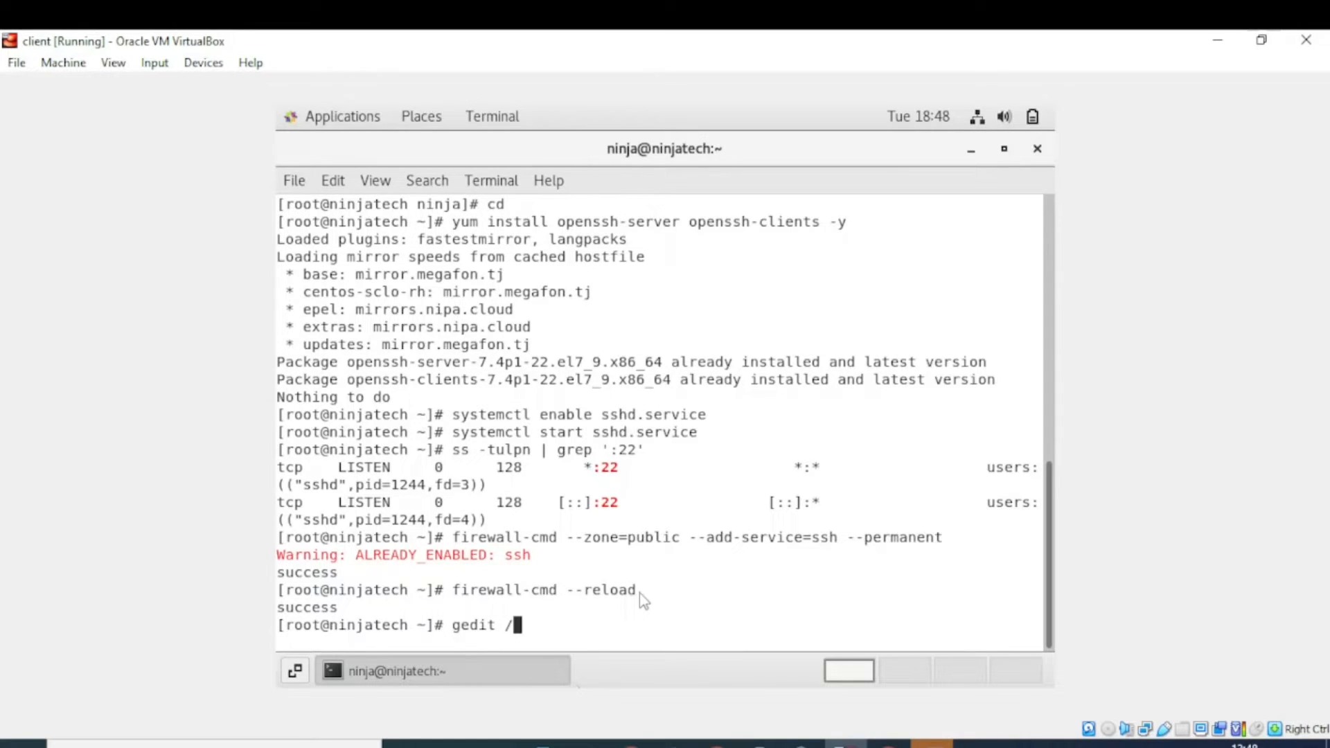
type("etc")
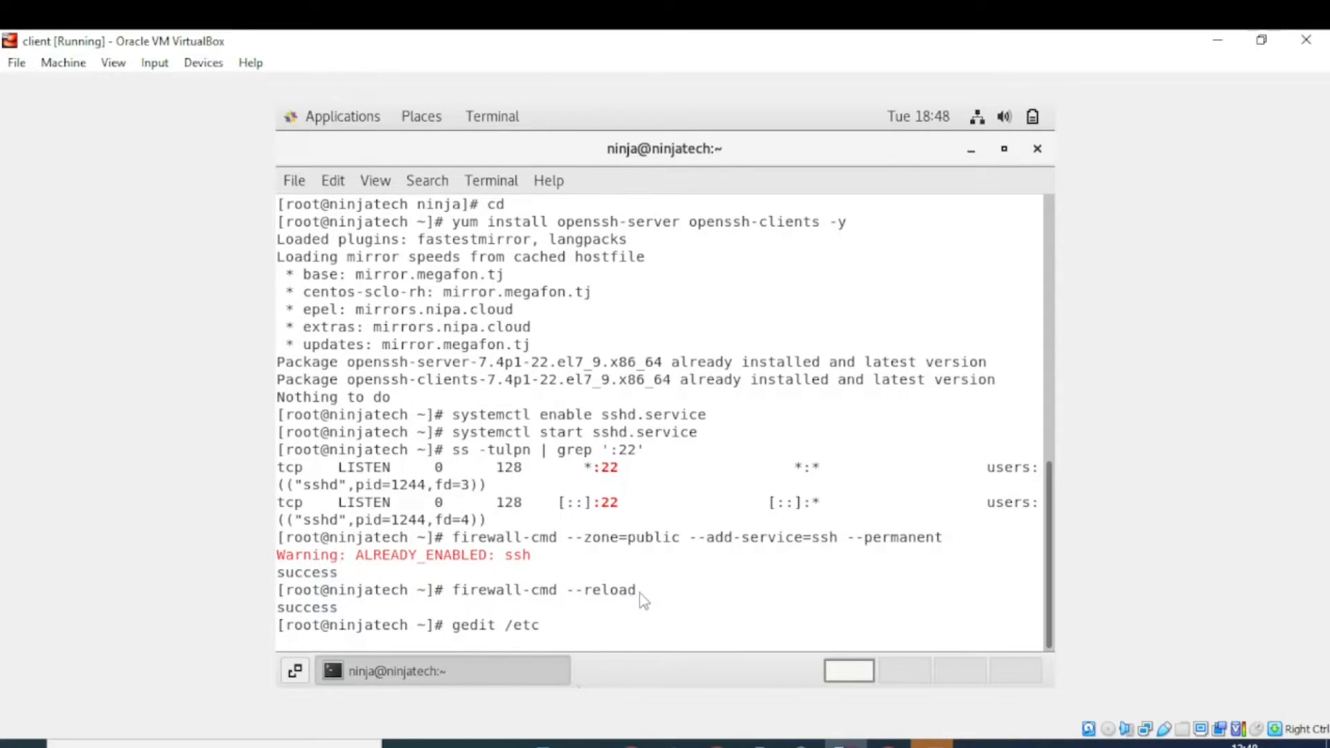
type("/ssh")
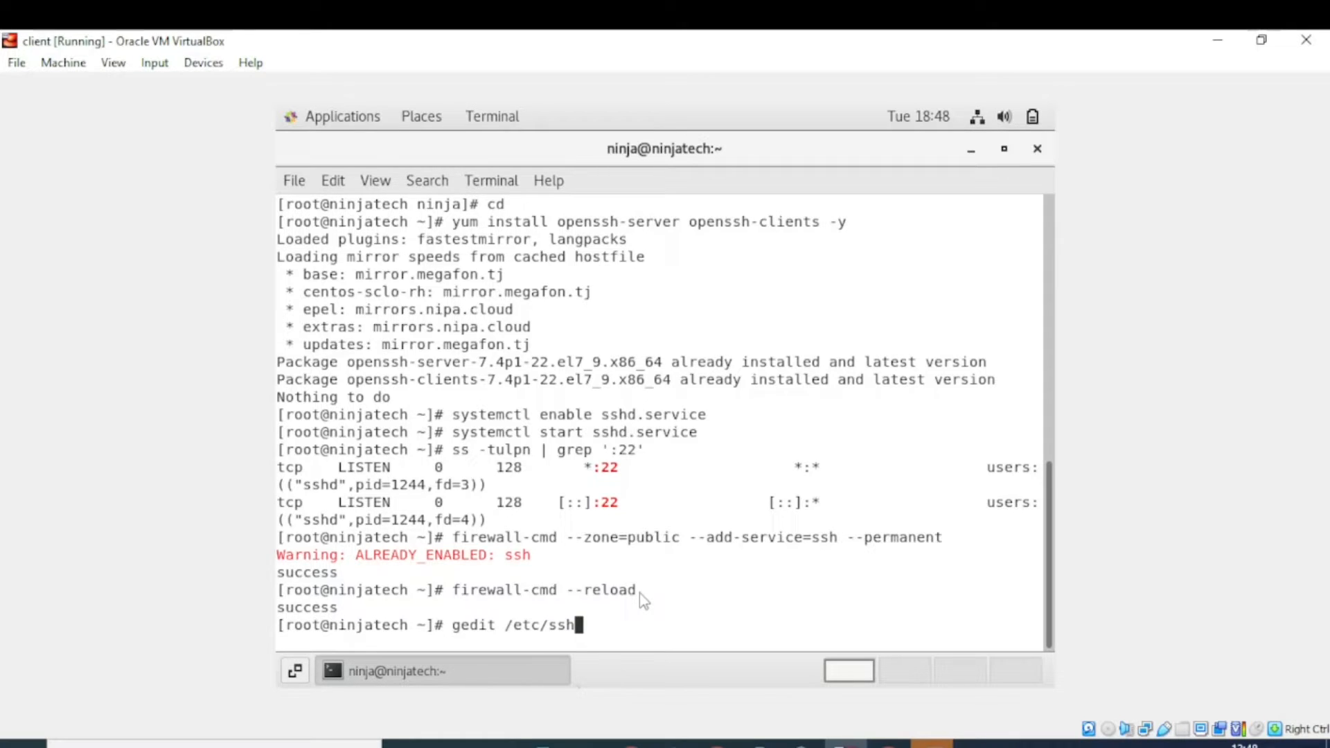
type("/")
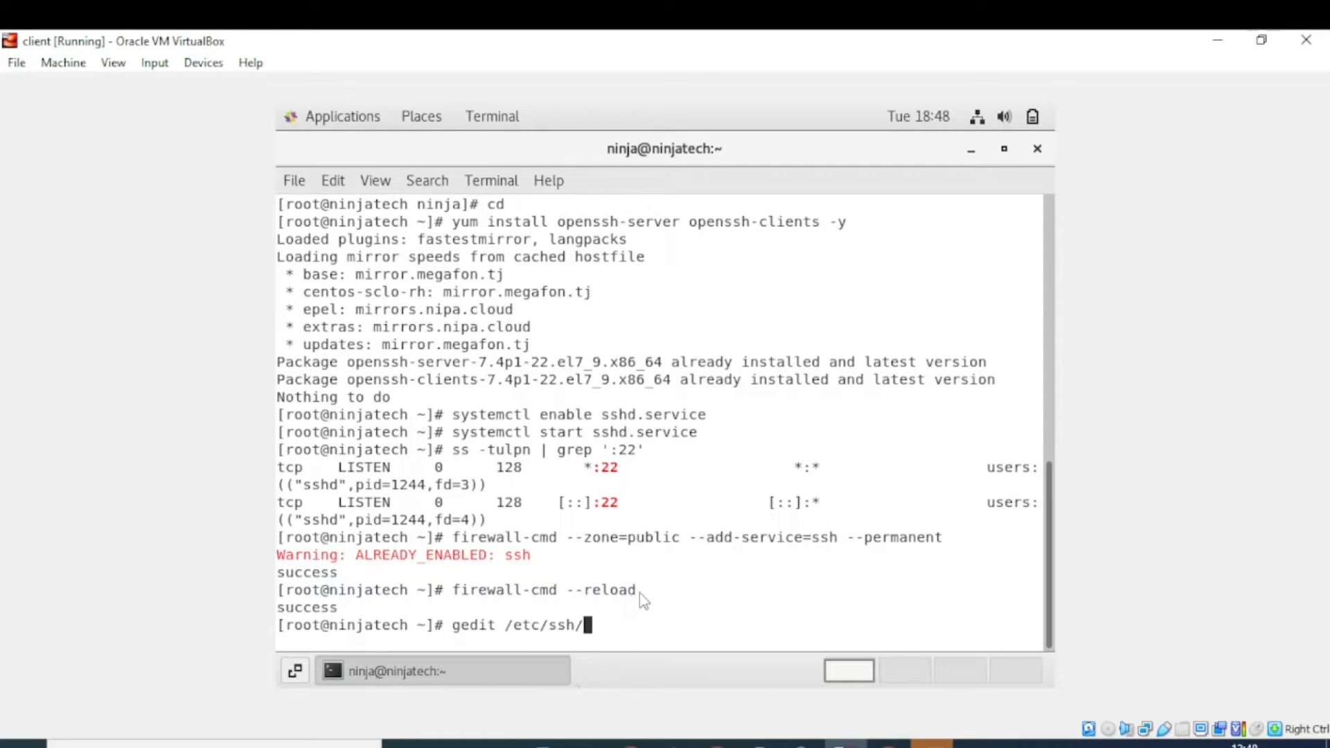
type("sshd_")
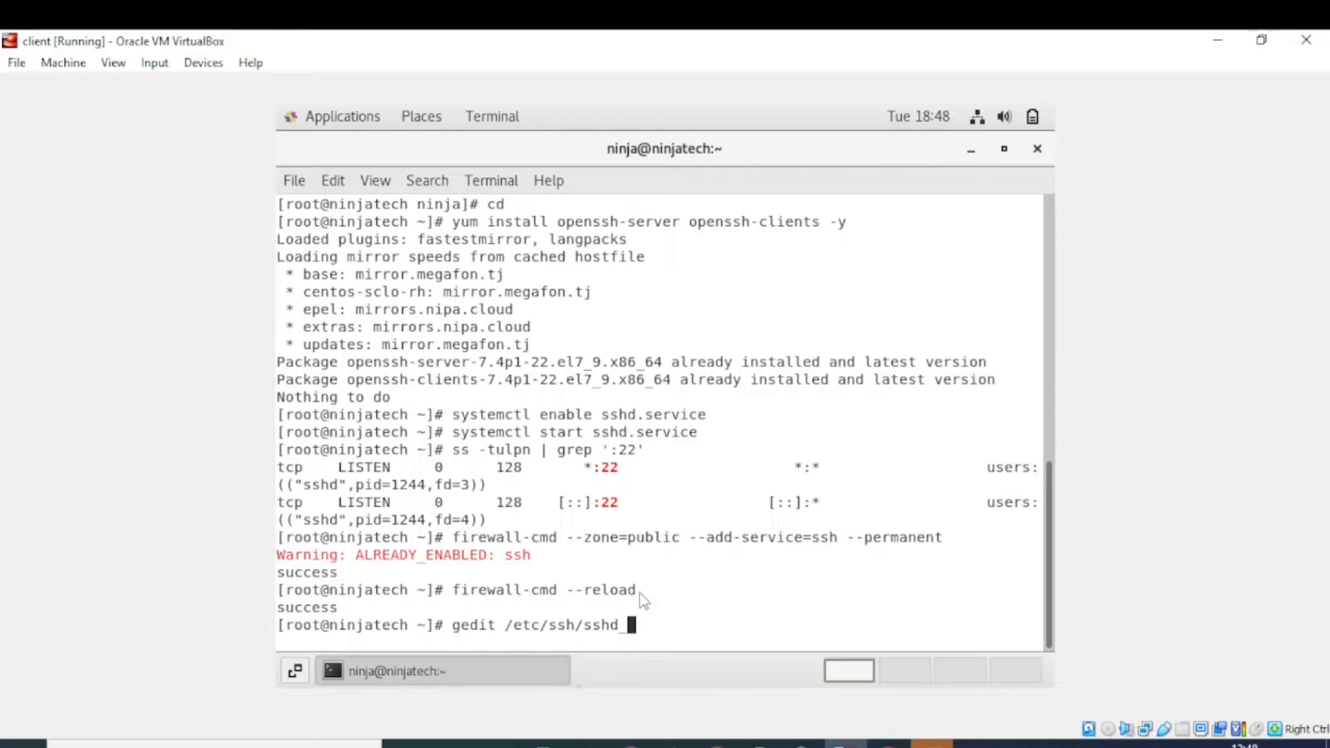
type("co")
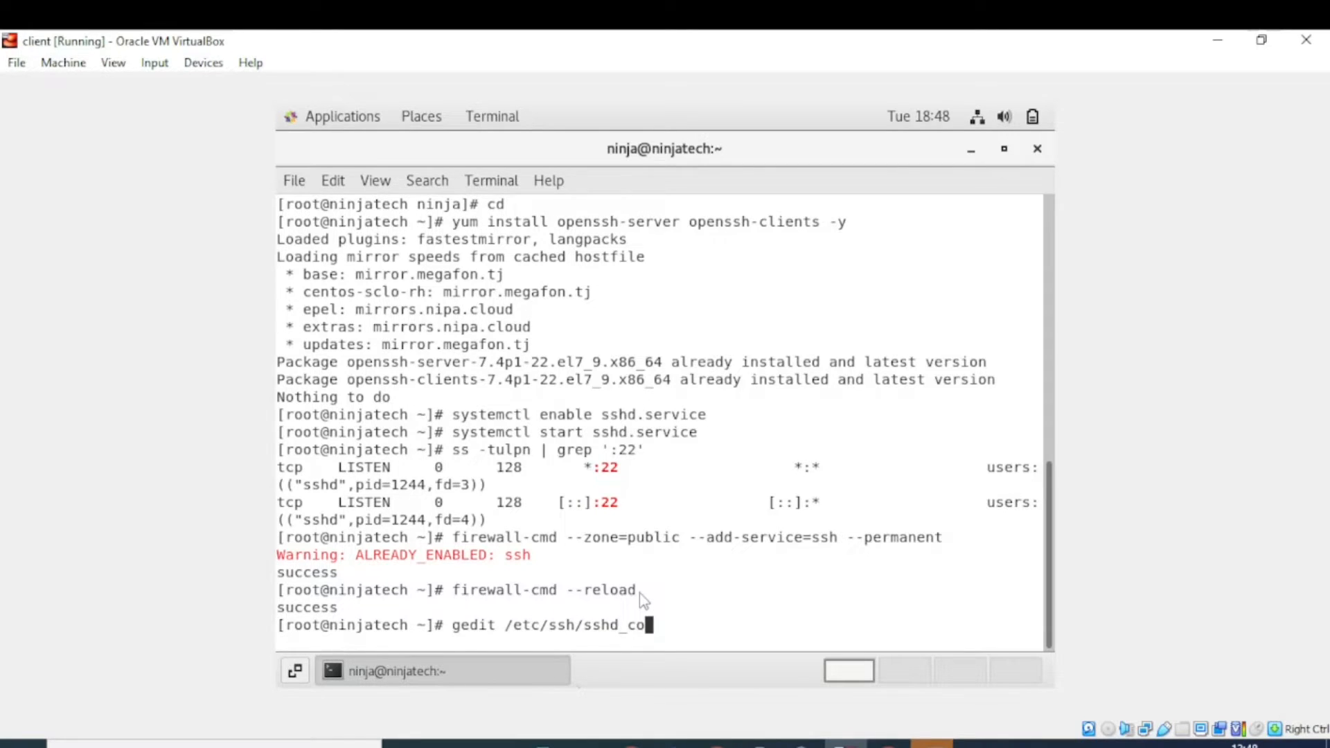
key("Return")
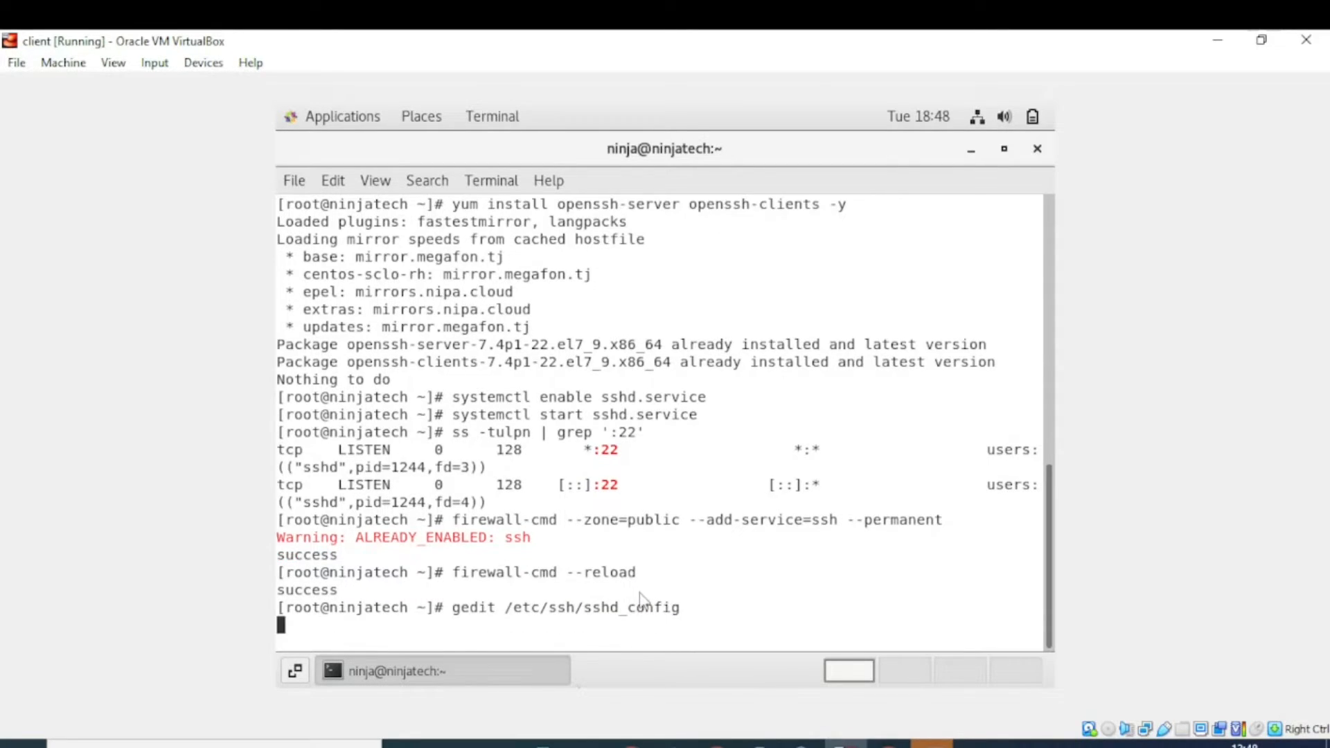
Recall the command and open /etc/ssh/sshd_config in vi instead
key("Return")
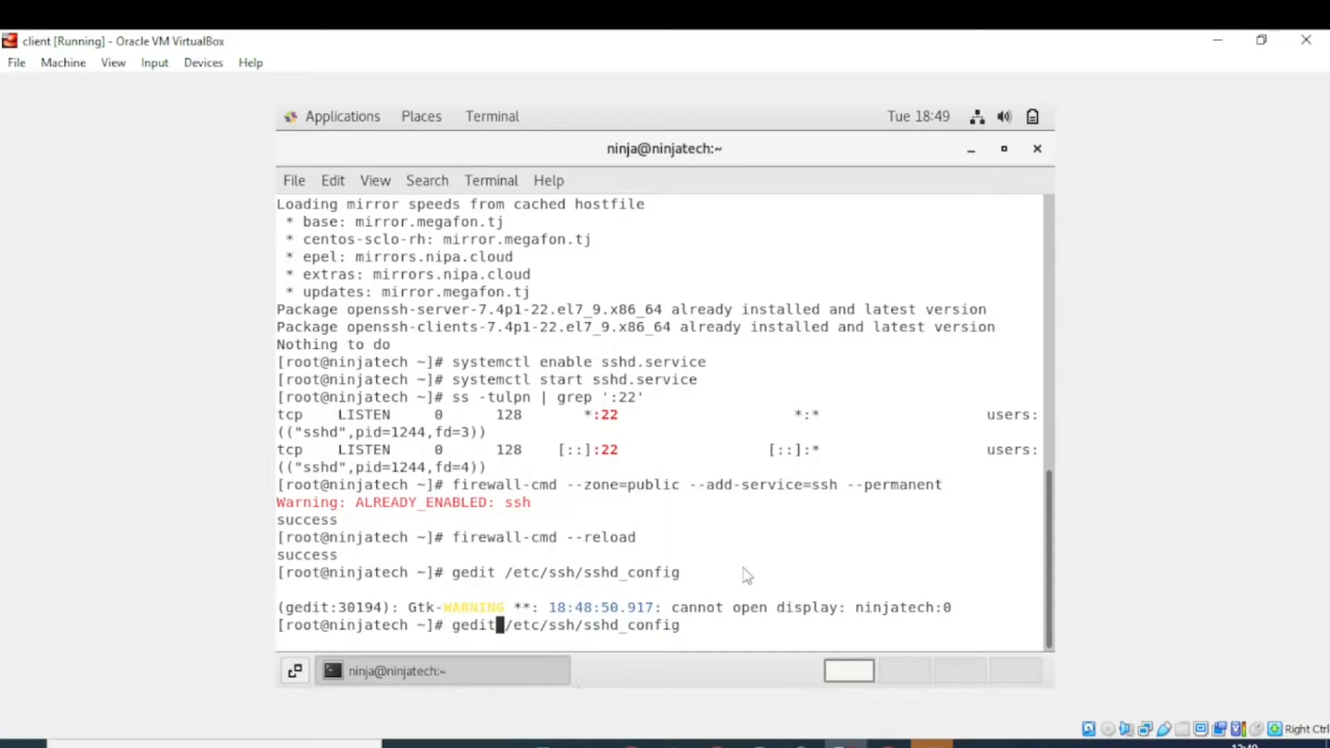
type("vi")
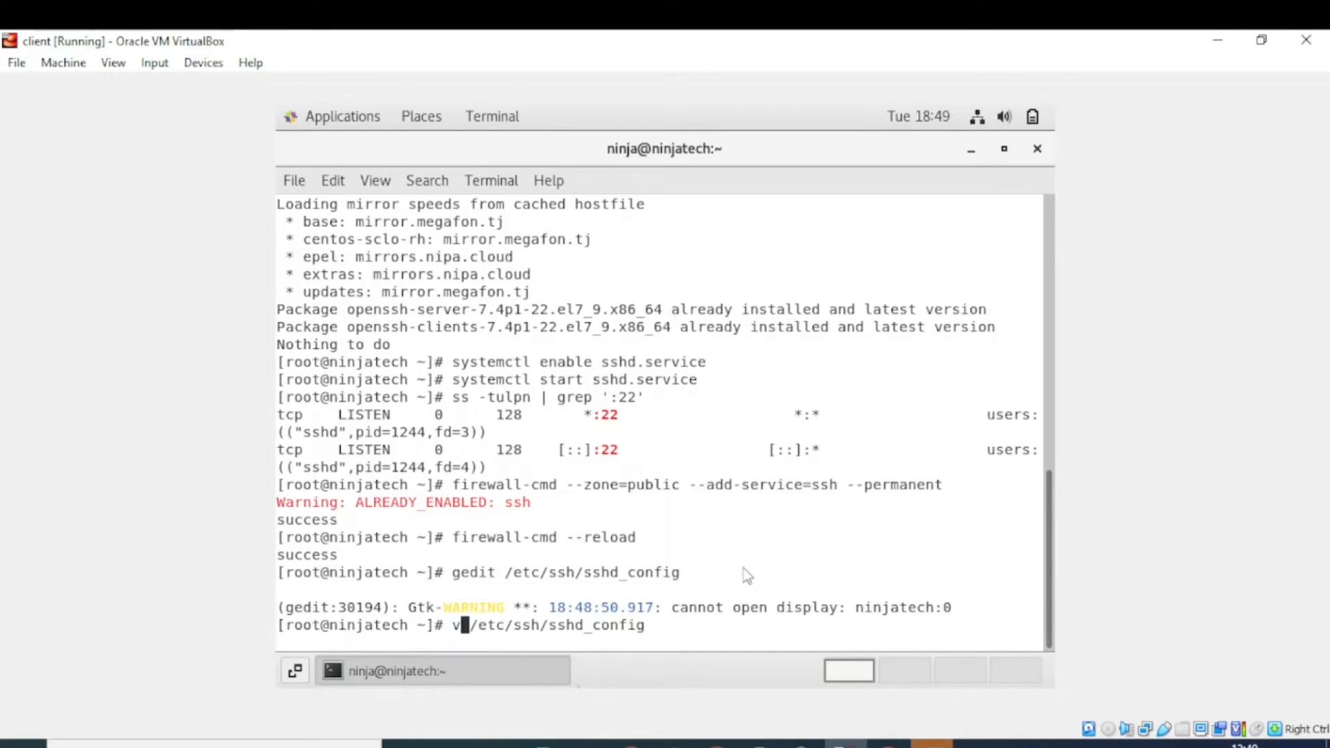
key("Return")
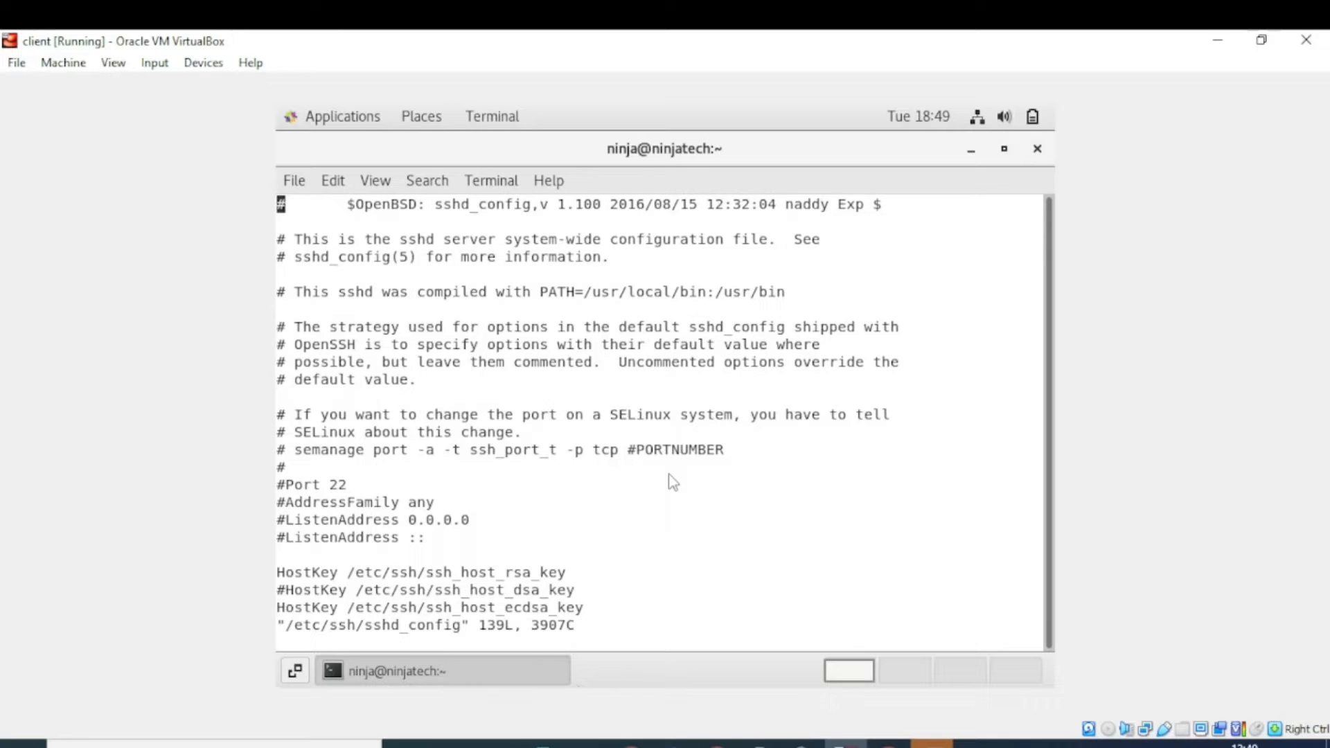
In insert mode, add the commented line #AllowUsers ninja just below UsePAM yes
key("i")
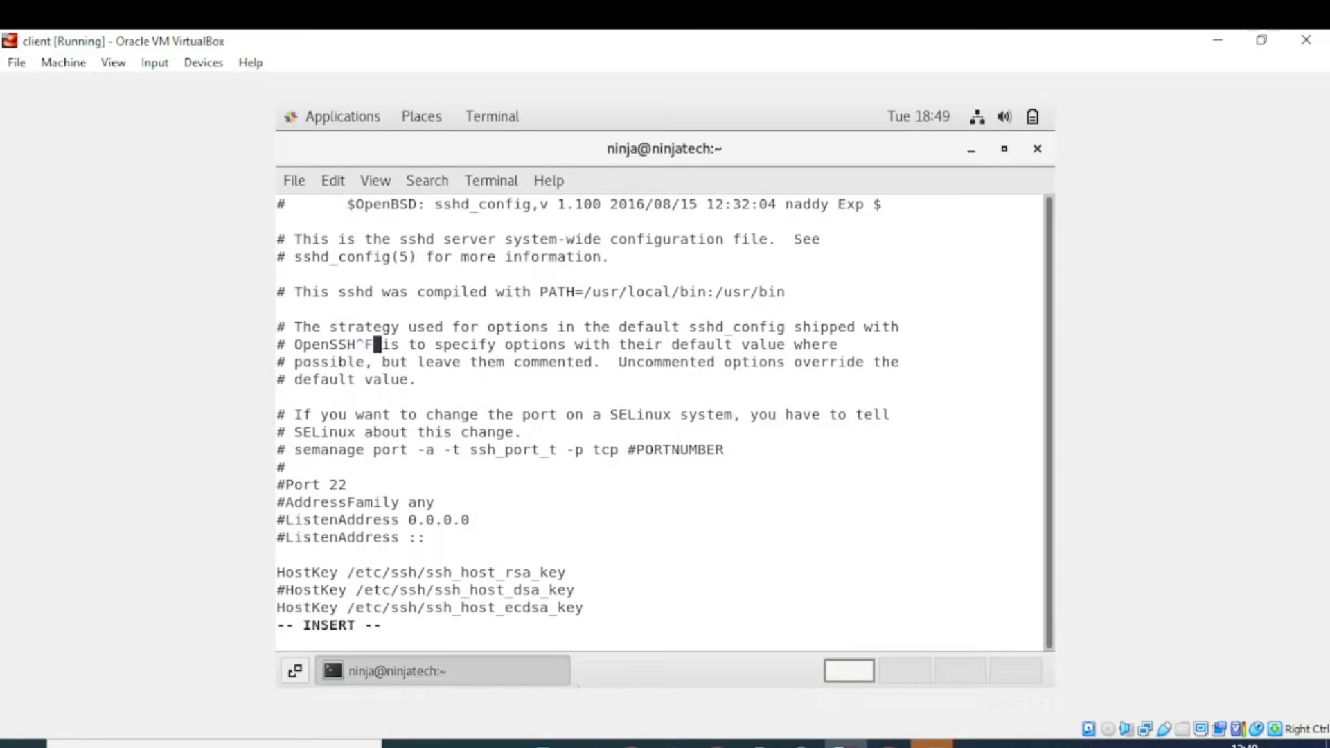
scroll("down", 3)
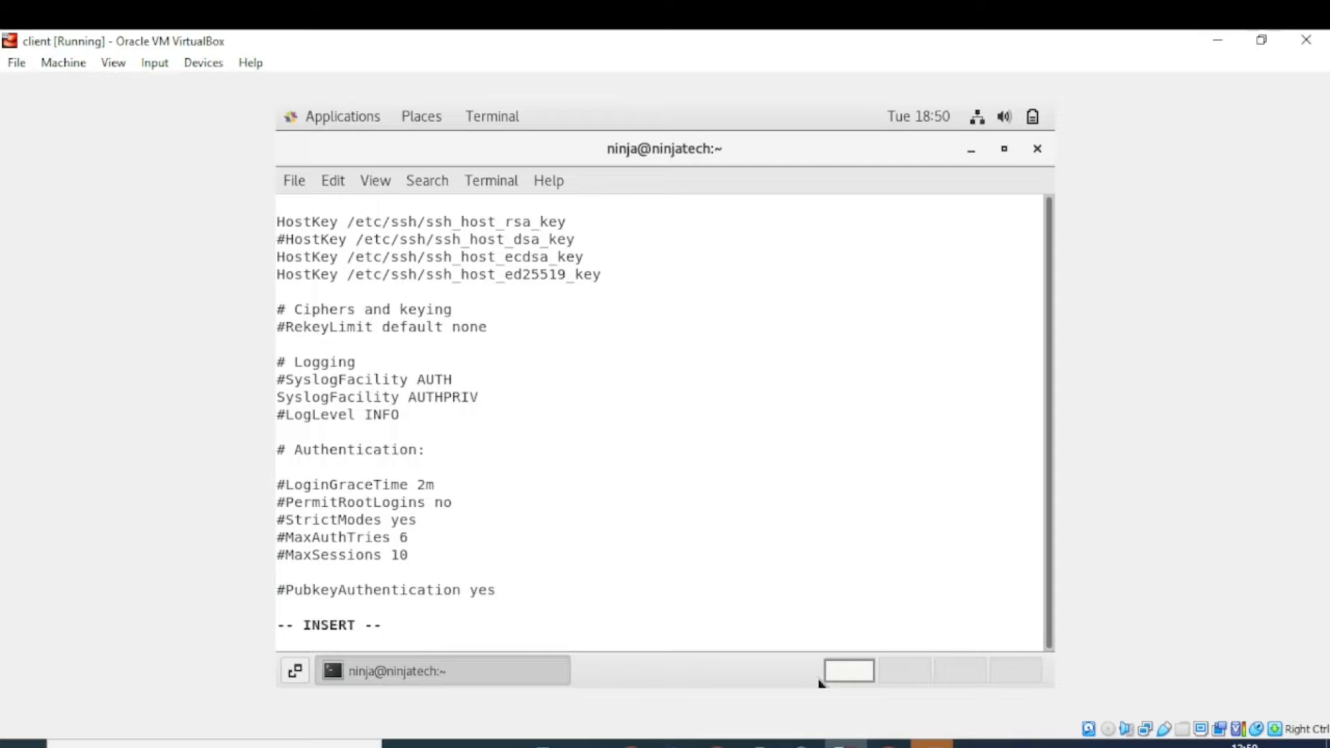
scroll("down", 3)
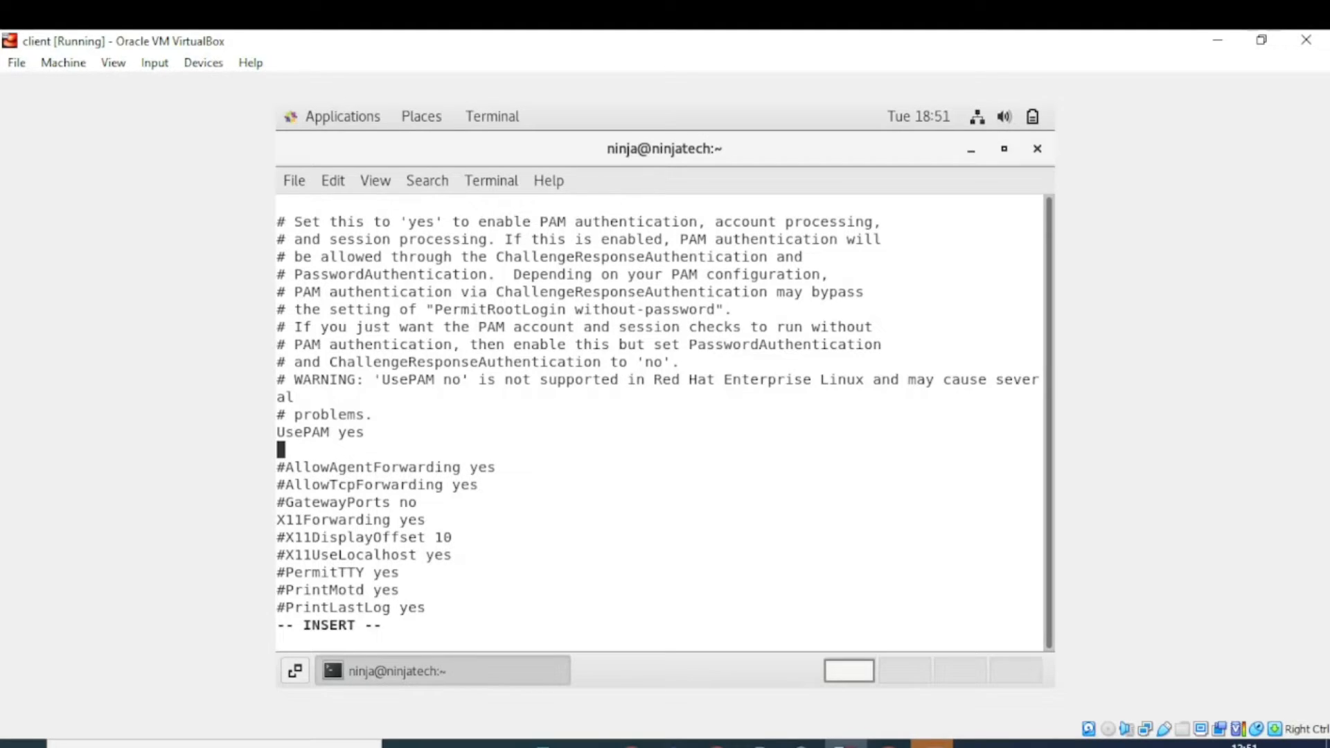
type("$")
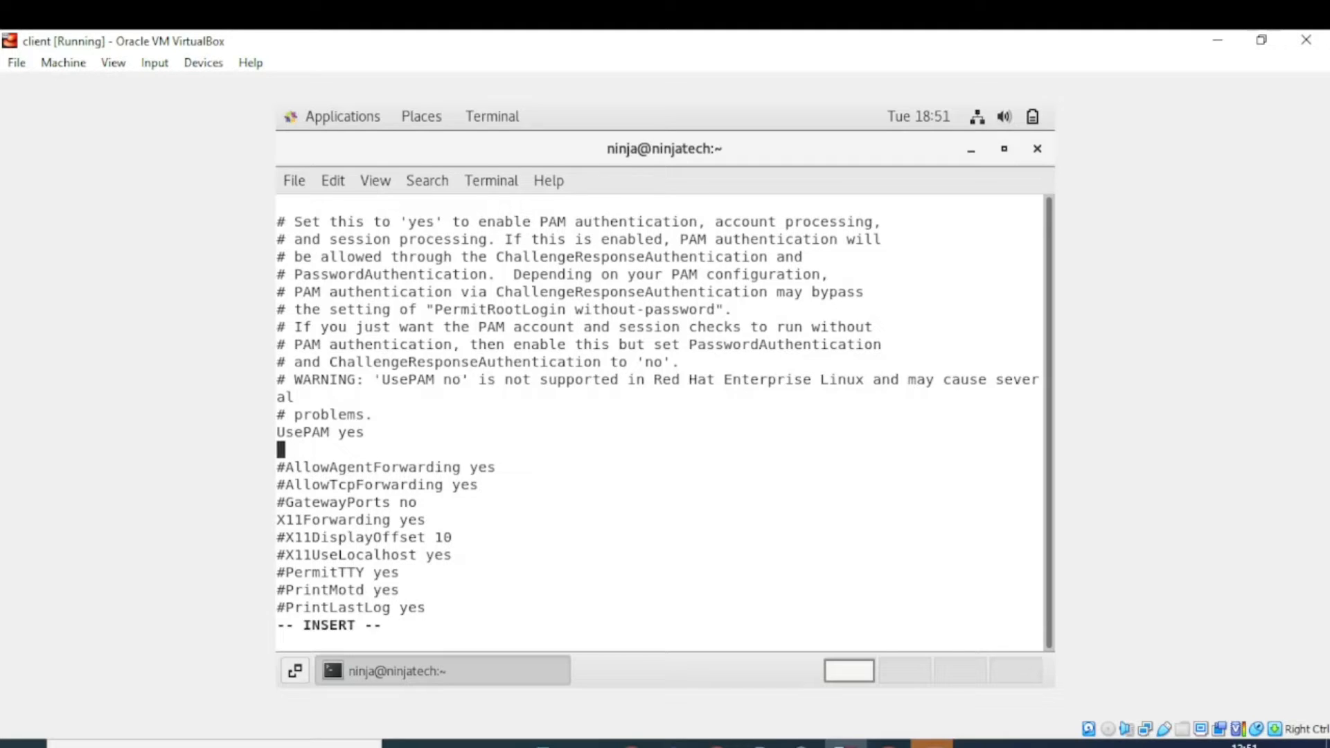
type("#")
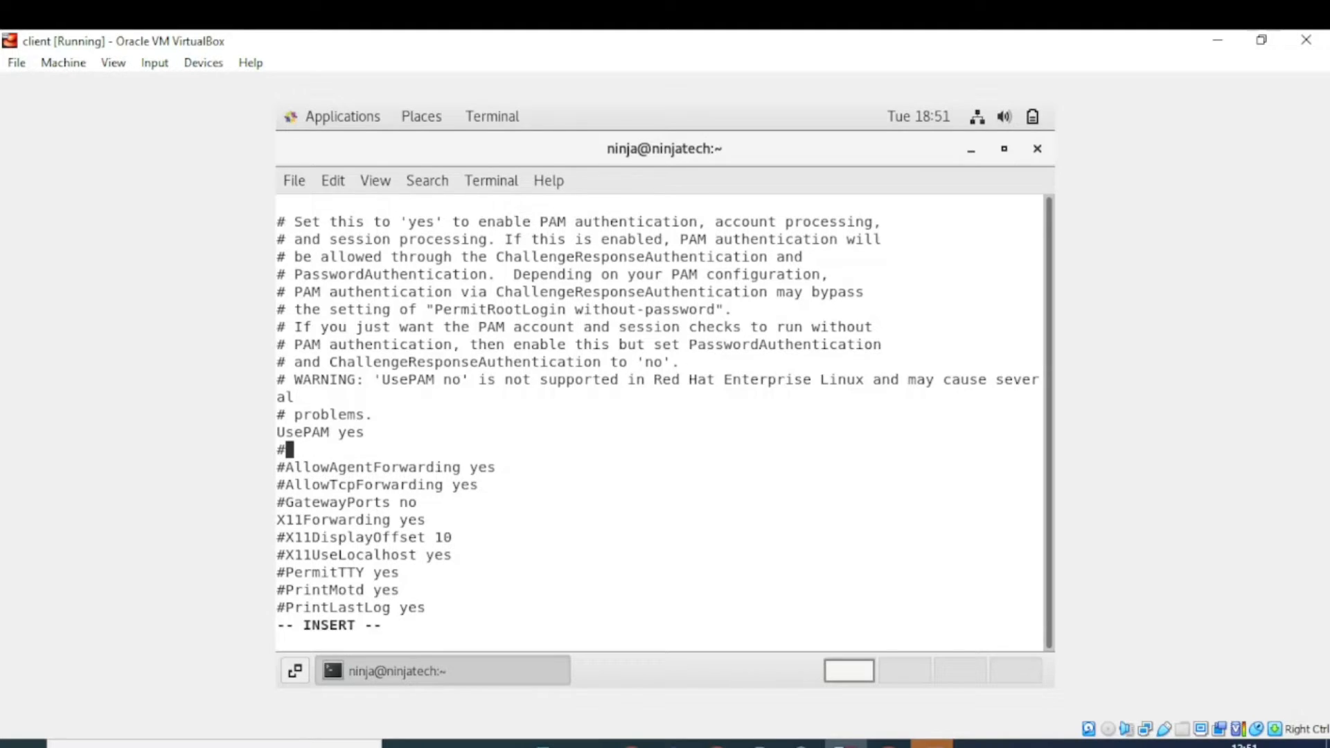
type("A")
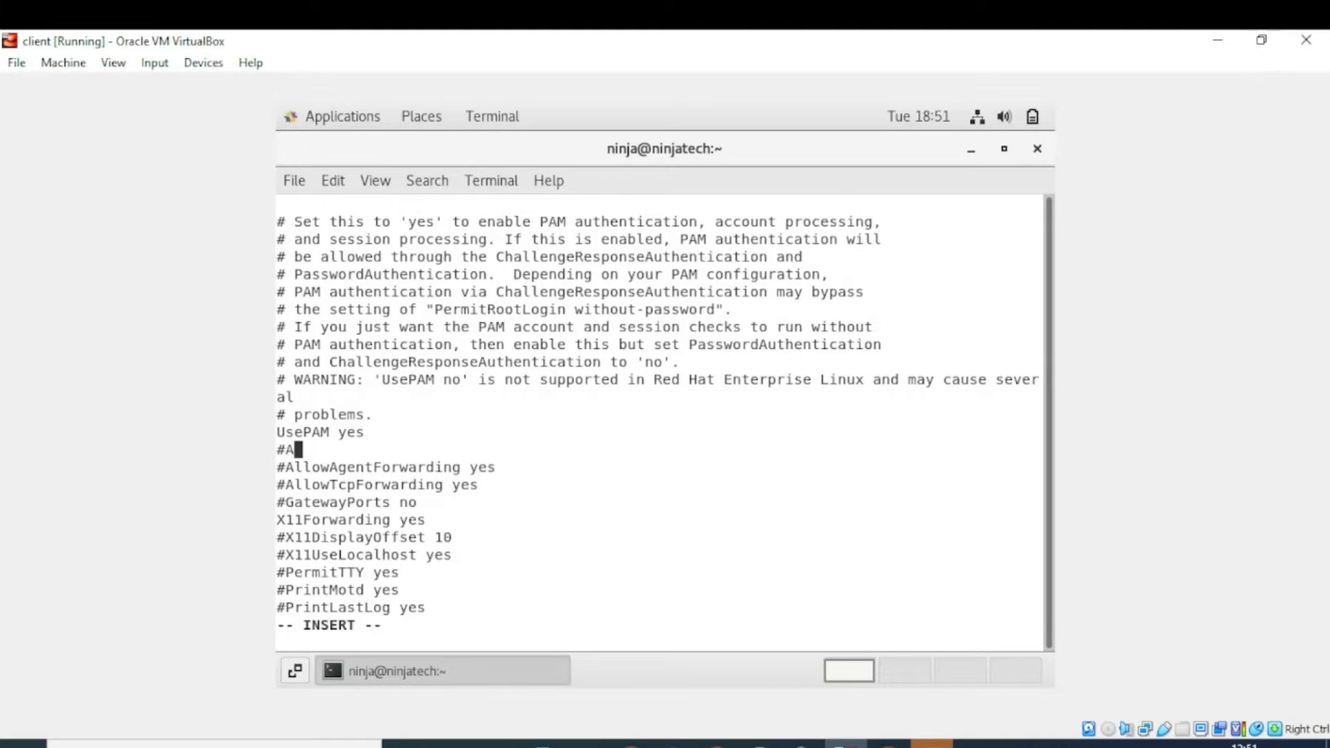
type("llow")
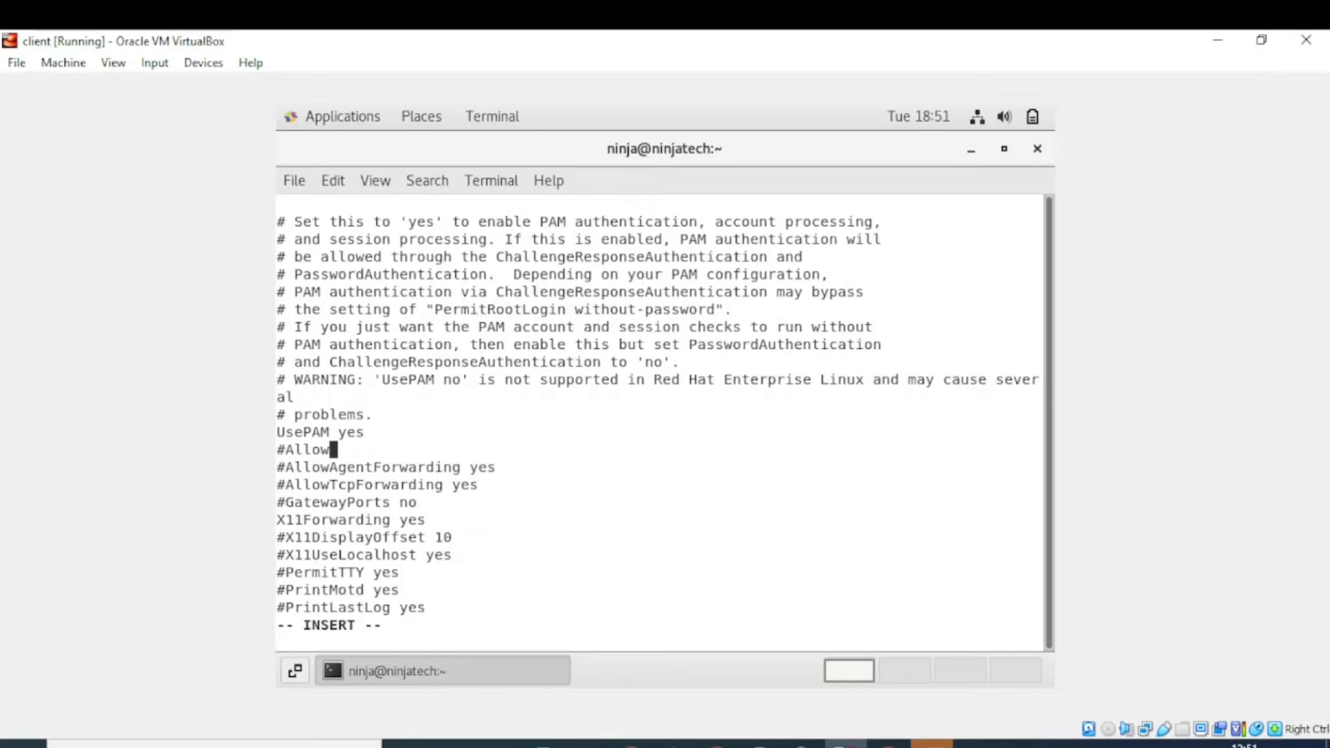
type("User")
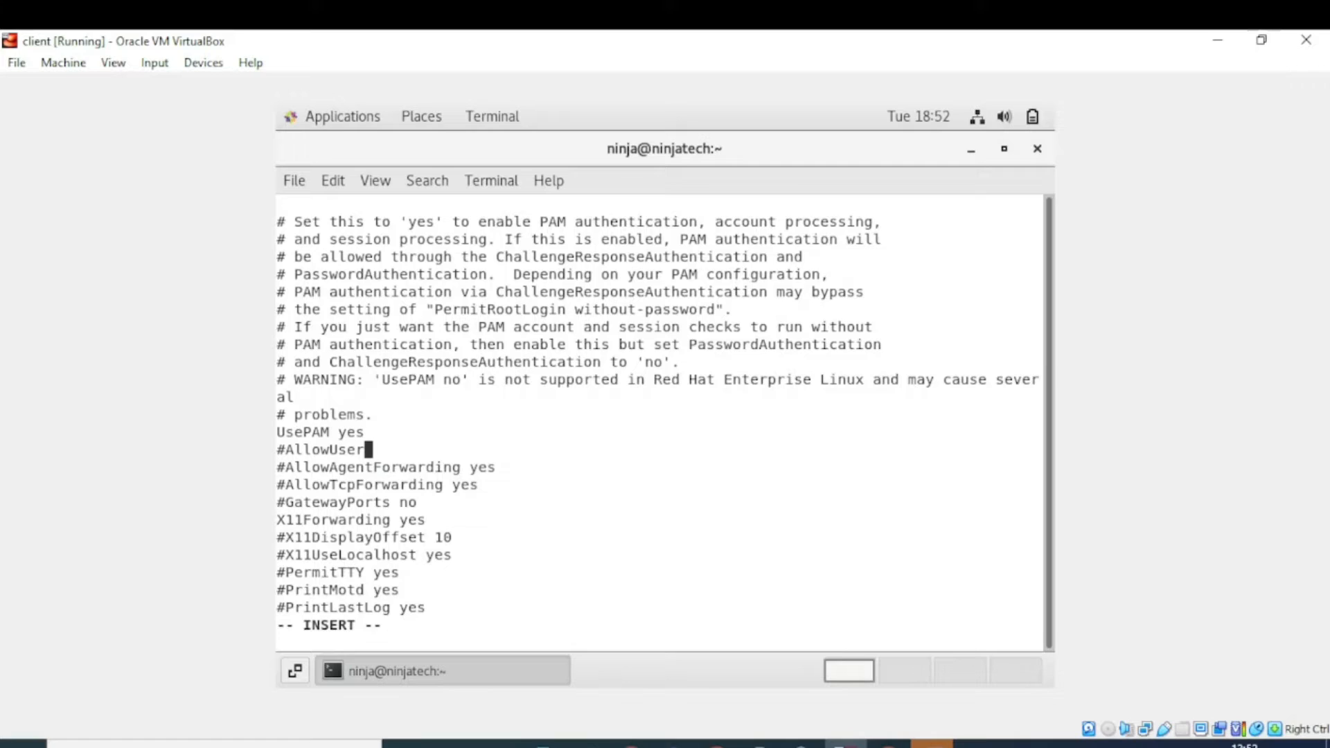
type("s")
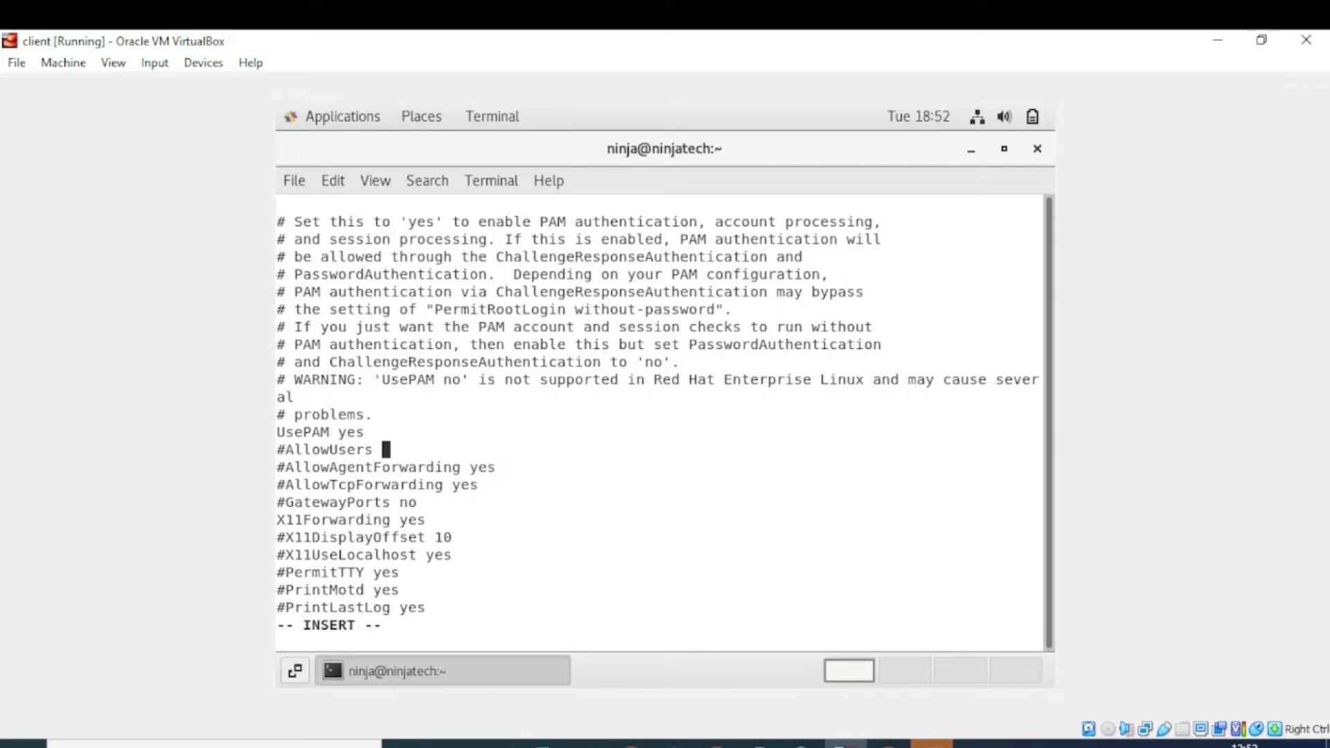
type("ninja")
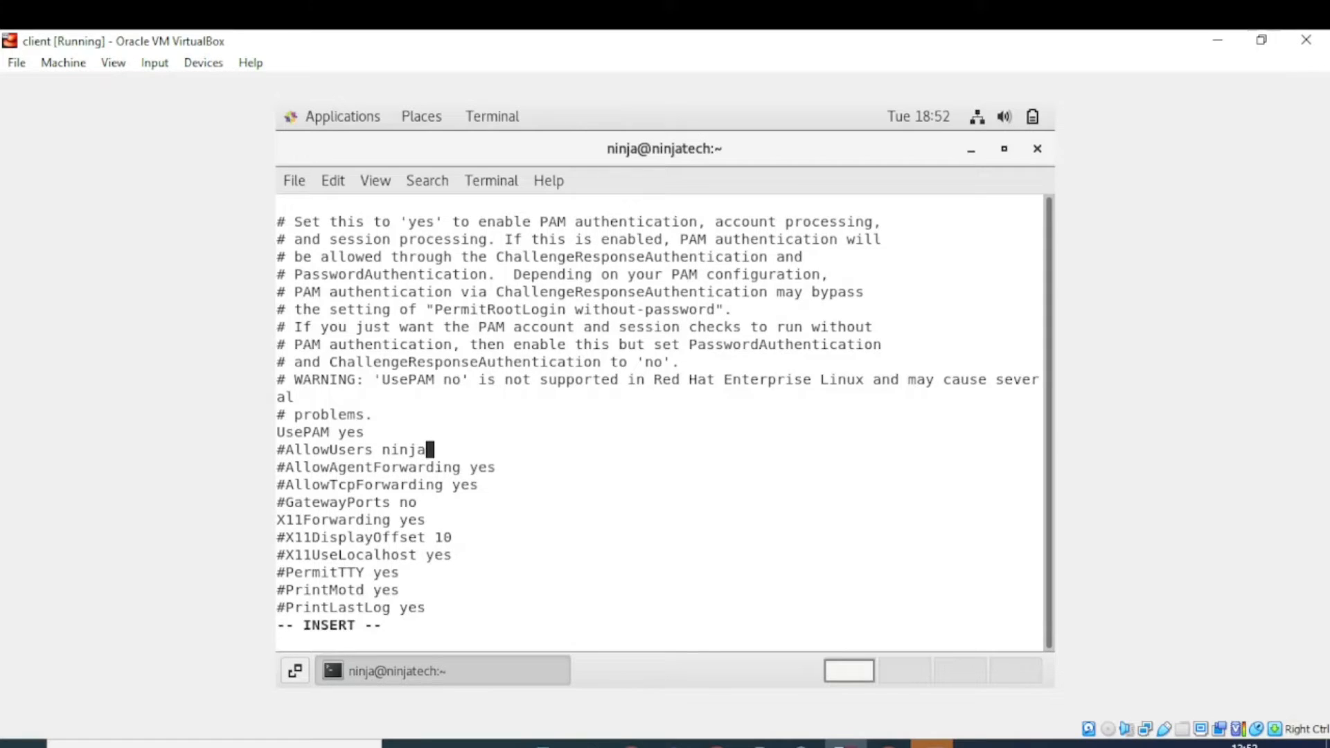
mouse_move(543, 519)
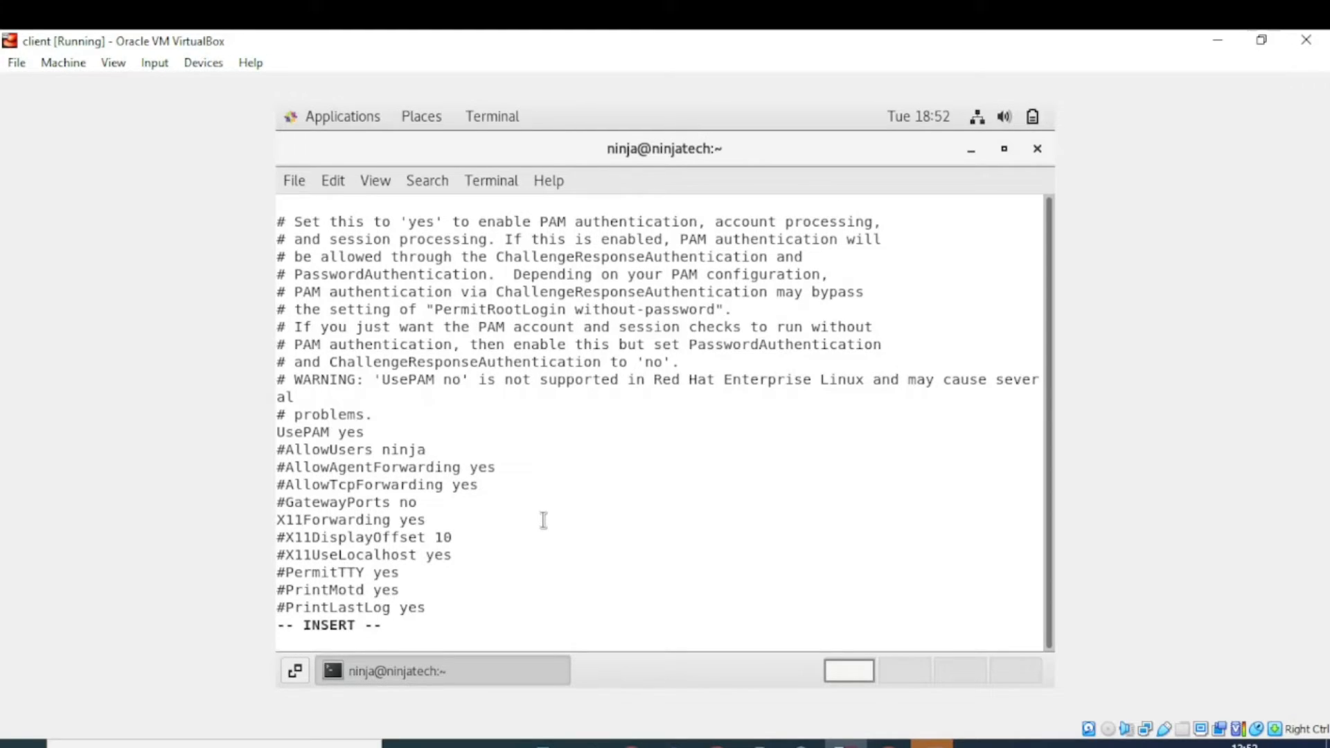
Leave insert mode and save sshd_config with :wq, quitting vi
key("Escape")
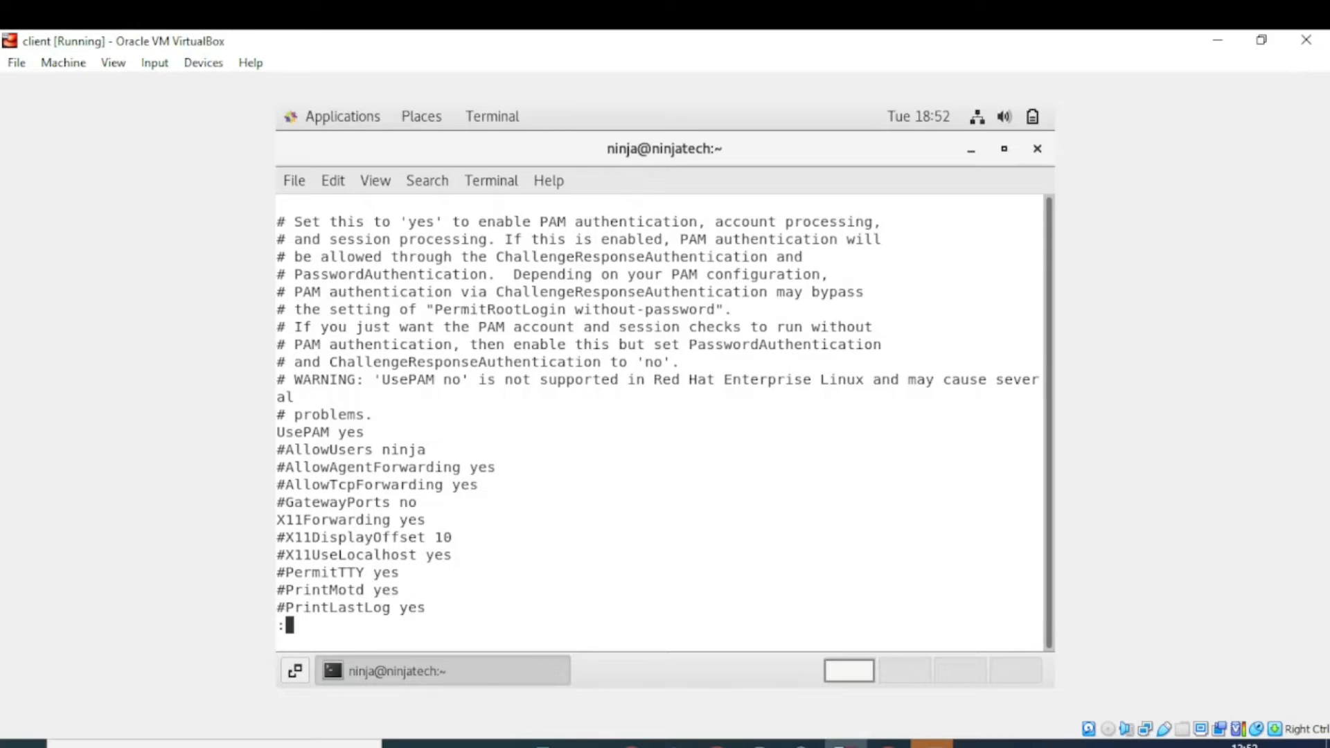
type("wq")
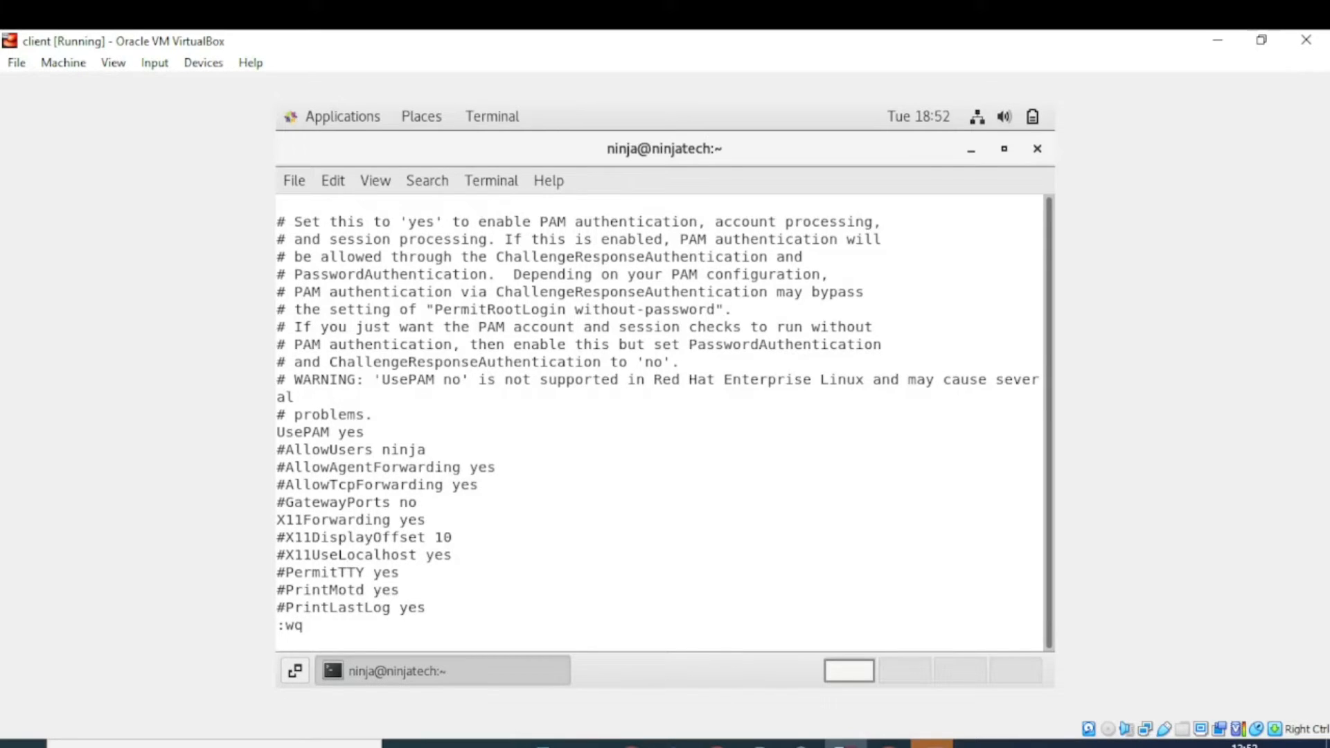
key("Return")
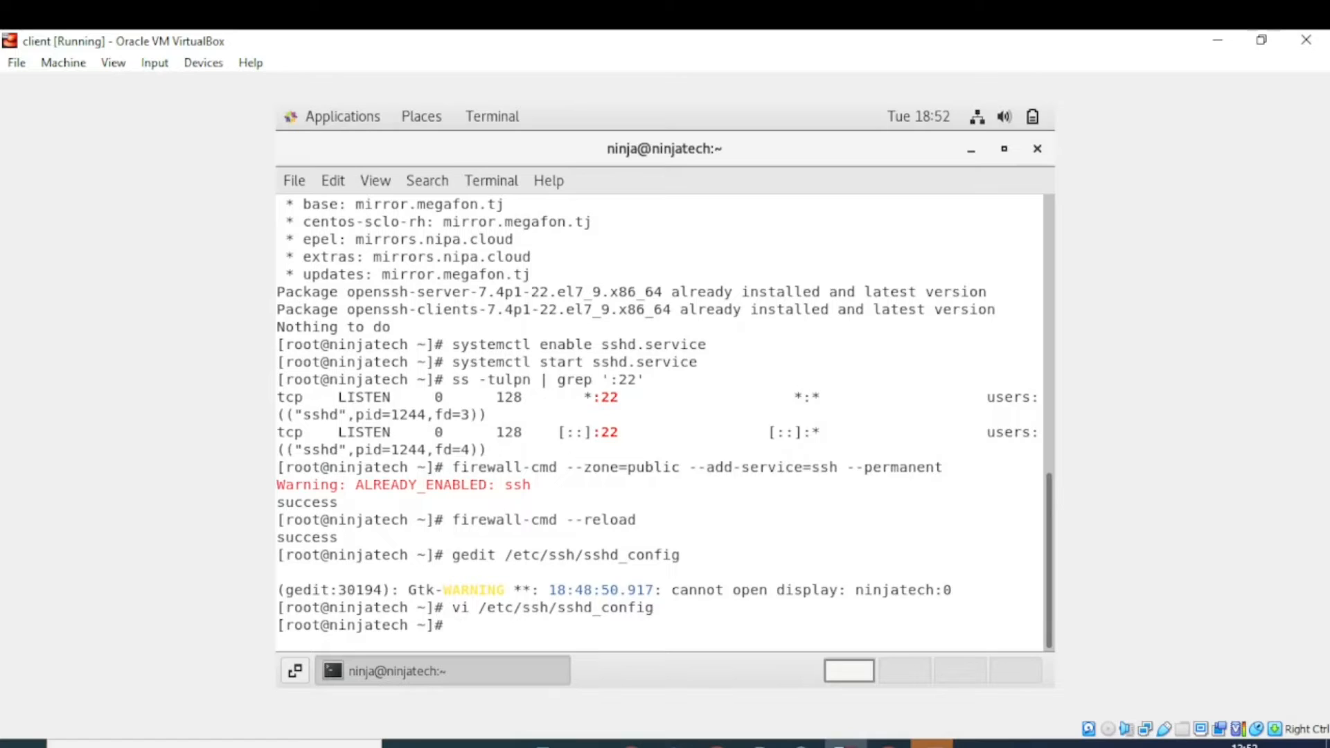
Restart sshd.service with systemctl so the edited config takes effect
type("vi /etc/ssh/sshd_config")
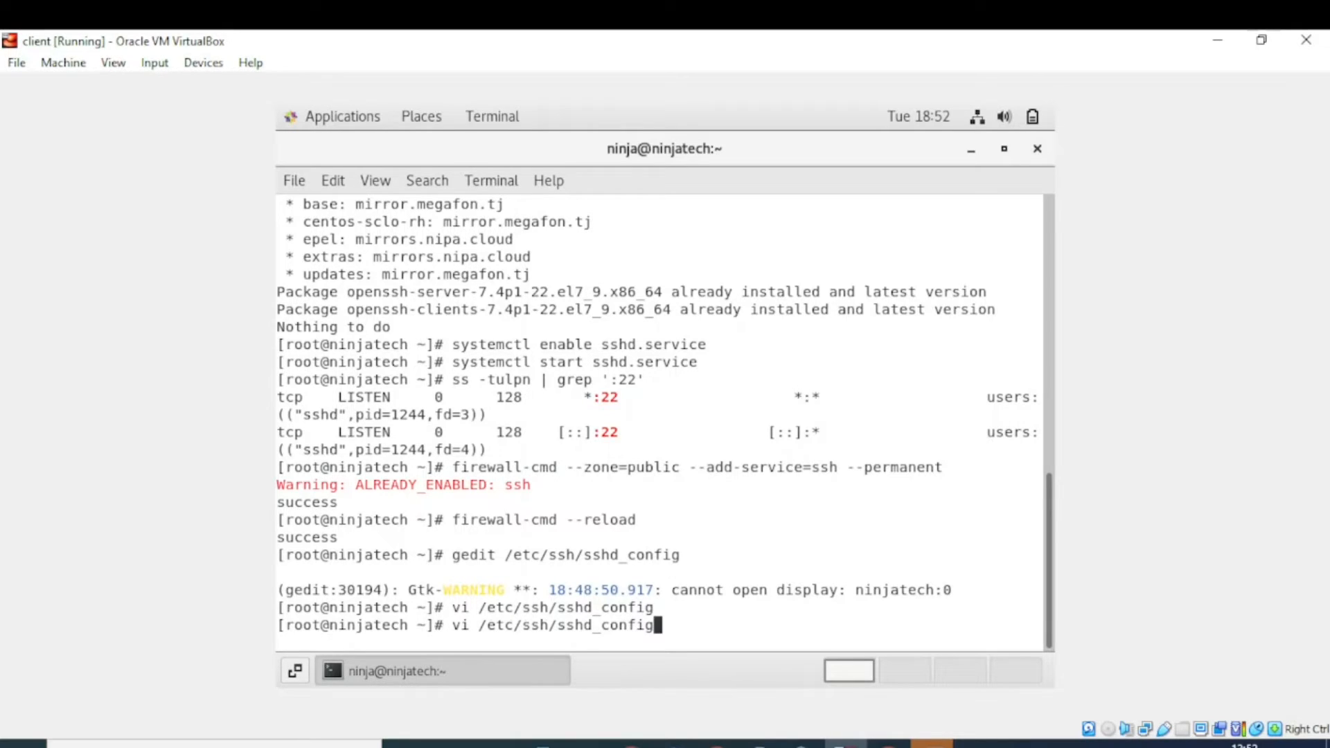
type("systemctl enable sshd.service")
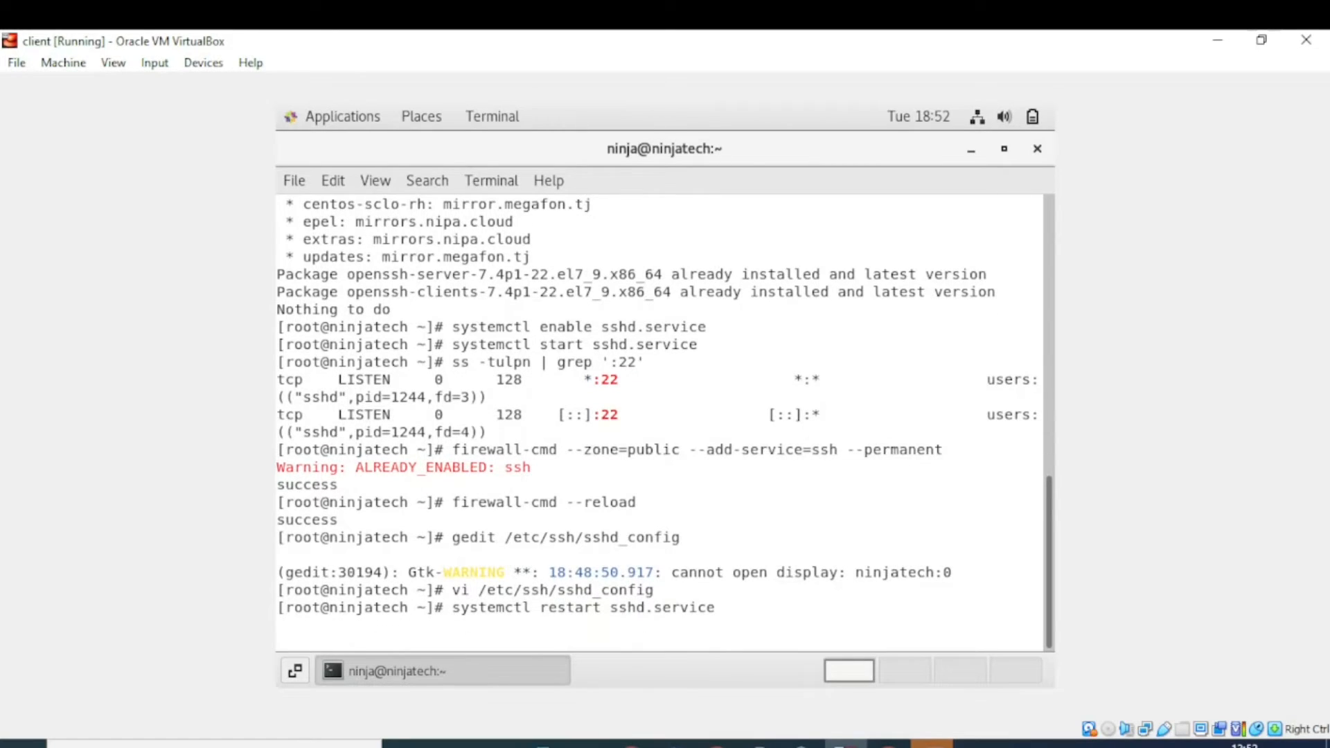
key("Return")
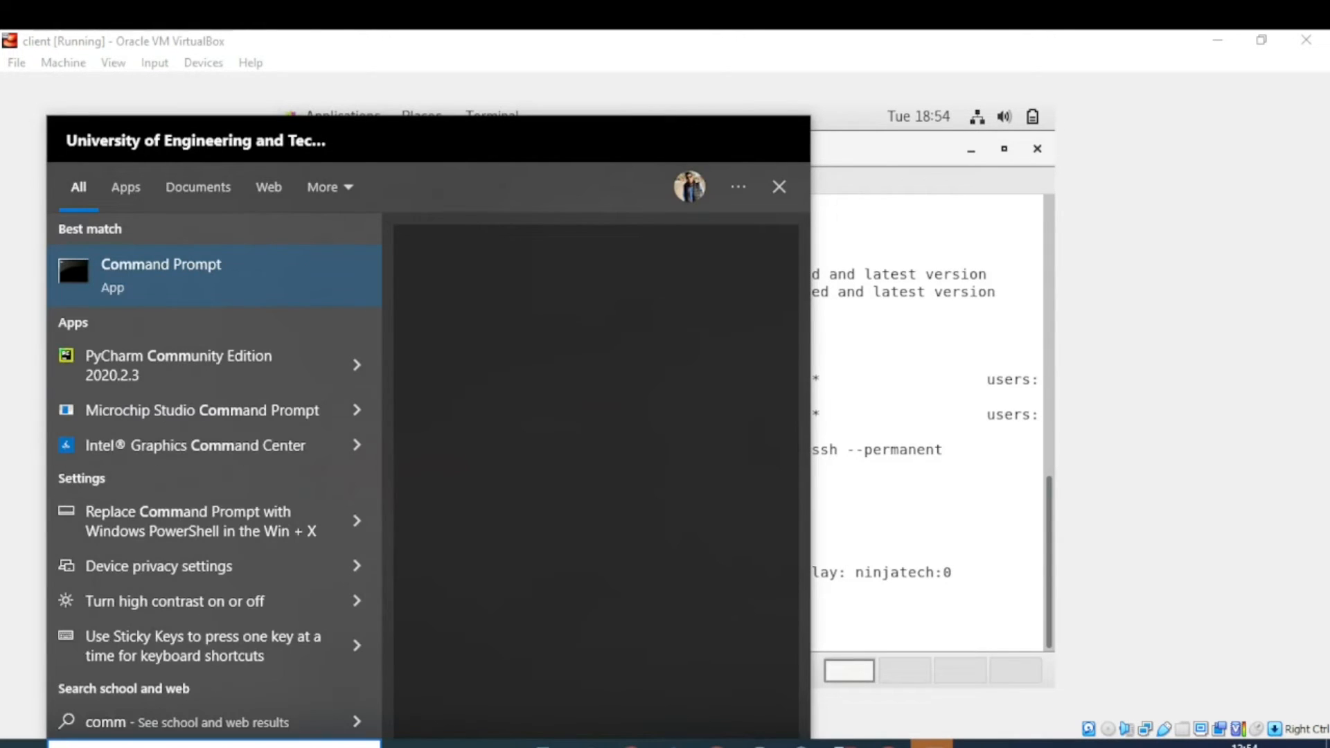
left_click(160, 275)
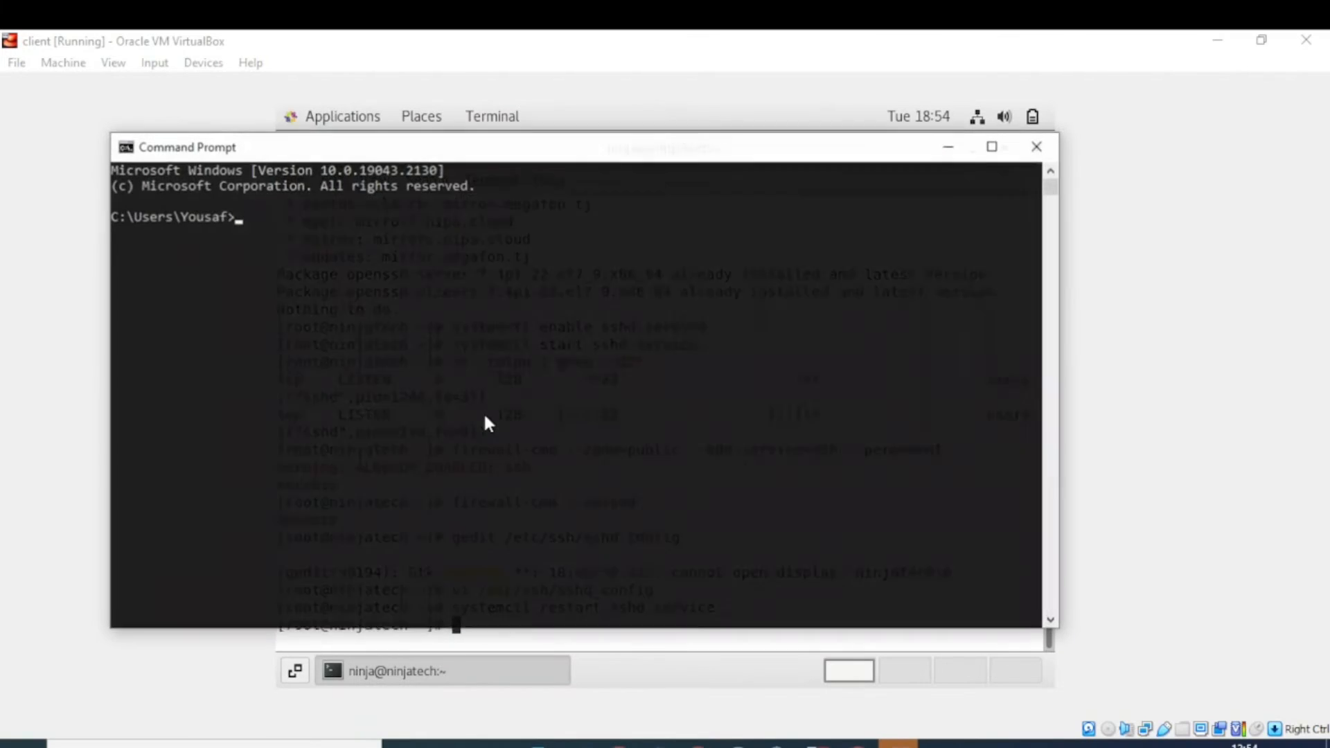
type("ssh")
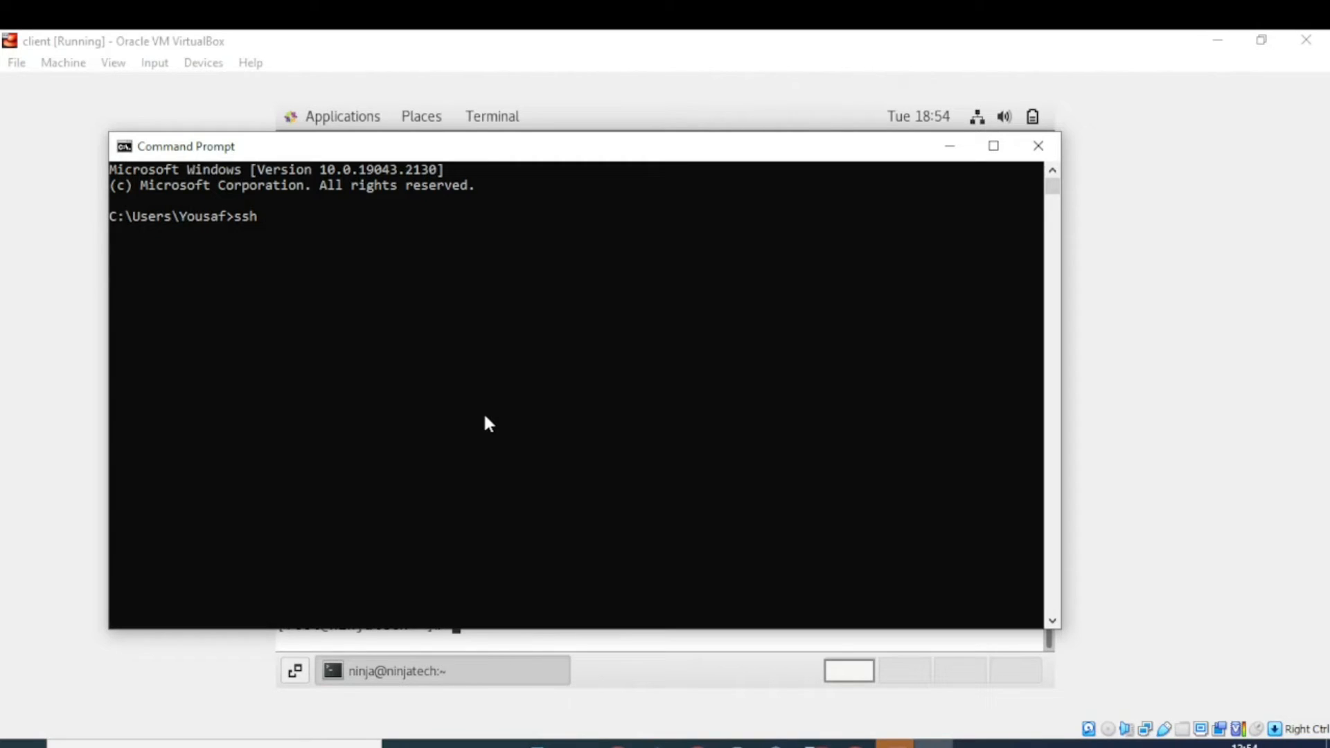
type("ninja")
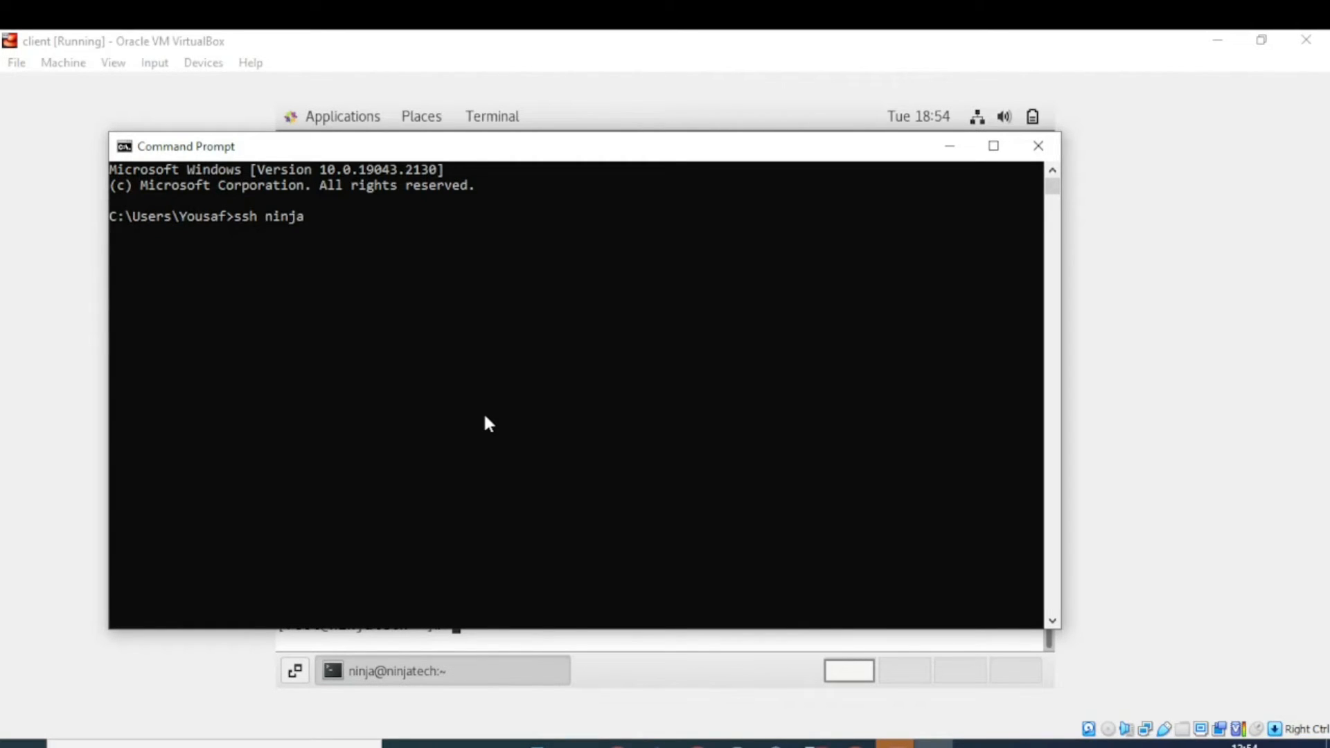
type("@")
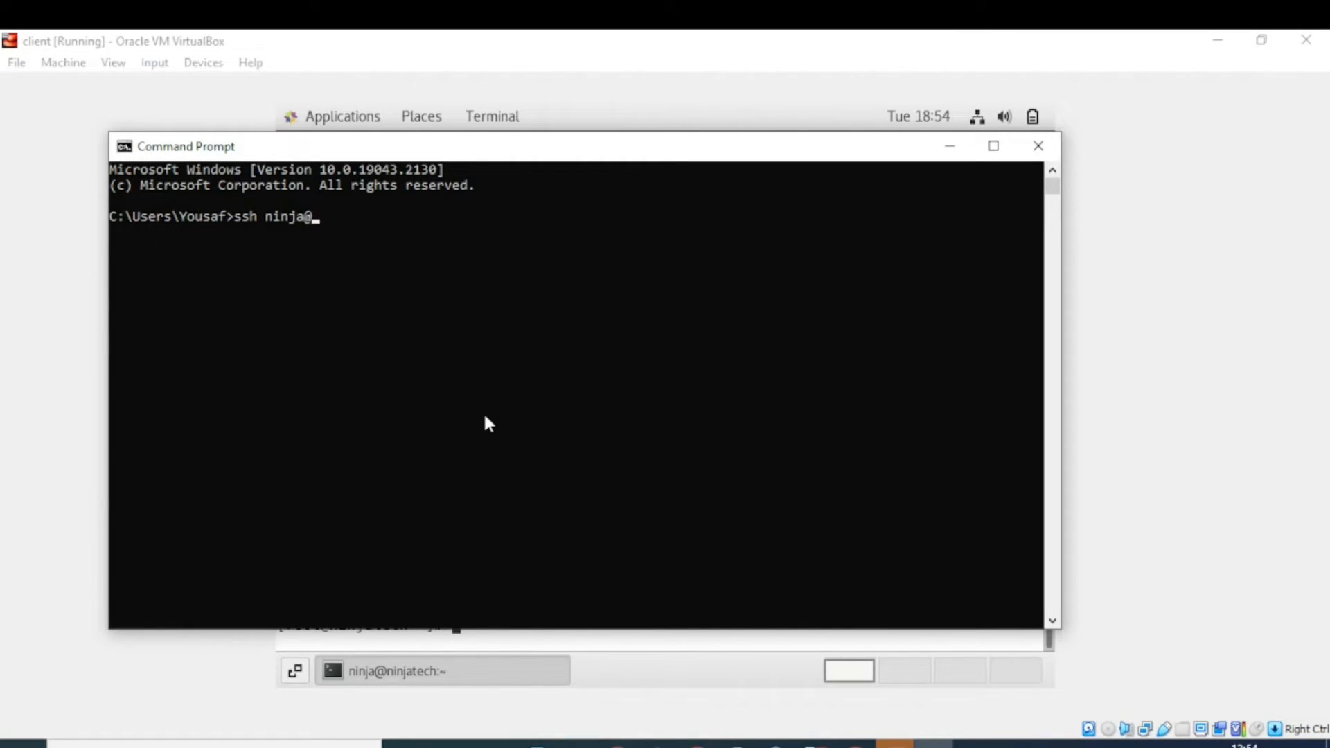
type("1")
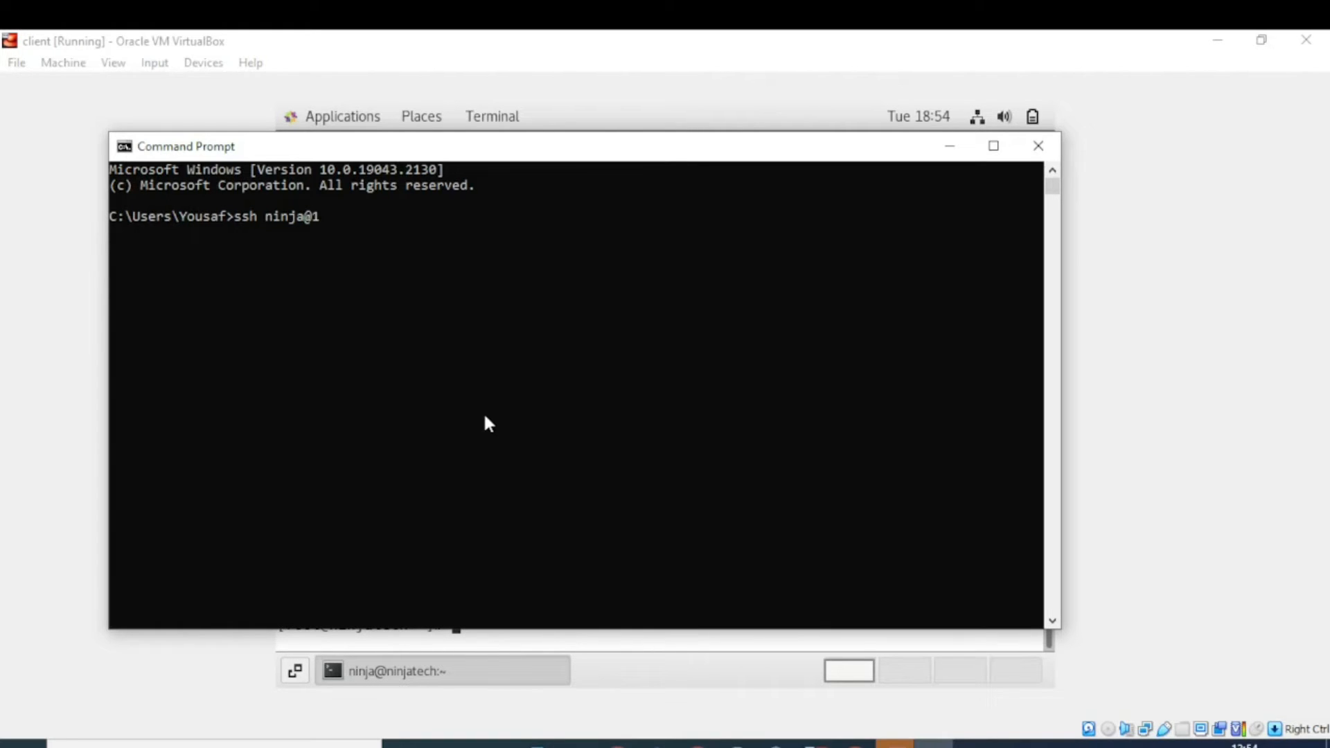
type("0.0.")
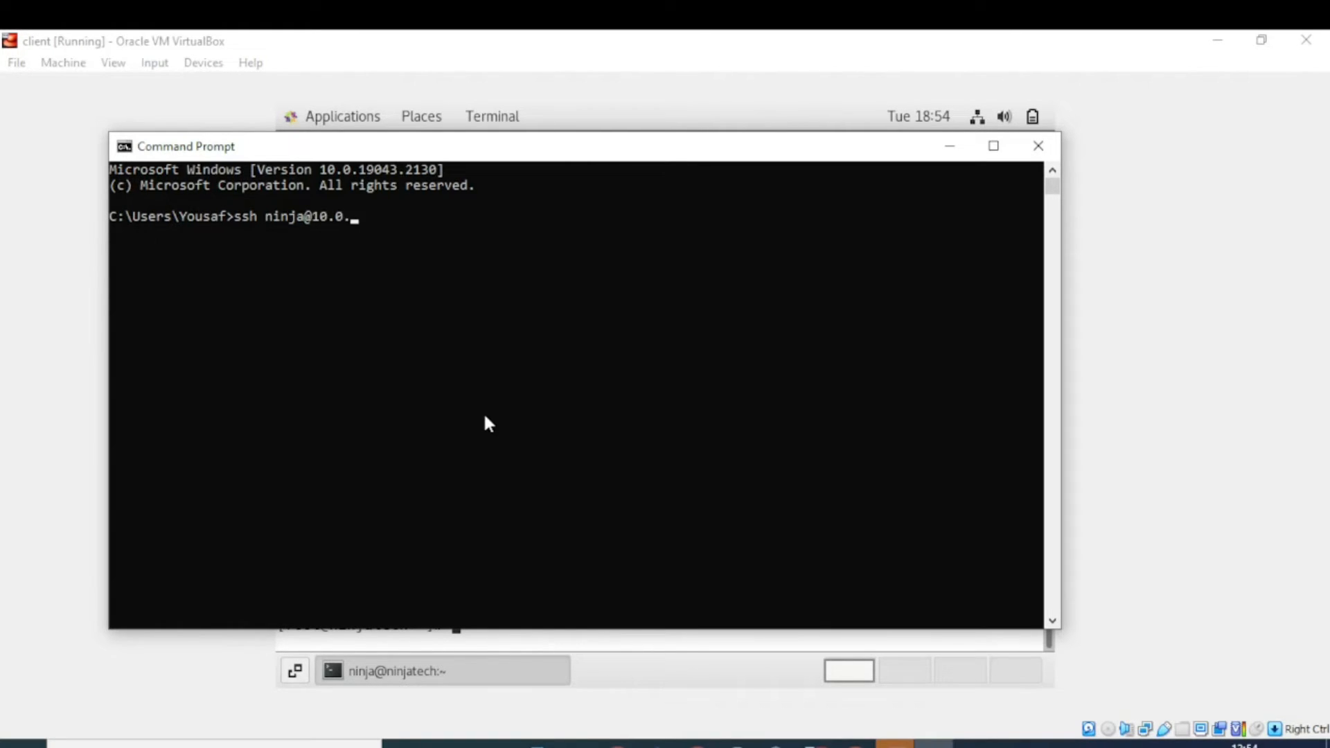
type("2.1")
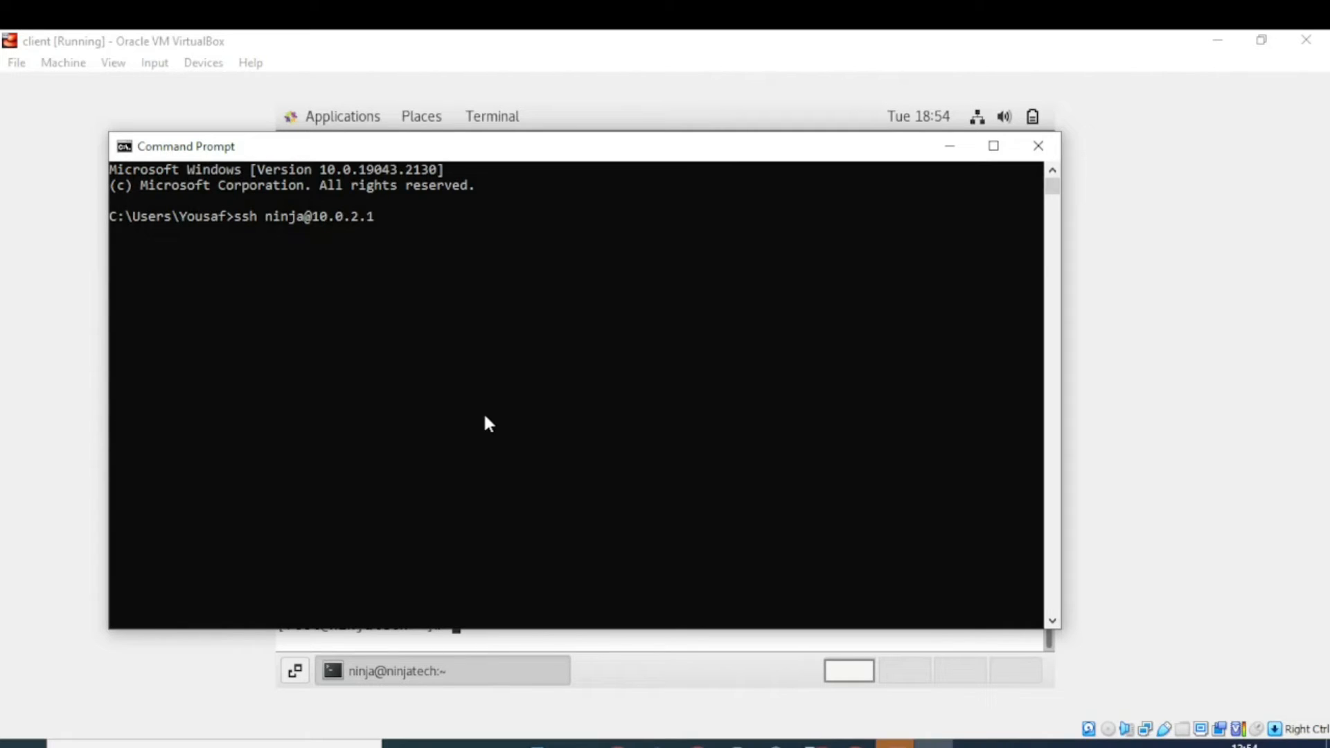
type("5")
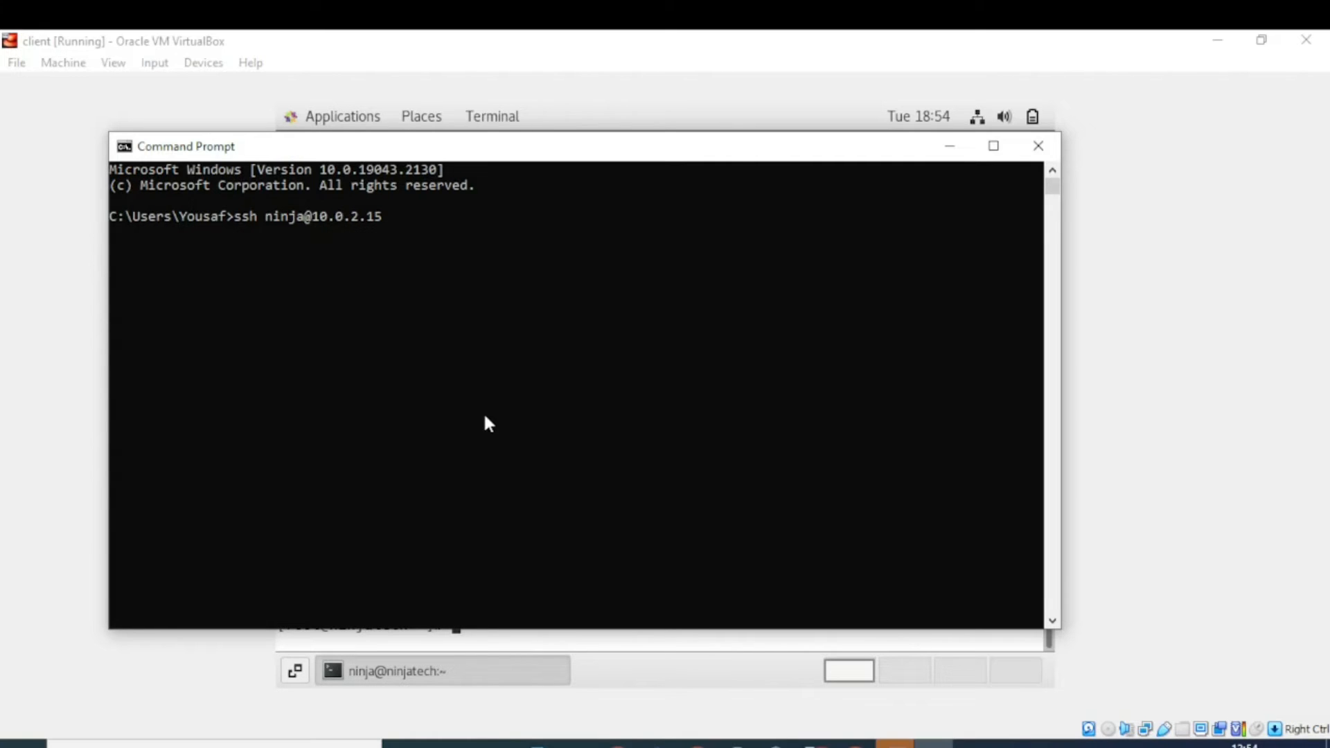
key("Return")
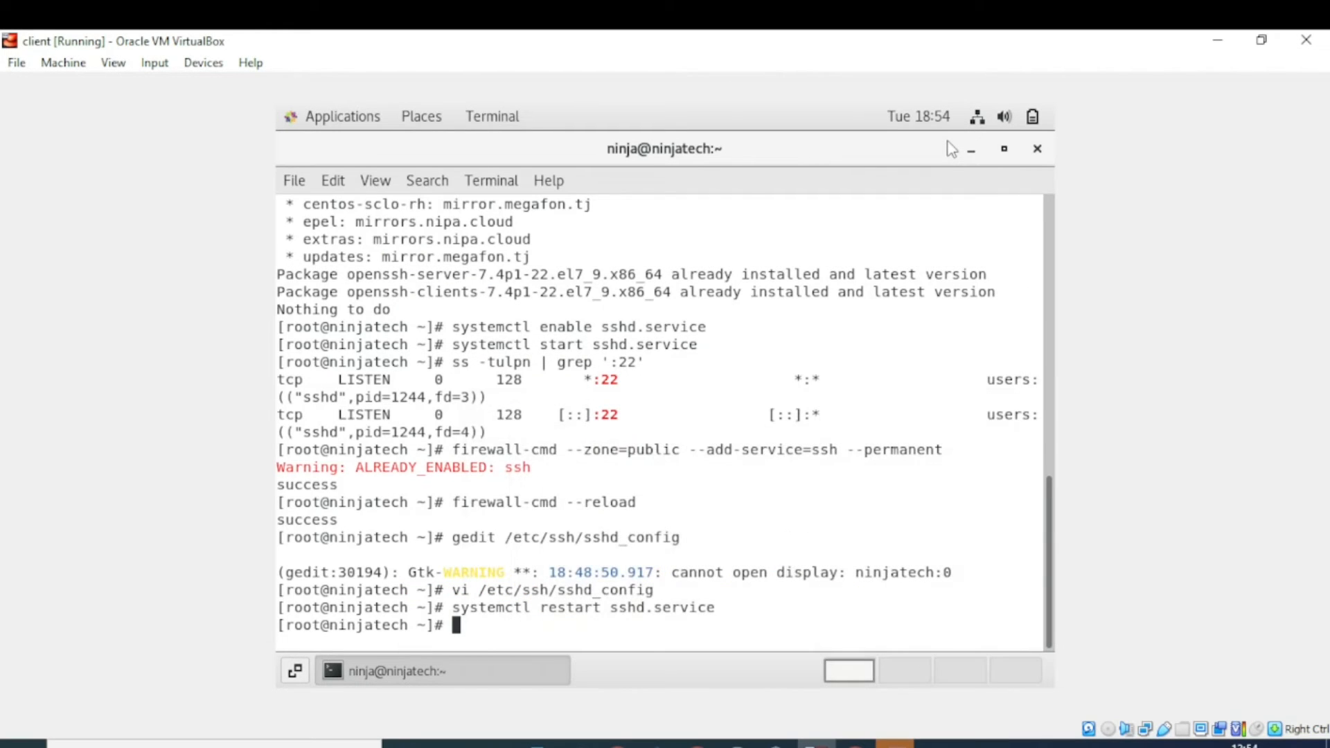
Run ifconfig and check that interface enp0s3 holds the address 10.0.2.15
type("ifco")
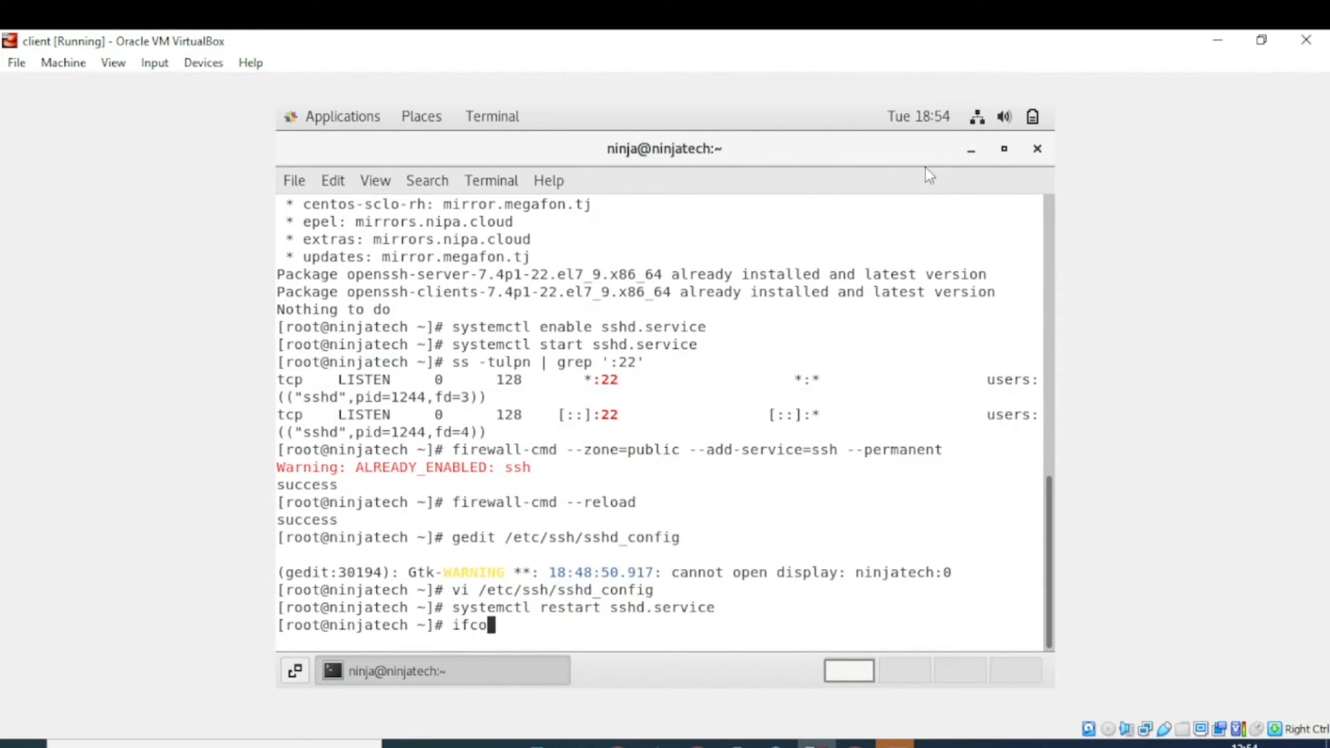
type("nfig")
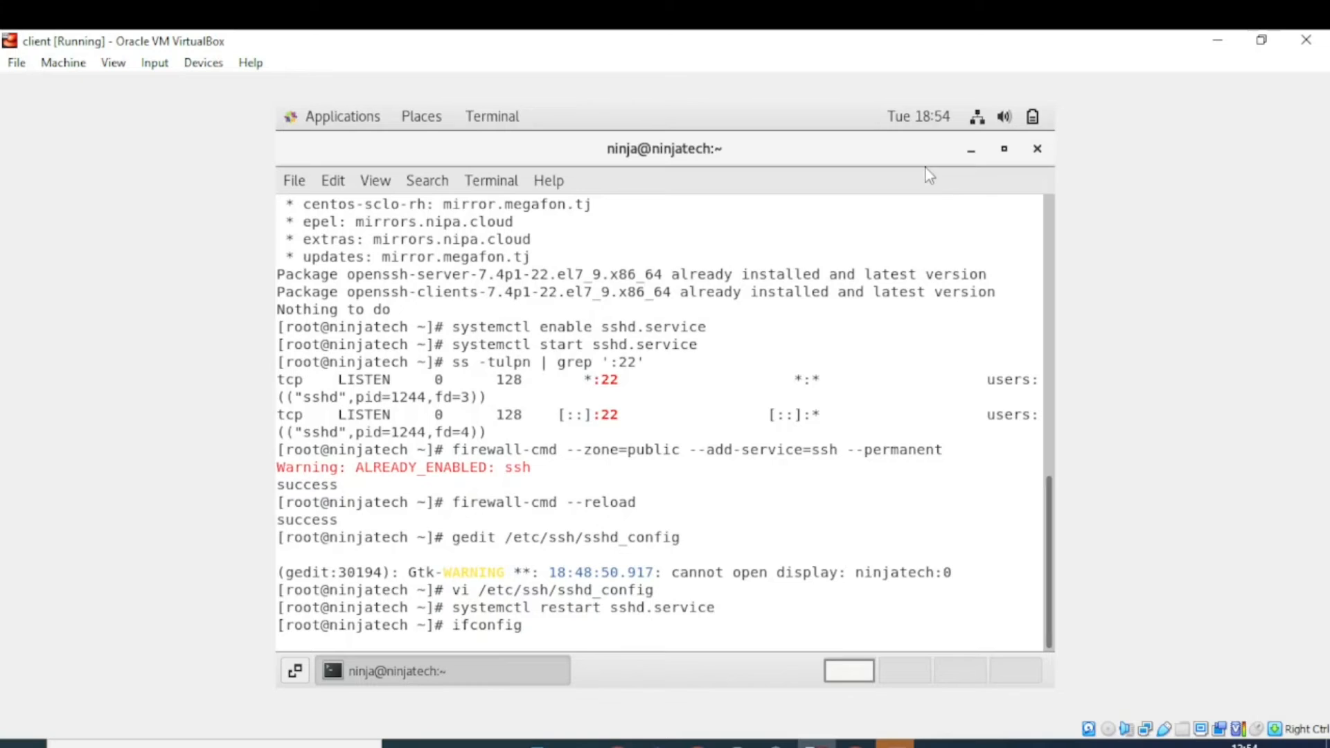
key("Return")
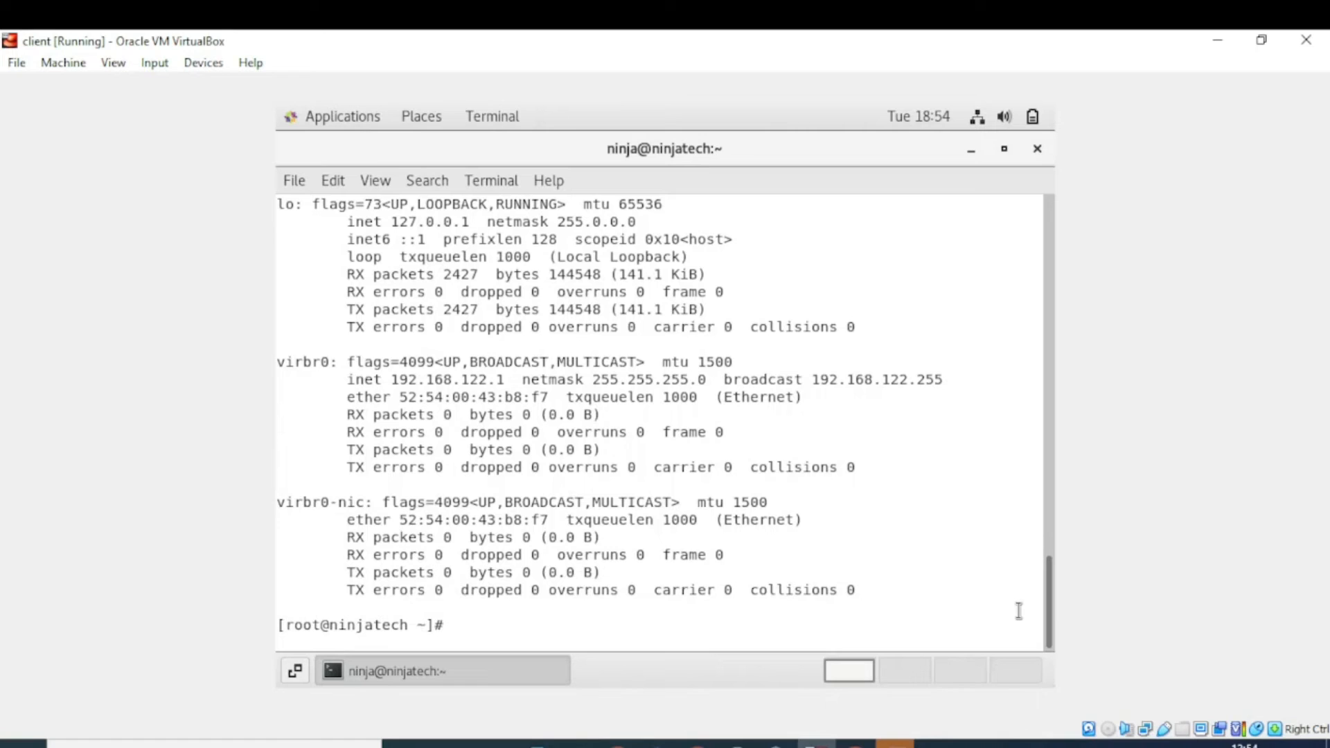
scroll("up", 3)
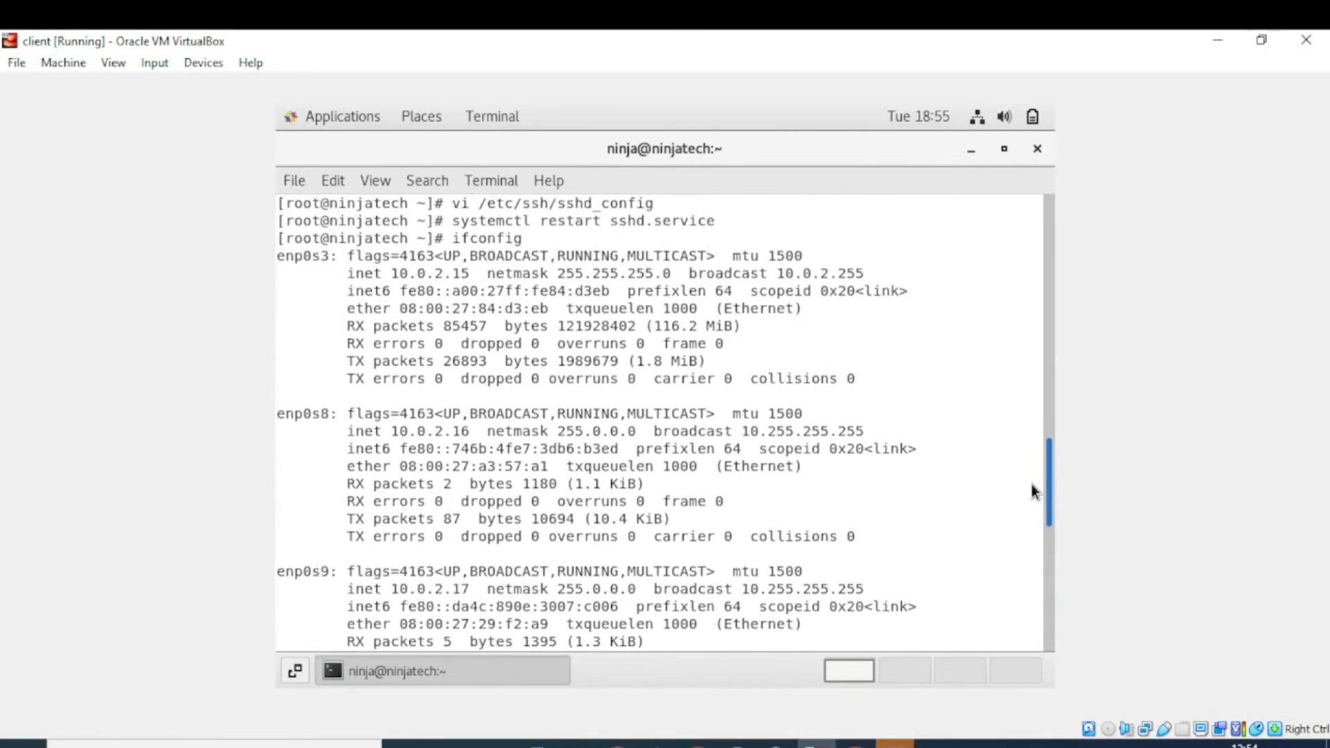
scroll("up", 3)
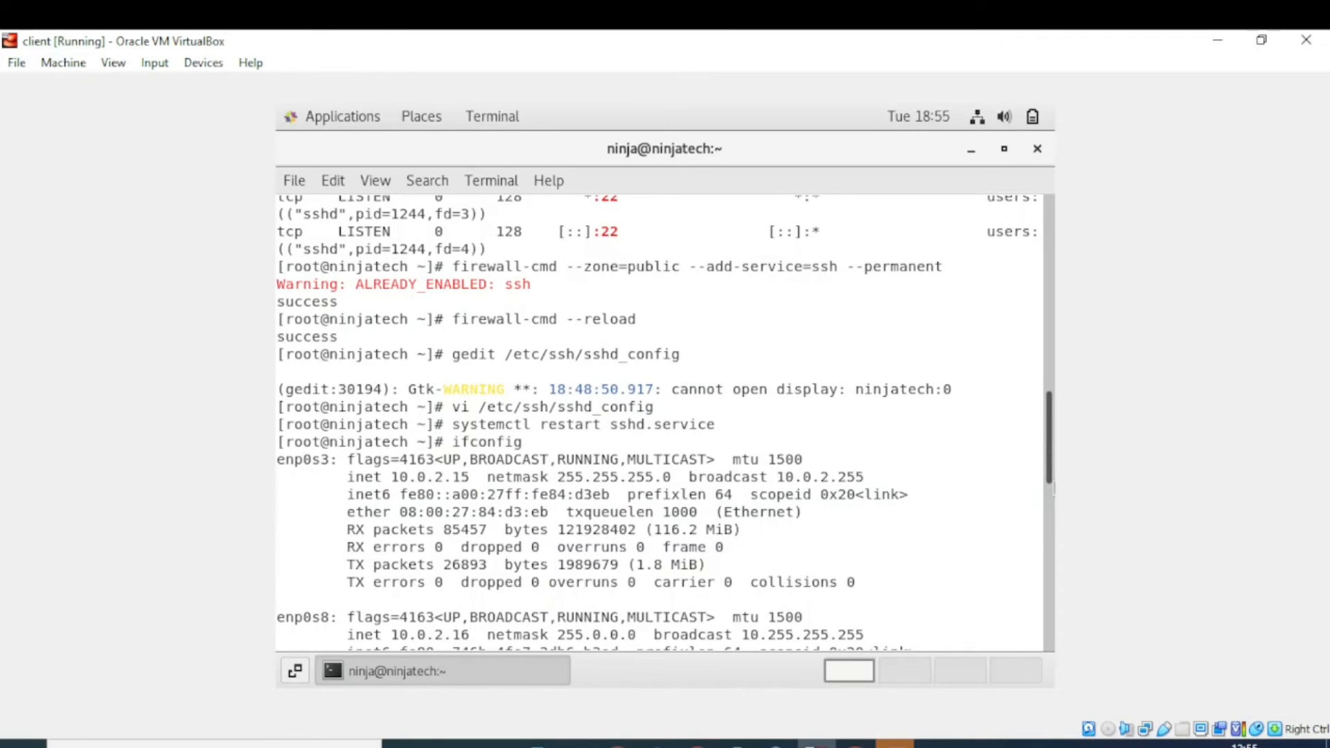
scroll("down", 3)
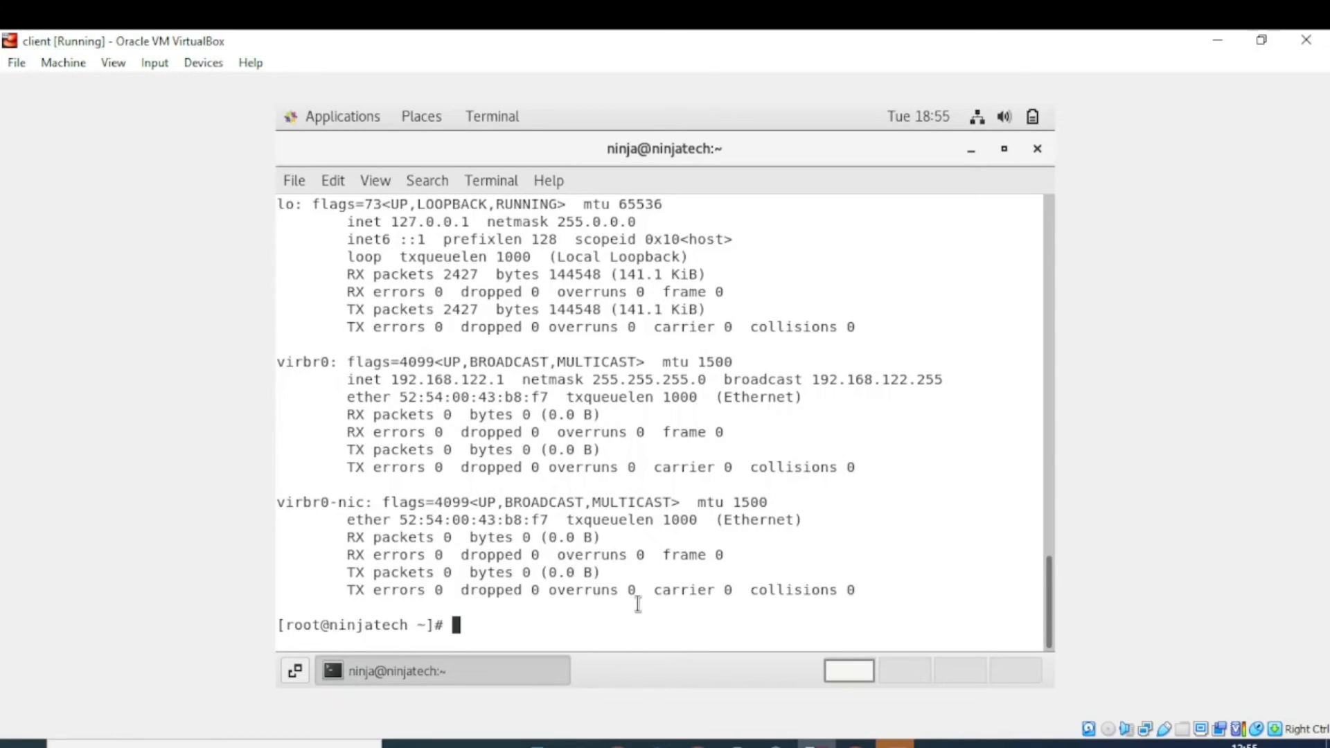
type("ssh")
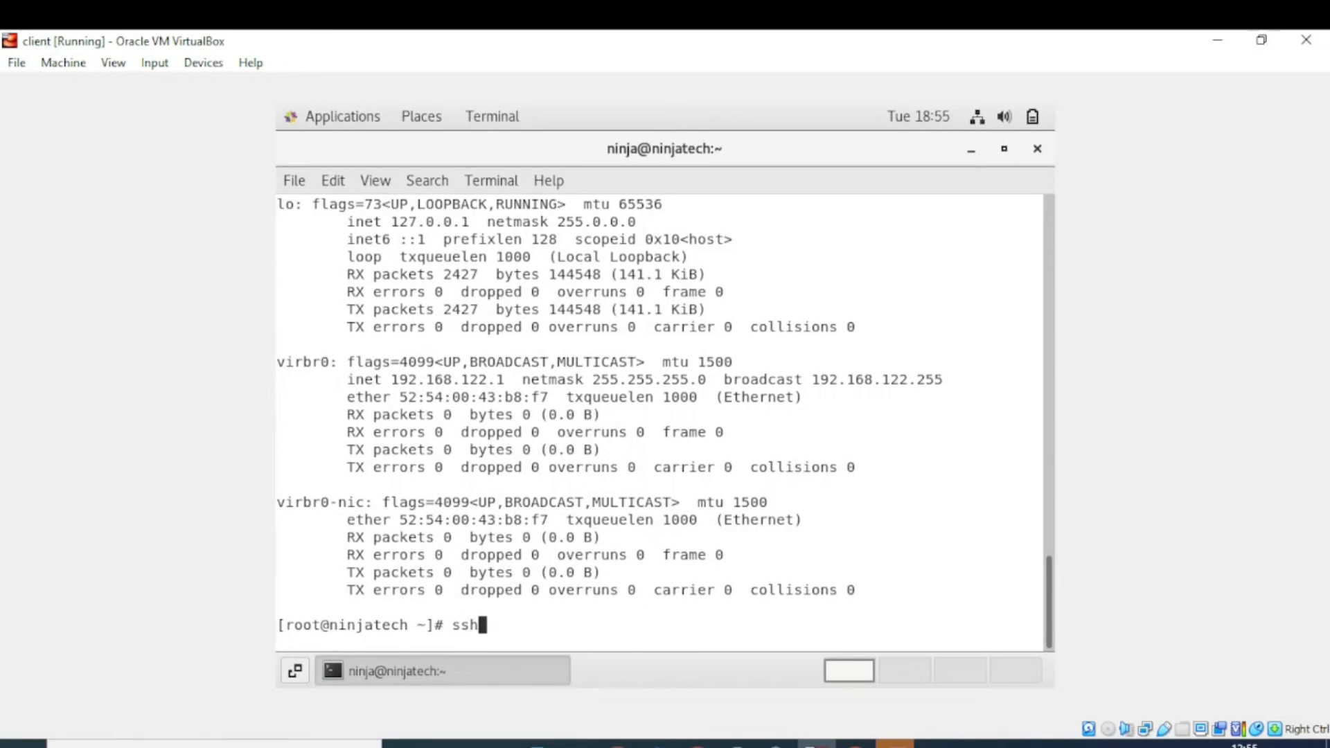
type("ninj")
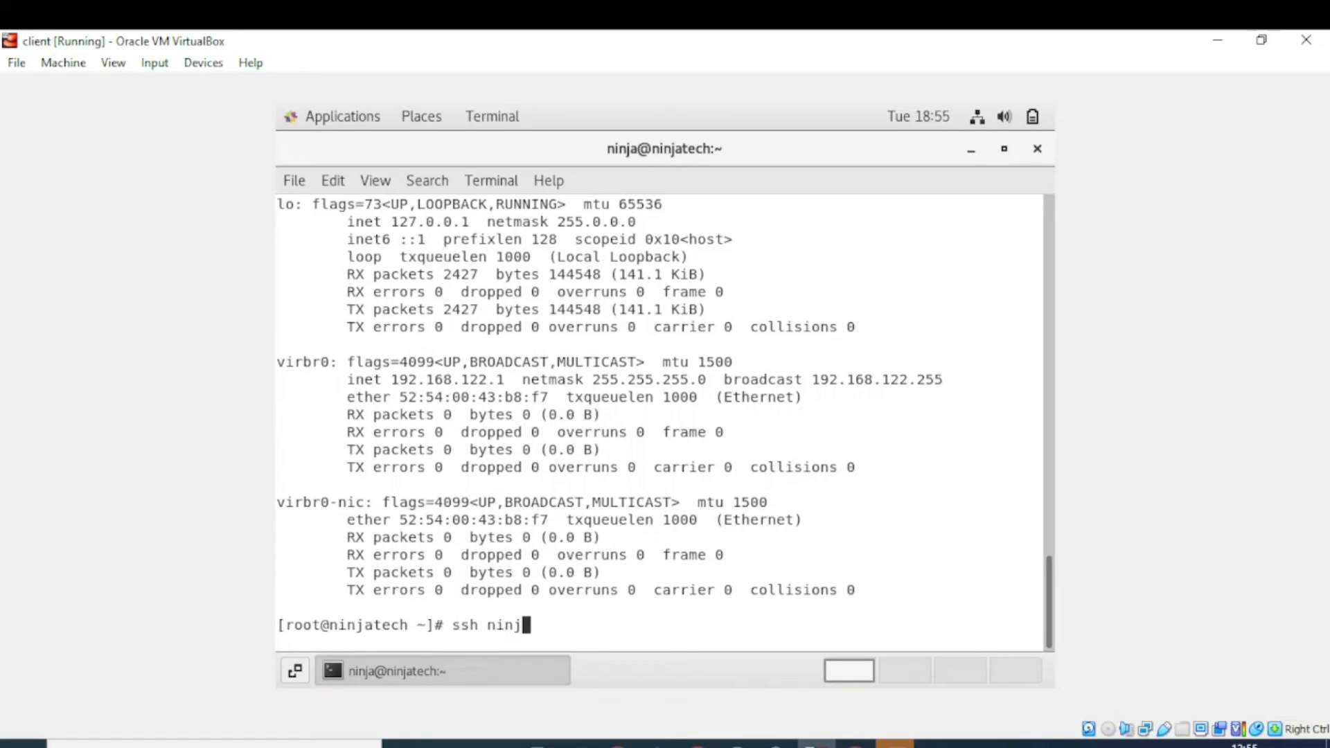
type("a\"1")
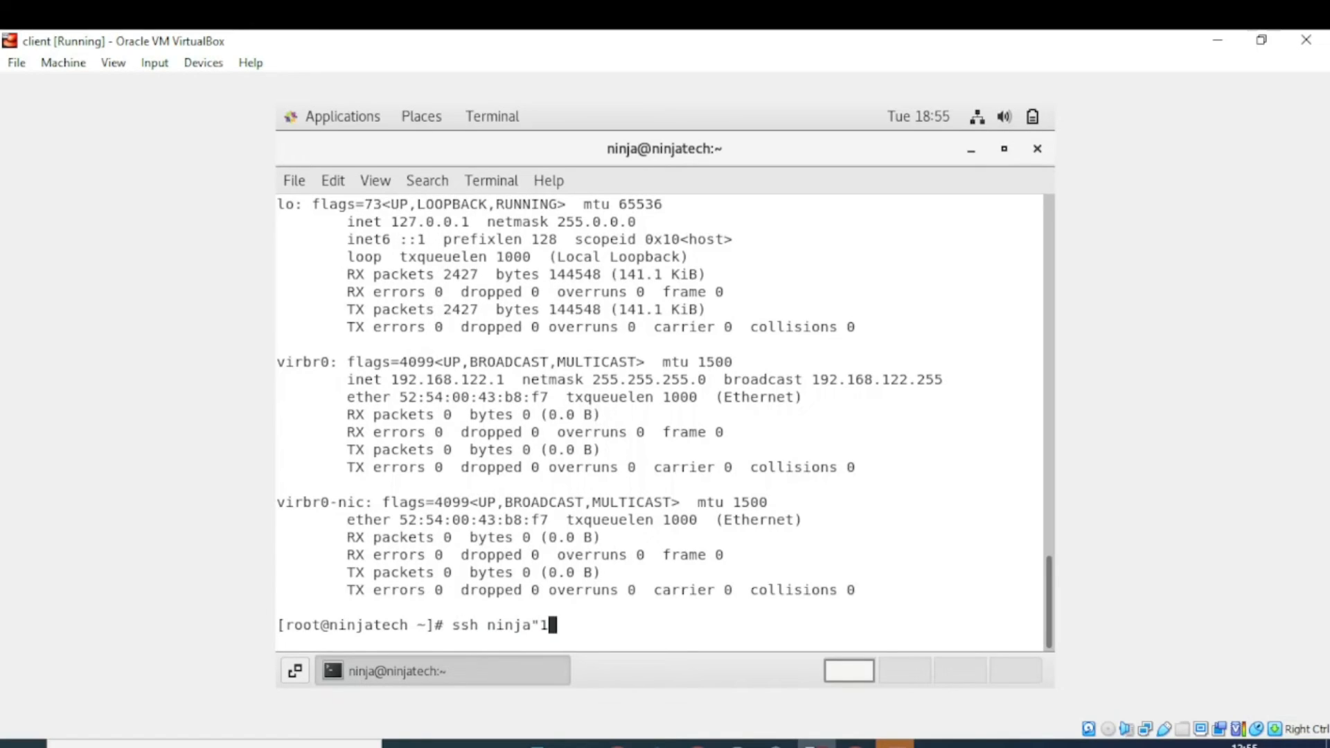
type("10.0.2")
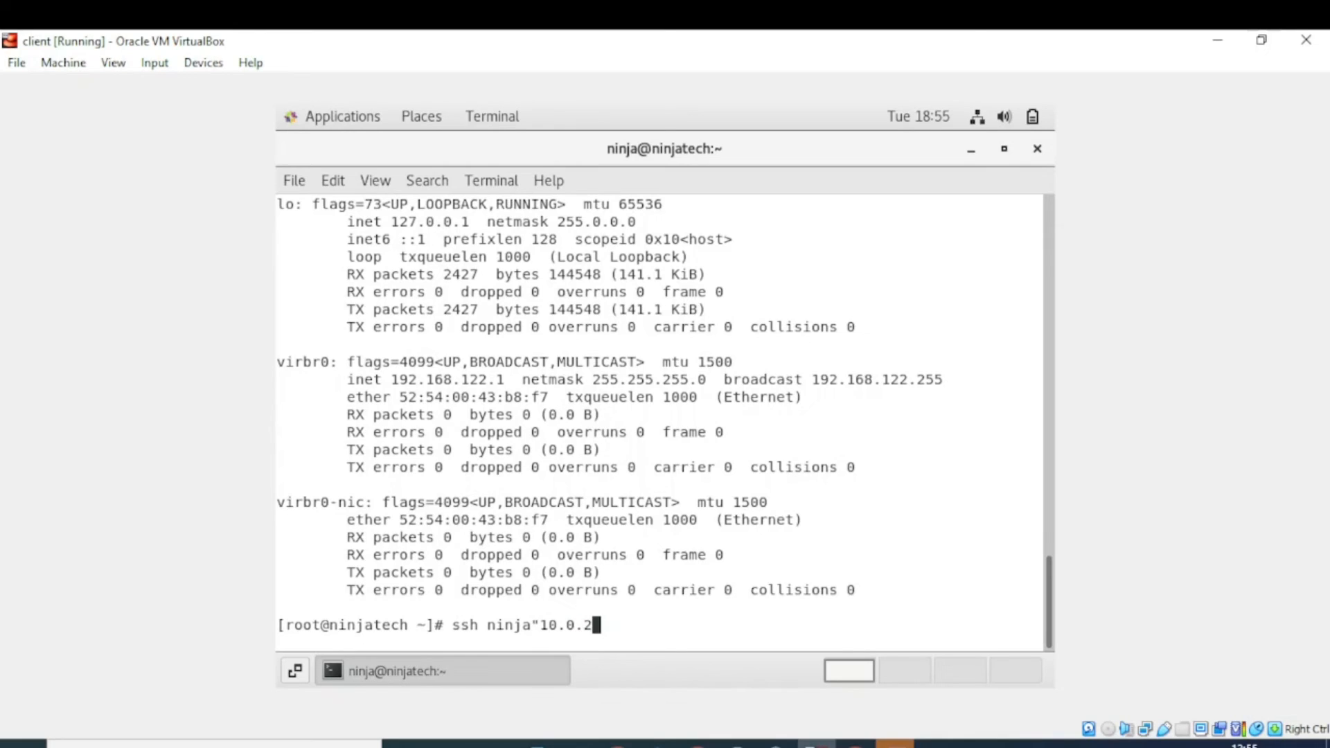
type("15")
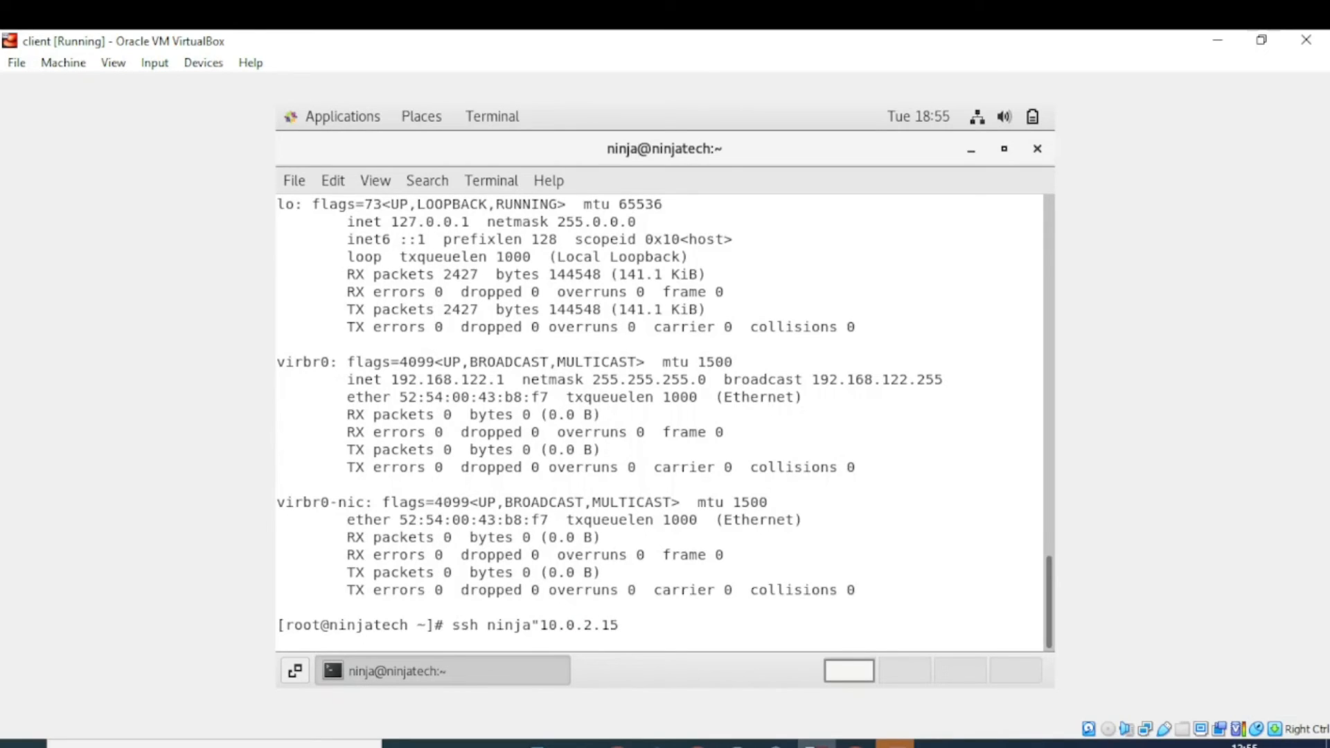
key("Return")
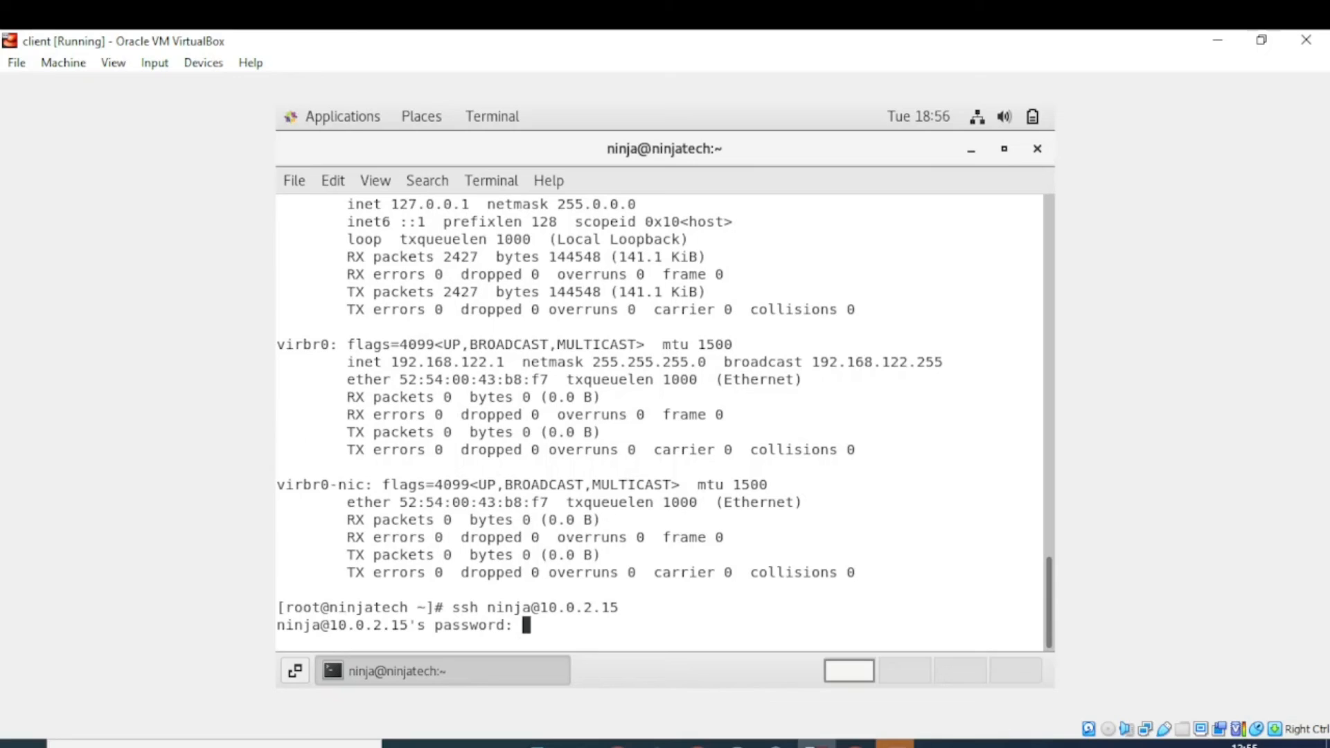
key("Return")
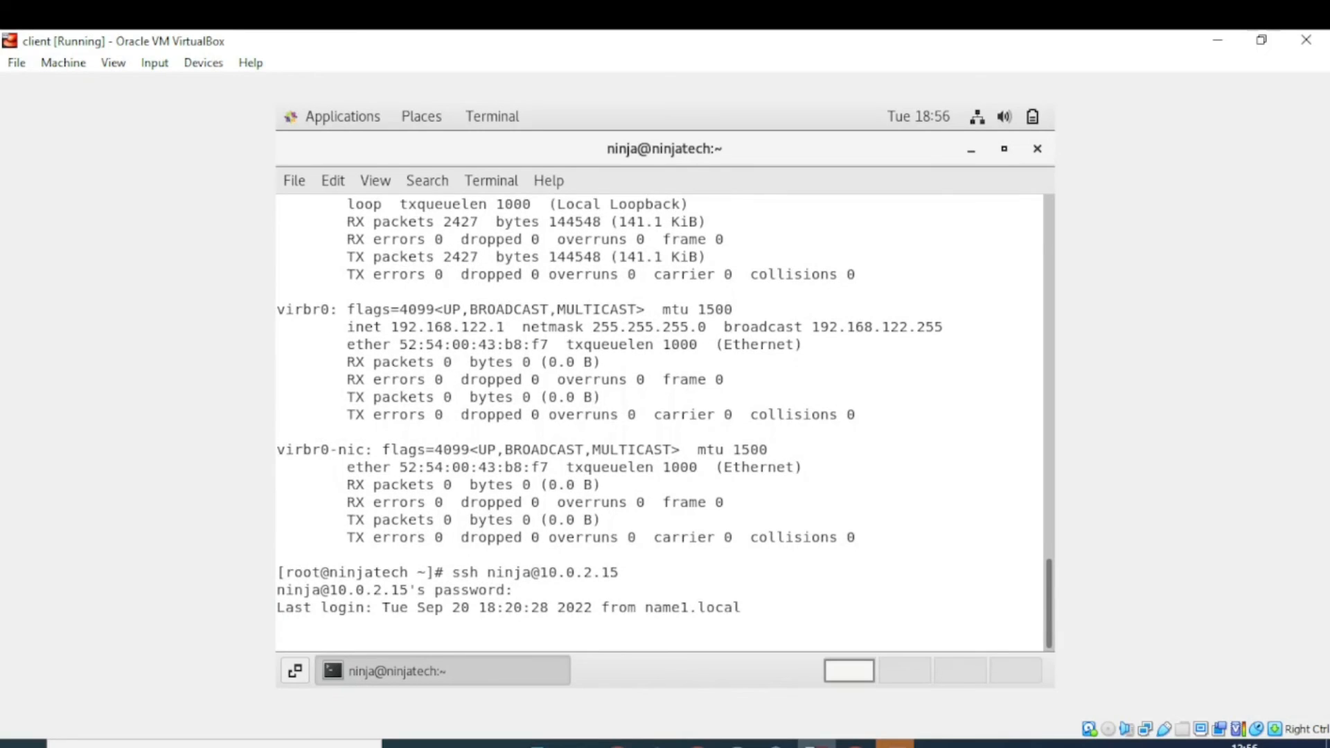
key("Return")
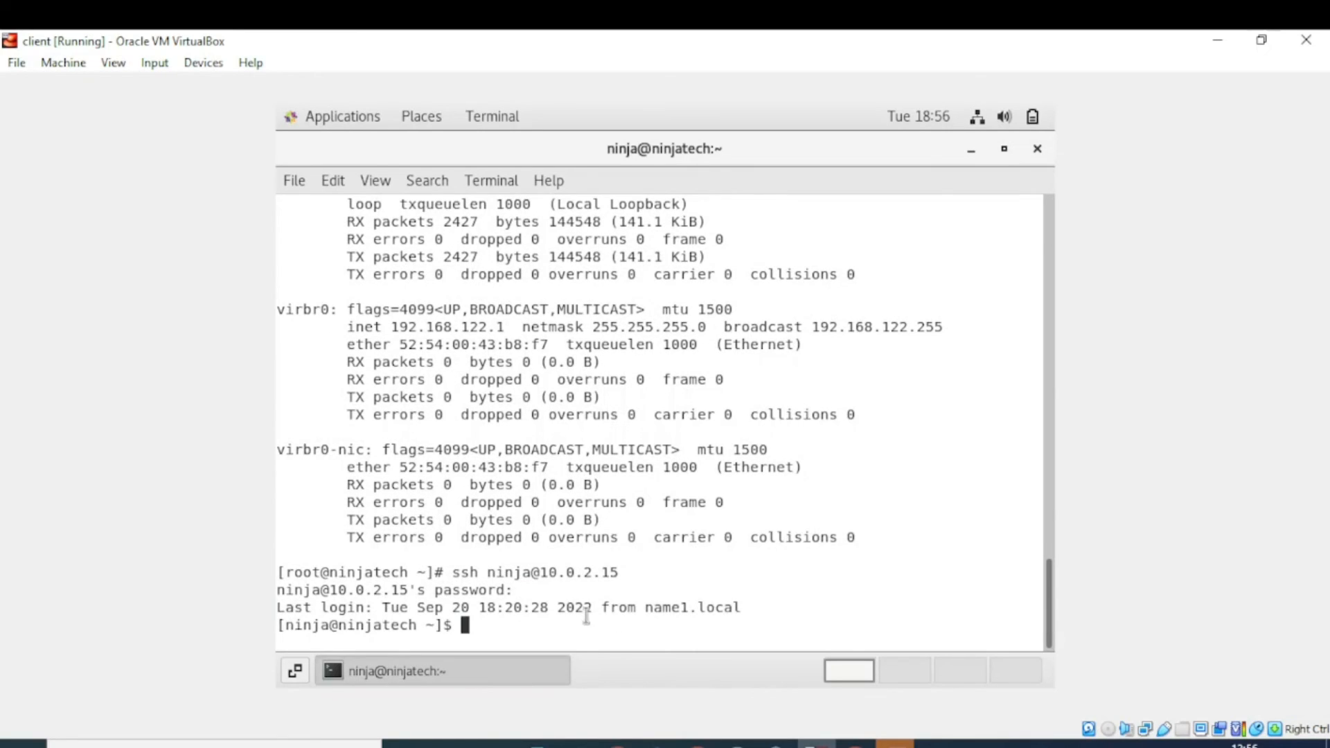